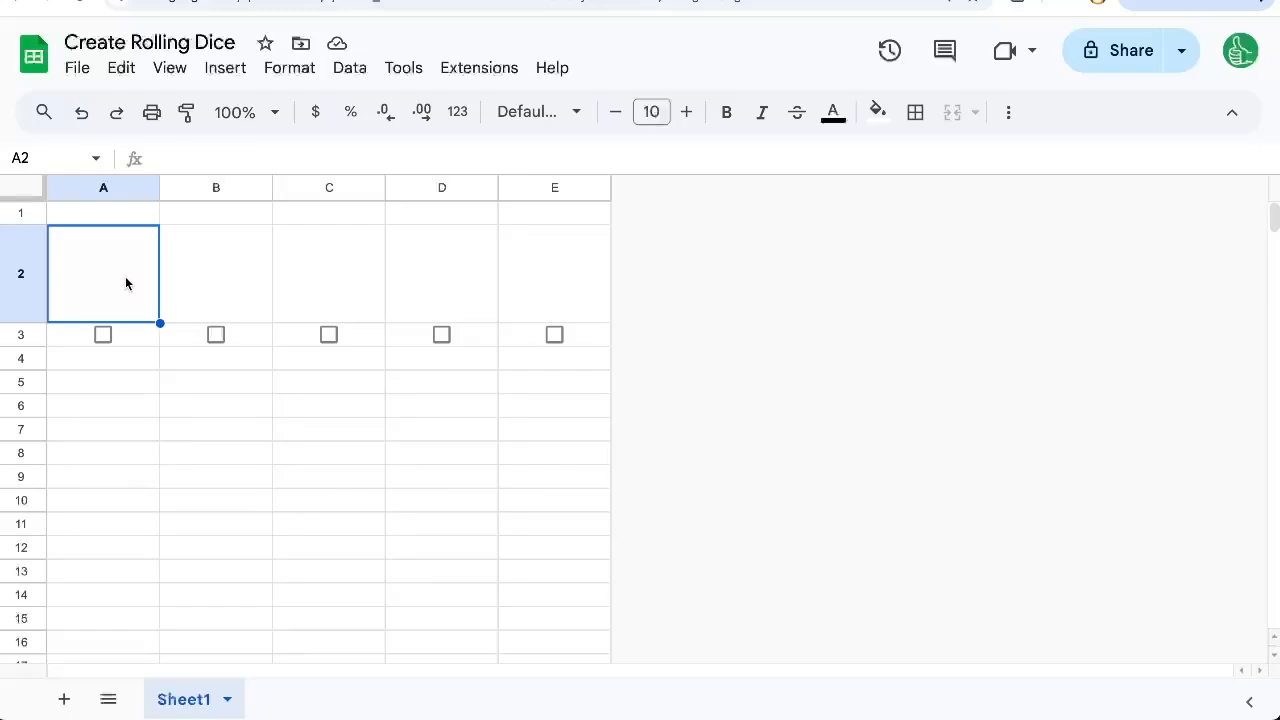
# Step: Enter =RANDBETWEEN(1,6) in A2, enlarge its font twice, and fill it across to E2
pyautogui.write('=RAND')
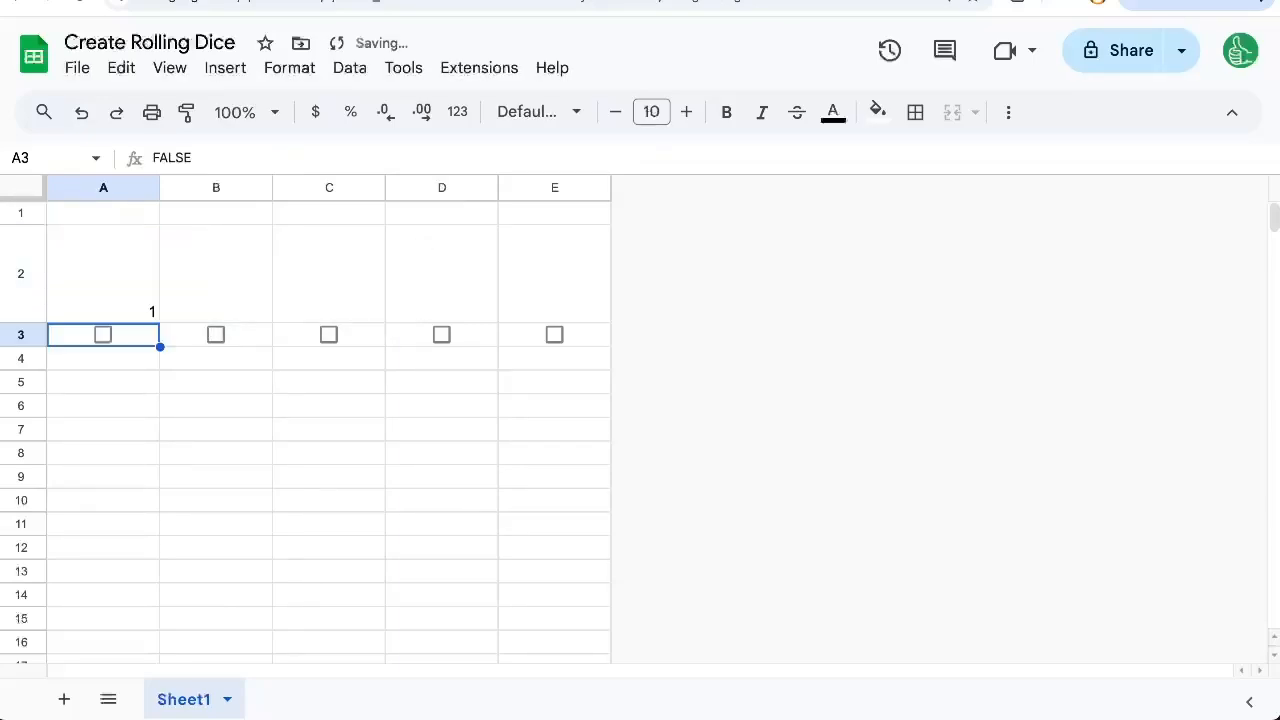
pyautogui.click(104, 272)
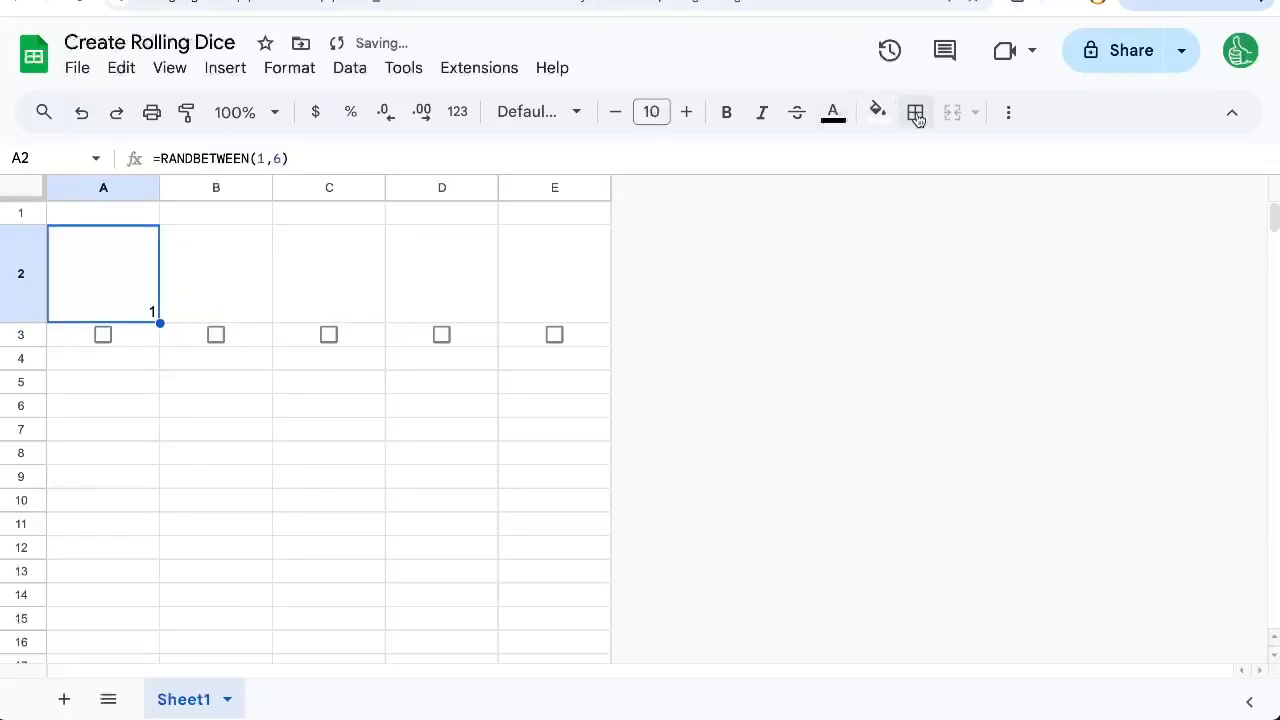
pyautogui.click(688, 112)
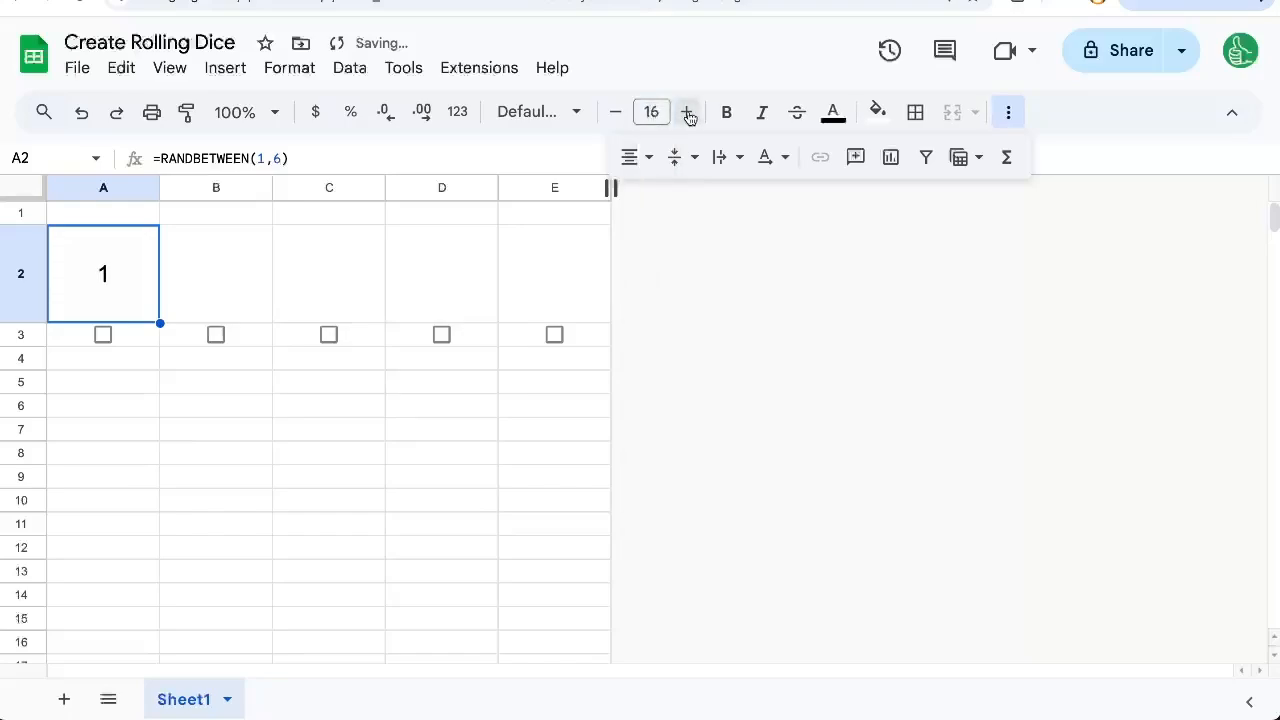
pyautogui.click(688, 112)
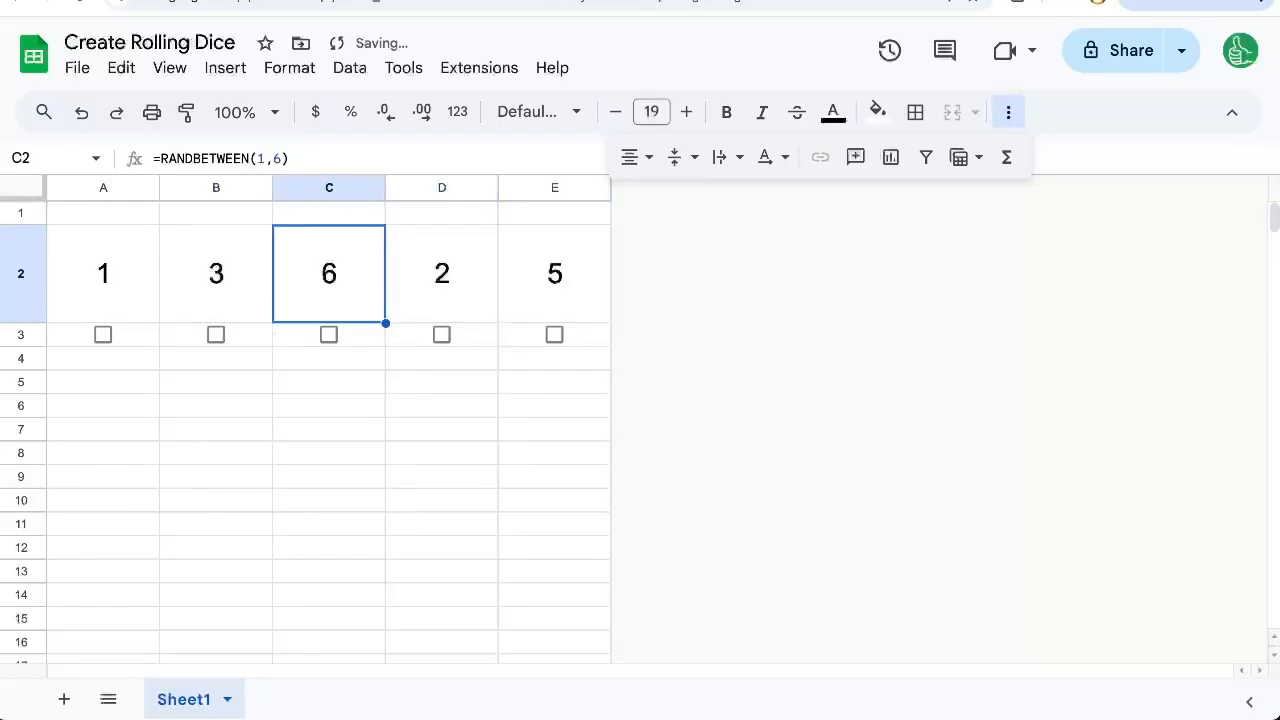
pyautogui.click(104, 334)
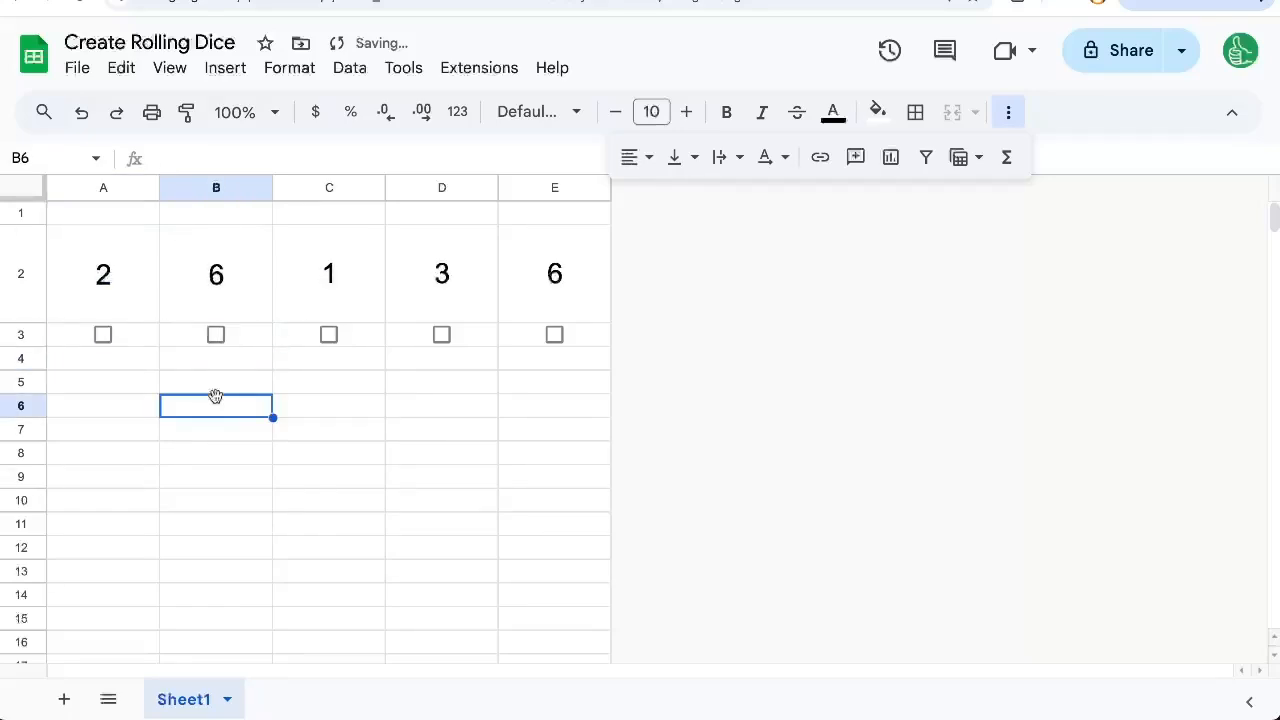
# Step: Inspect the RANDBETWEEN formula in the last die E2 and leave it unchanged
pyautogui.write('hi')
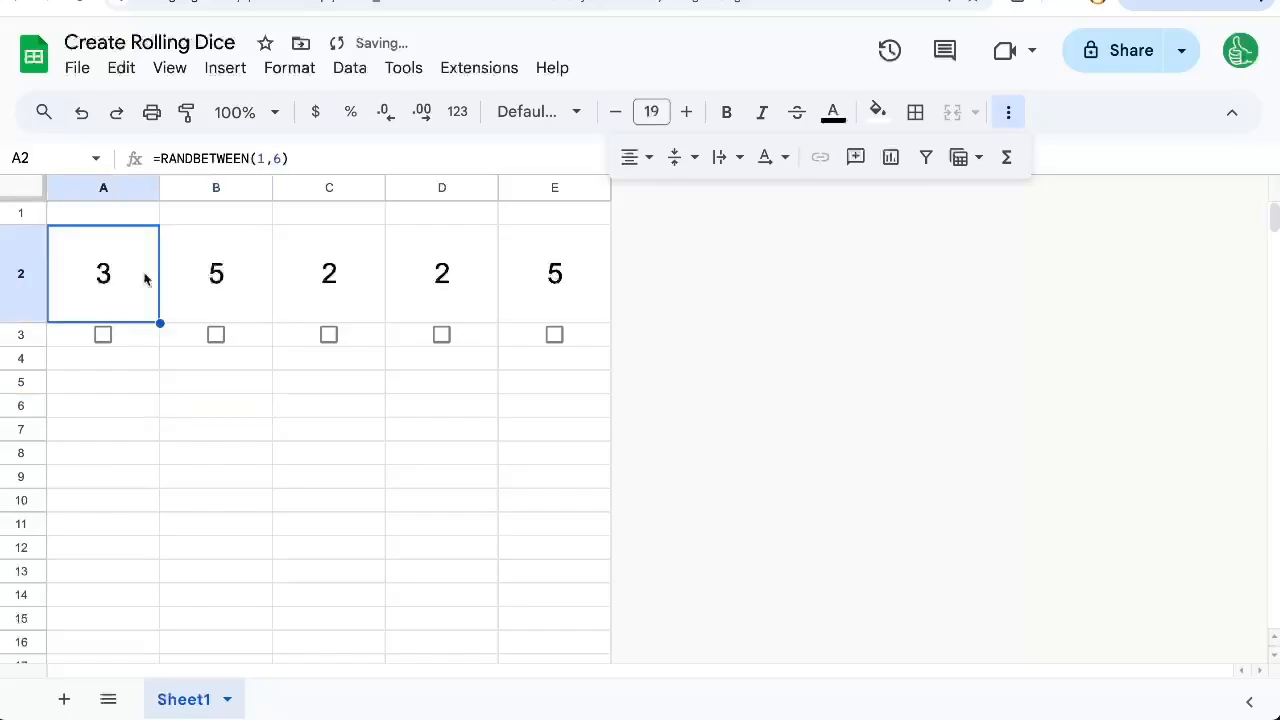
pyautogui.click(554, 272)
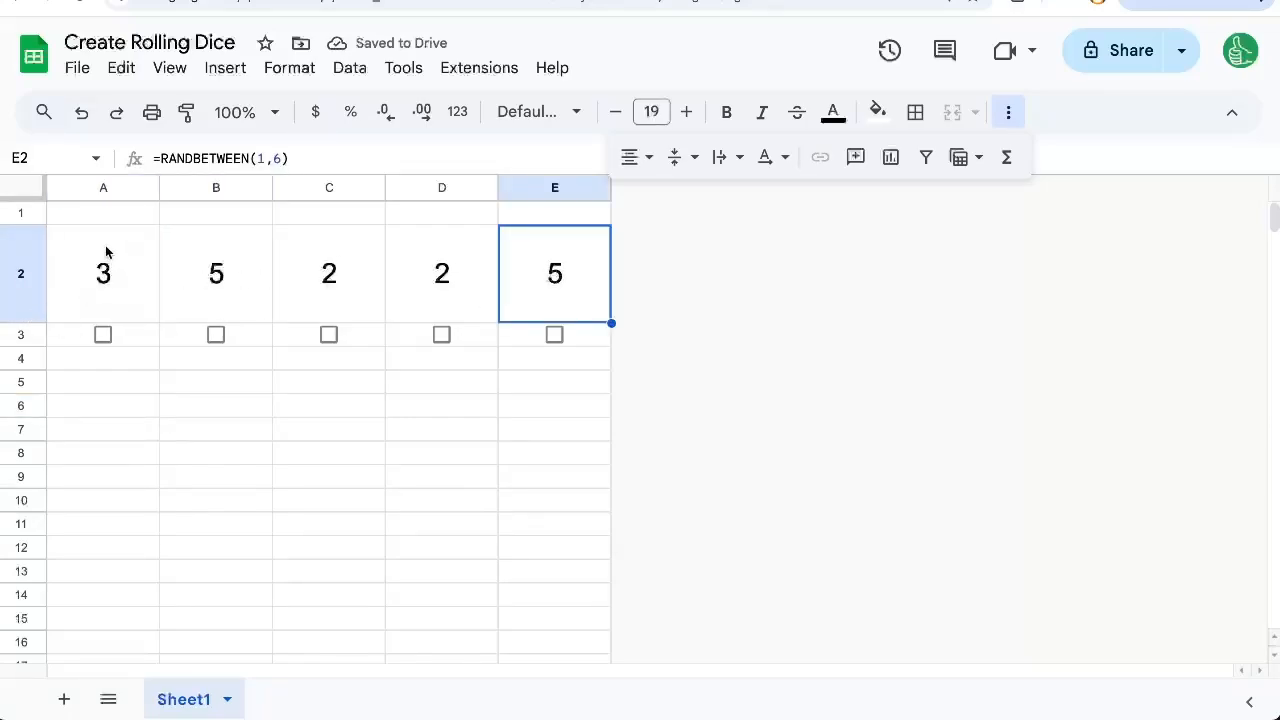
pyautogui.doubleClick(554, 272)
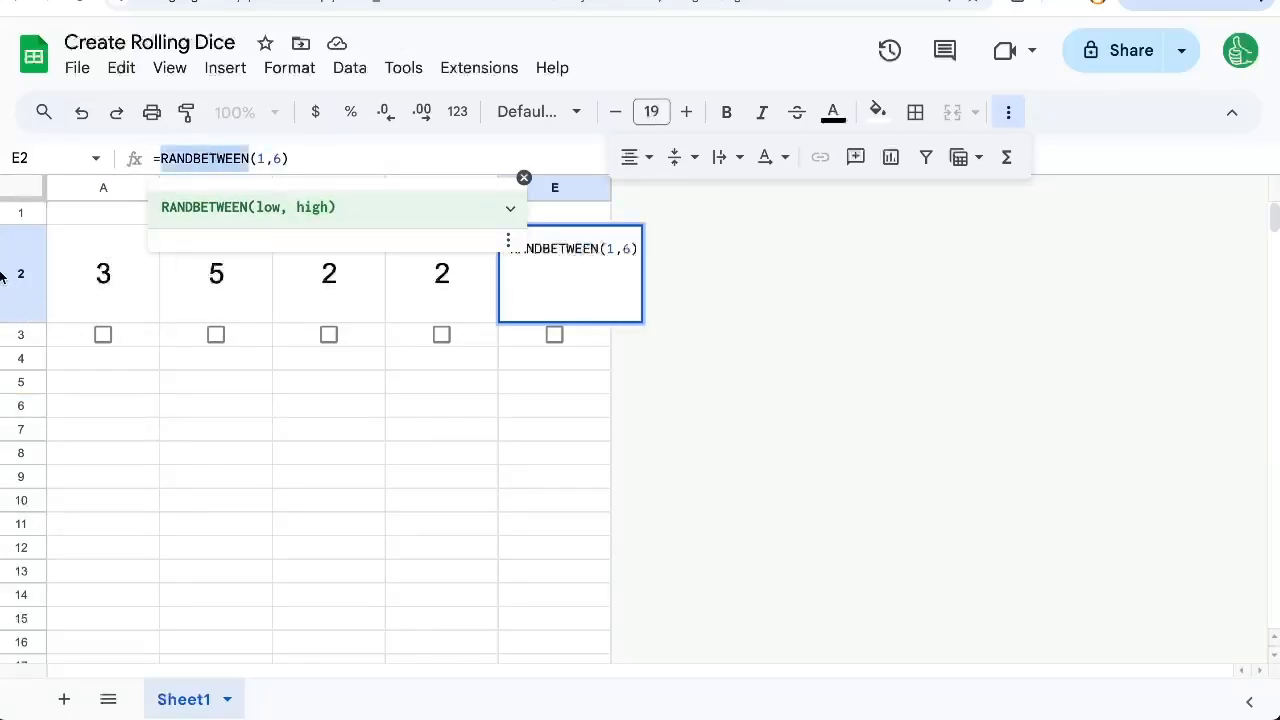
pyautogui.press('Enter')
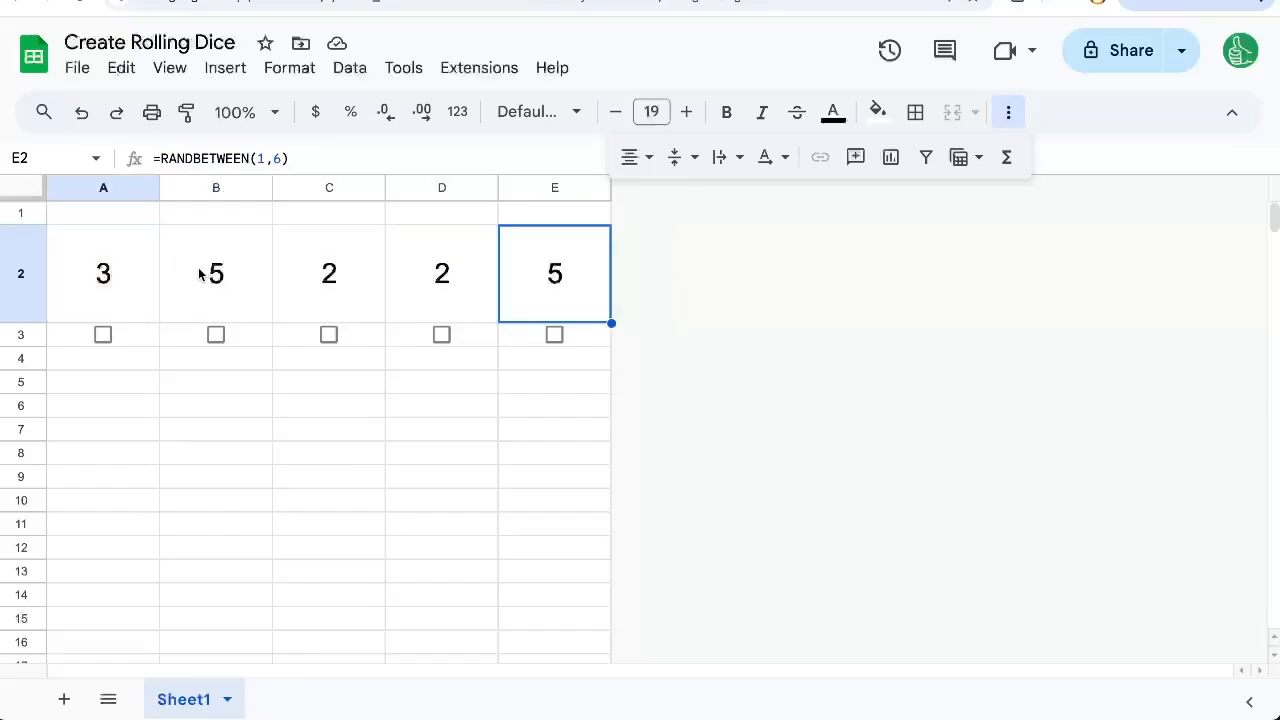
pyautogui.moveTo(210, 276)
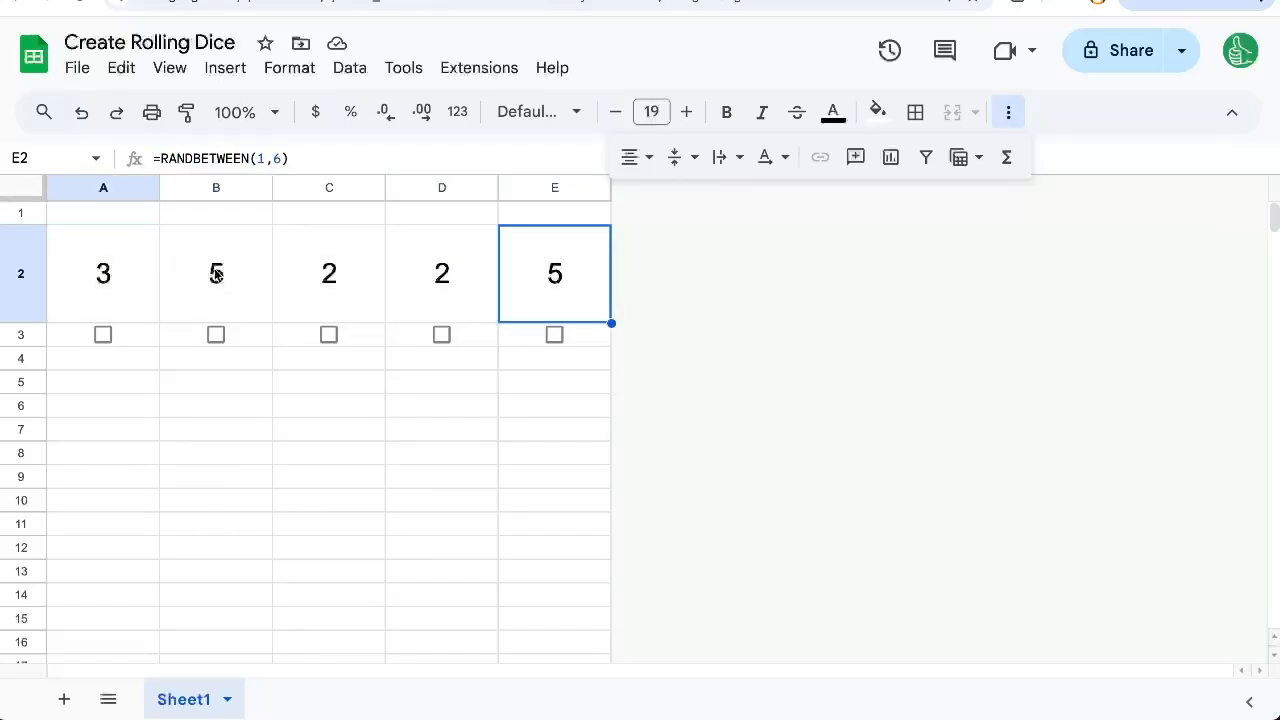
pyautogui.click(328, 272)
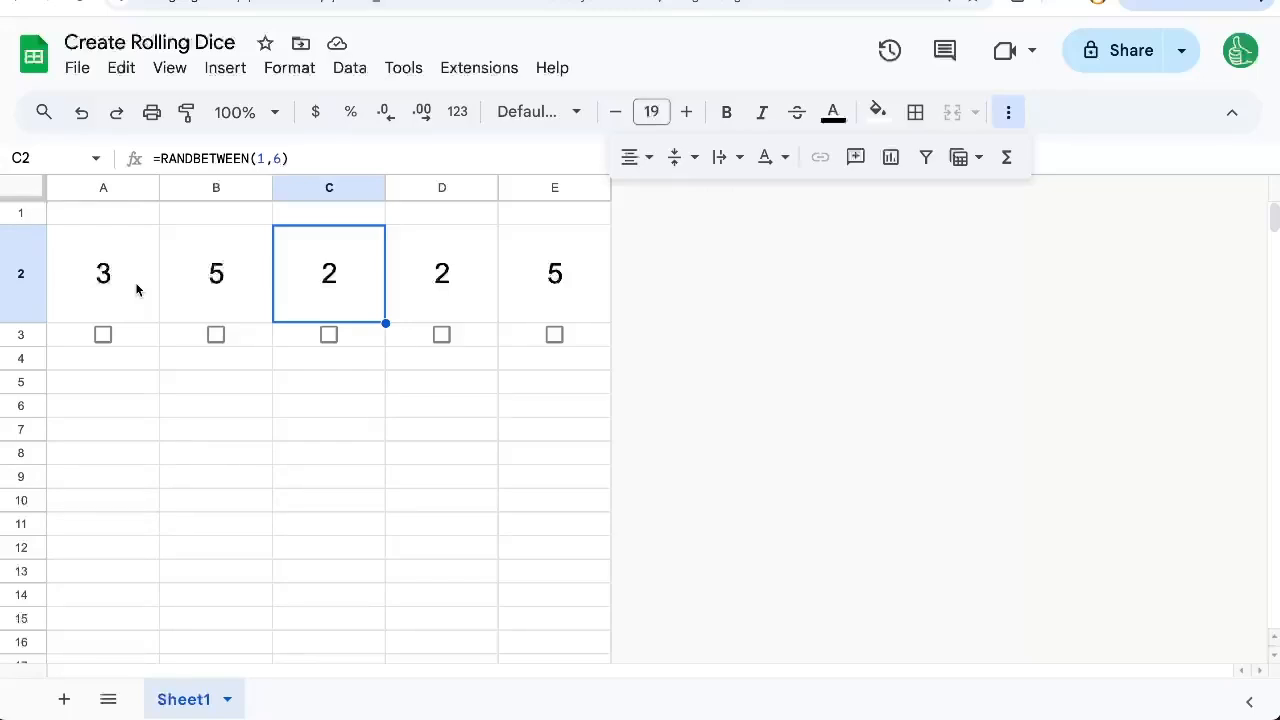
# Step: Change the dice formula to =RANDBETWEEN(1,20) applied across A2:E2 at once
pyautogui.click(104, 272)
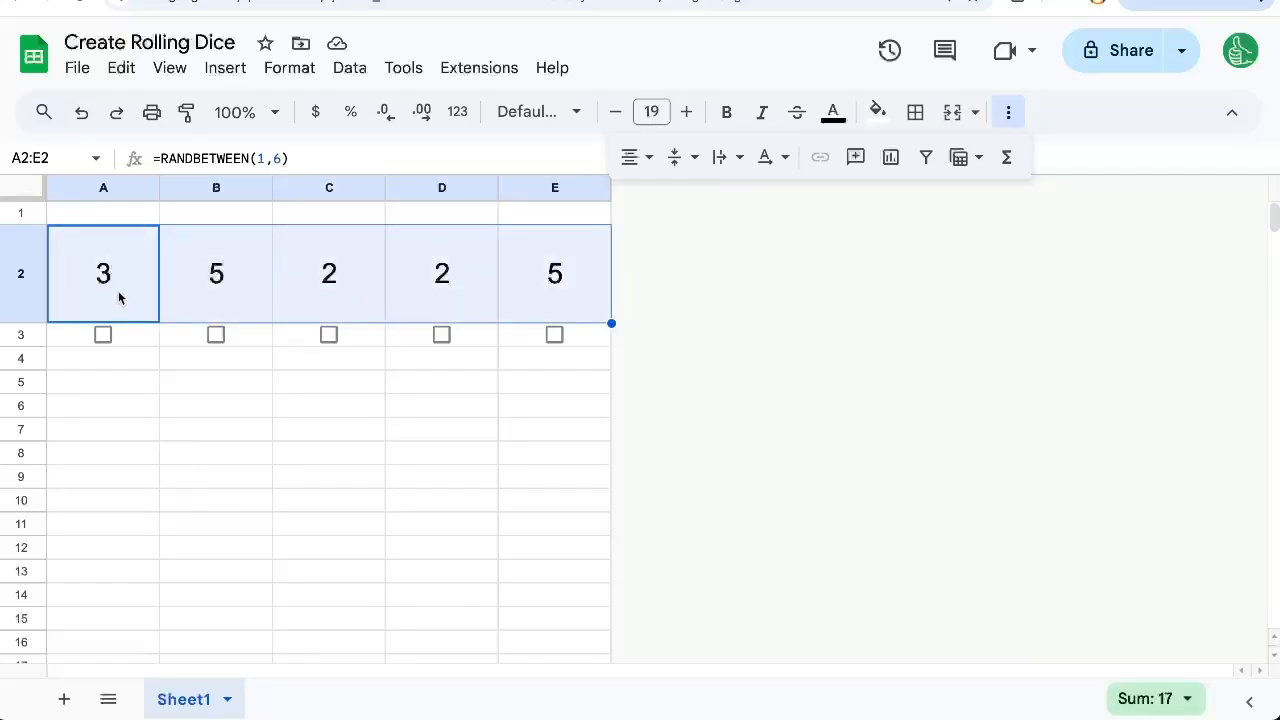
pyautogui.doubleClick(104, 272)
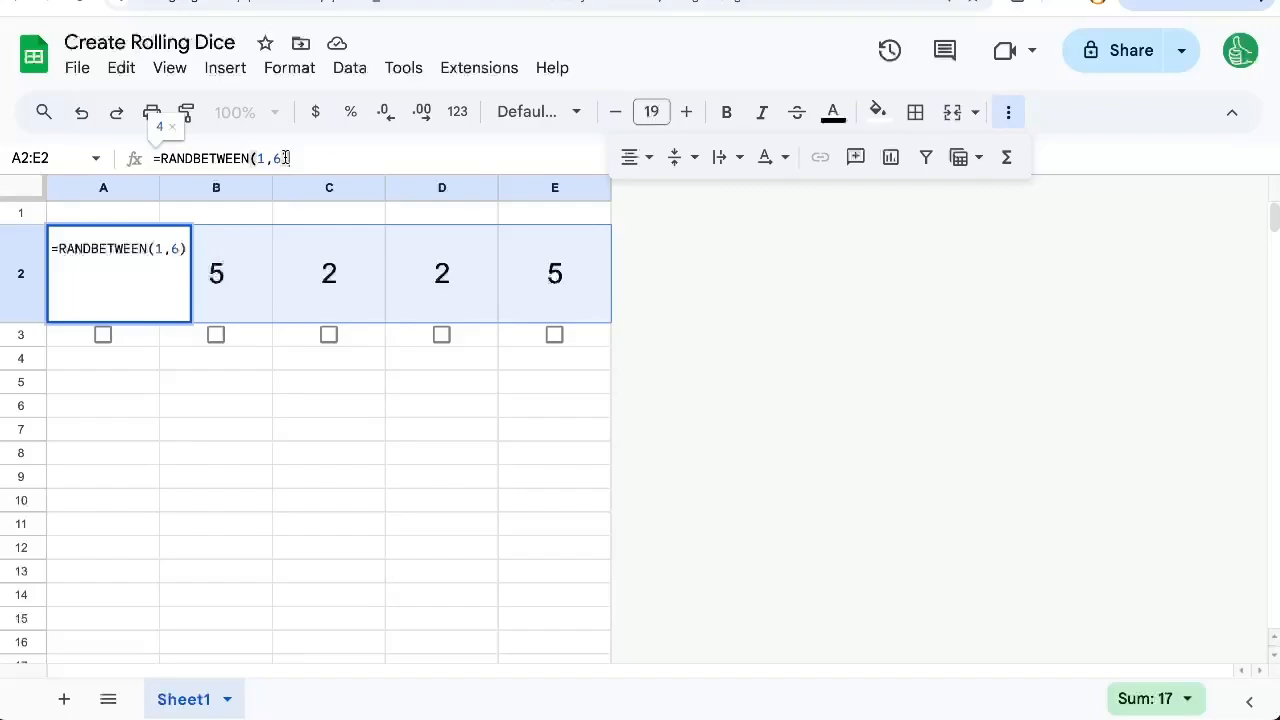
pyautogui.write('20)')
pyautogui.press('Enter')
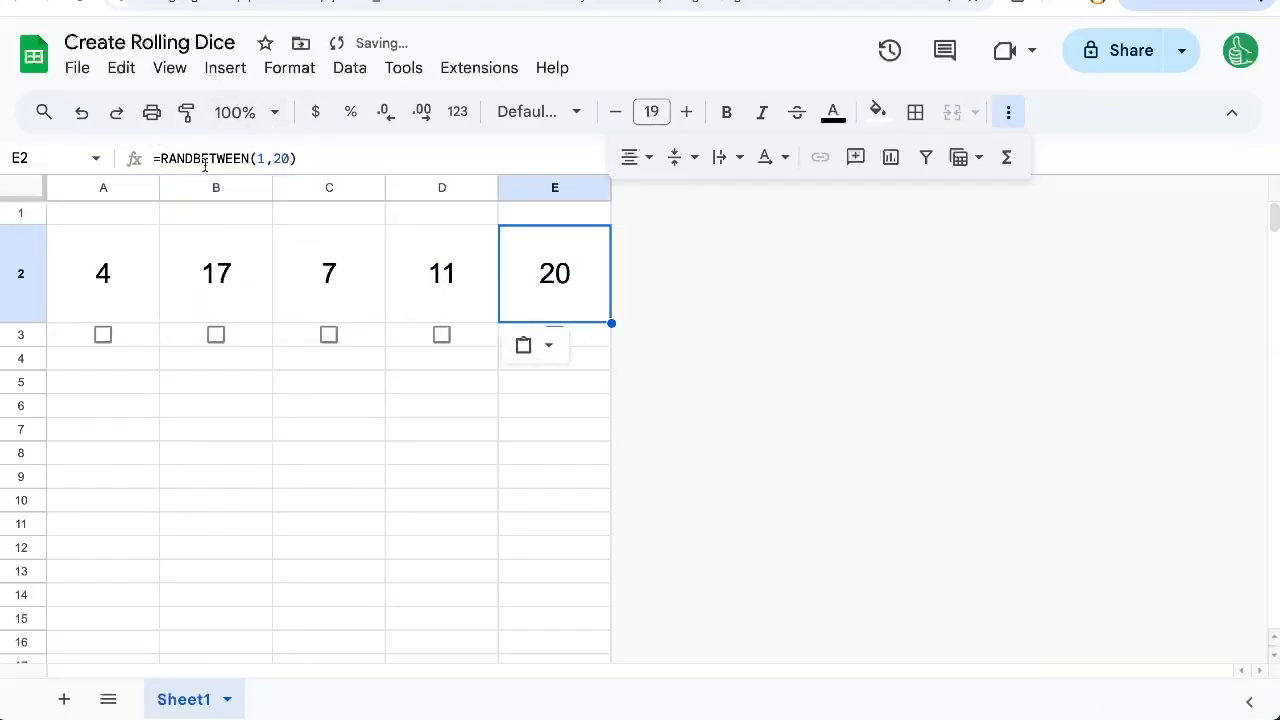
pyautogui.click(104, 272)
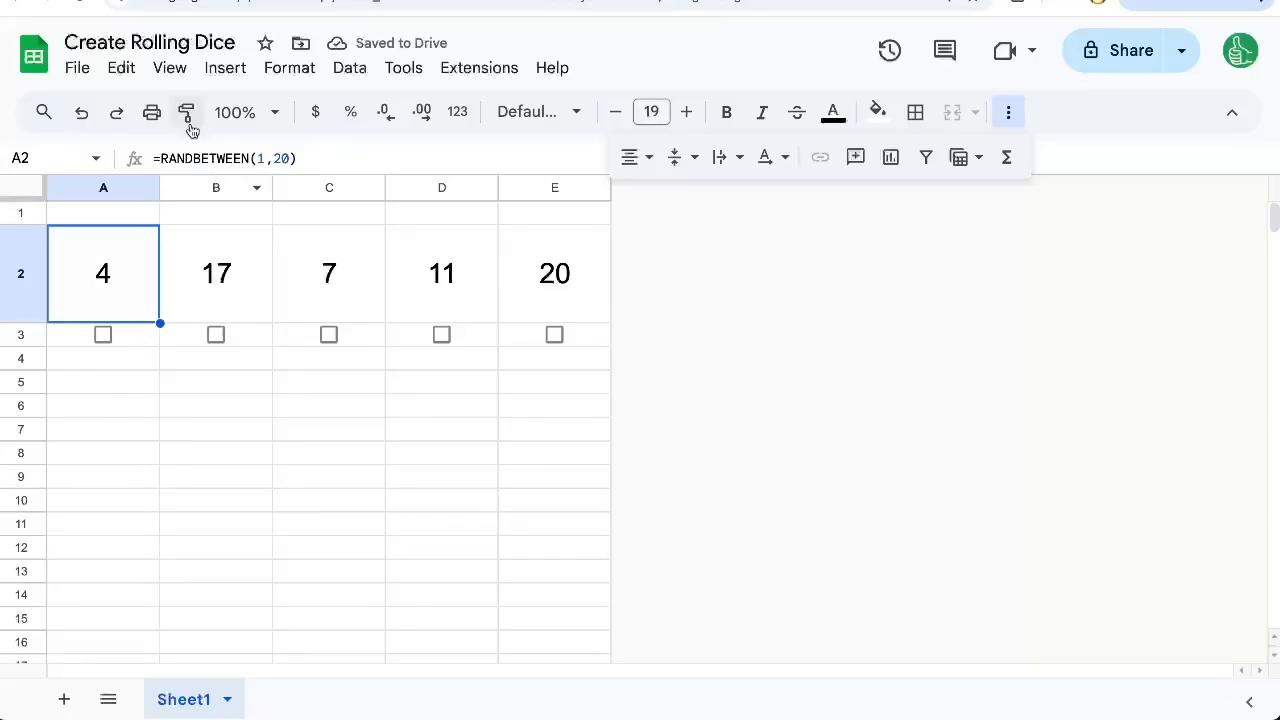
# Step: Insert die-face images found by searching 'dice' into A6:A11 beside the numbers 1–6
pyautogui.click(104, 404)
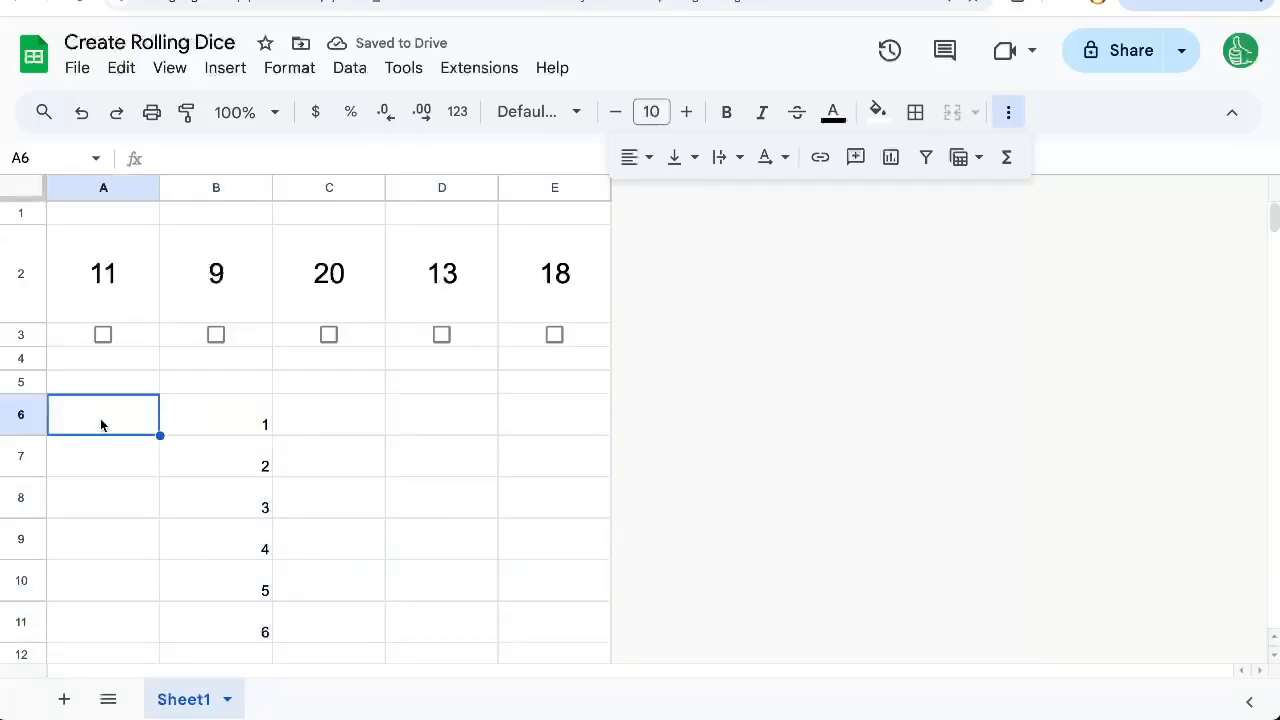
pyautogui.click(224, 68)
pyautogui.write('dice')
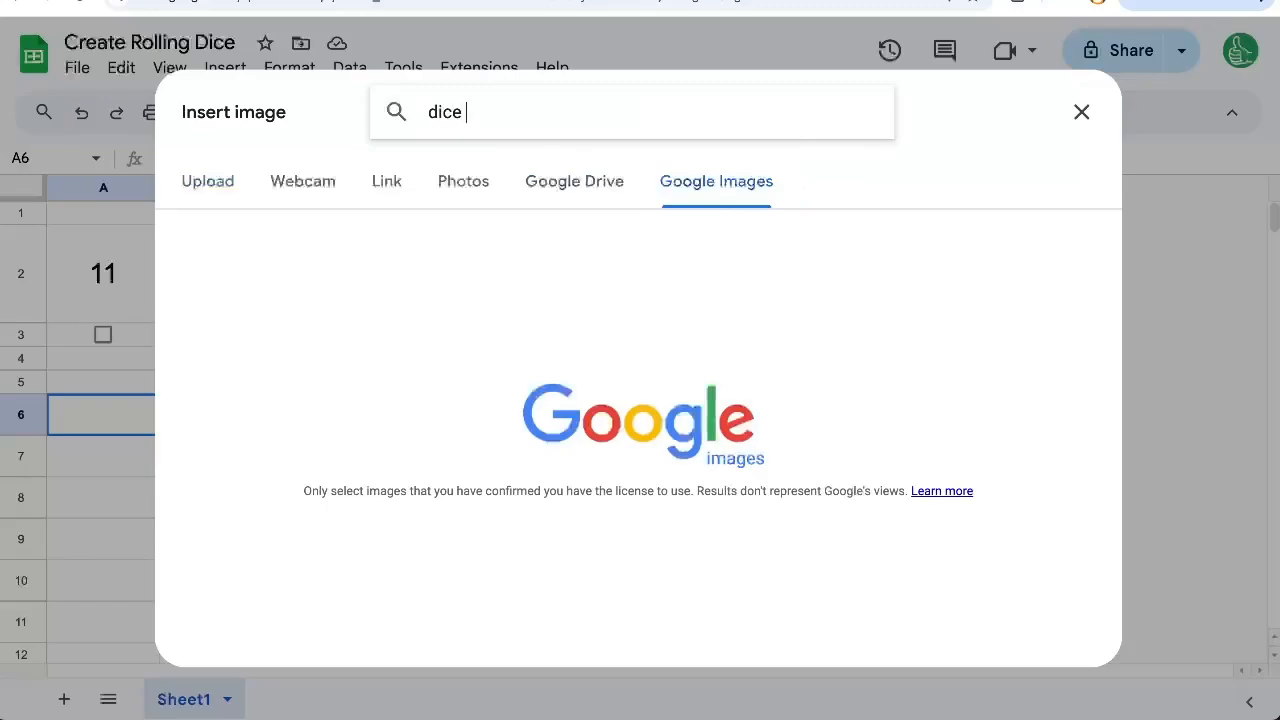
pyautogui.click(264, 304)
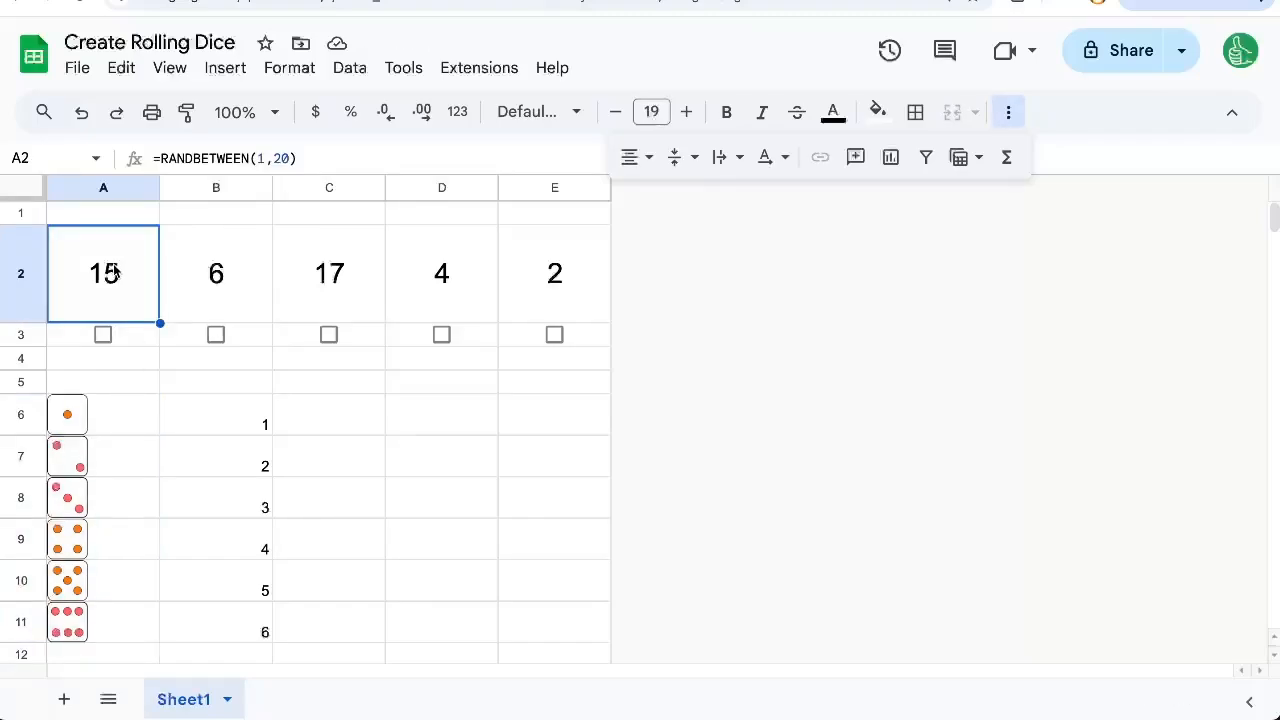
# Step: Rewrite A2 as =INDEX($A$6:$A$11,RANDBETWEEN(1,6)) with the range locked absolute
pyautogui.doubleClick(104, 272)
pyautogui.write('6')
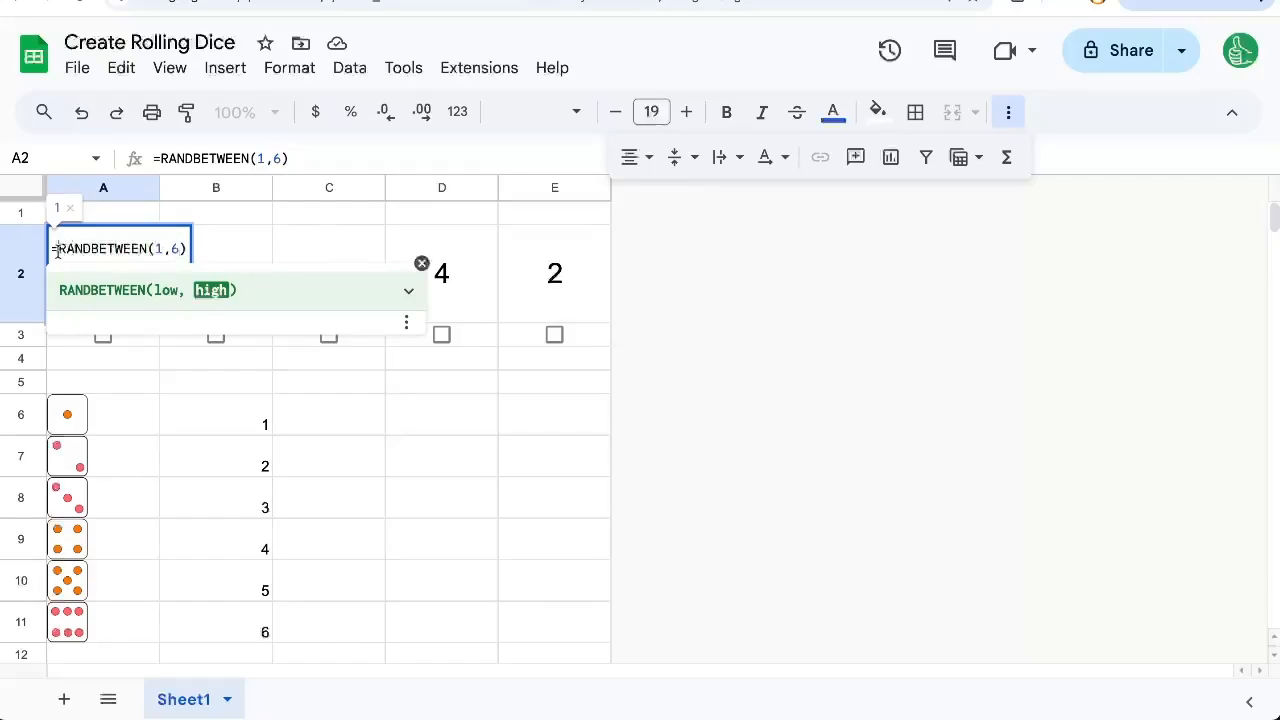
pyautogui.write('INDEX(')
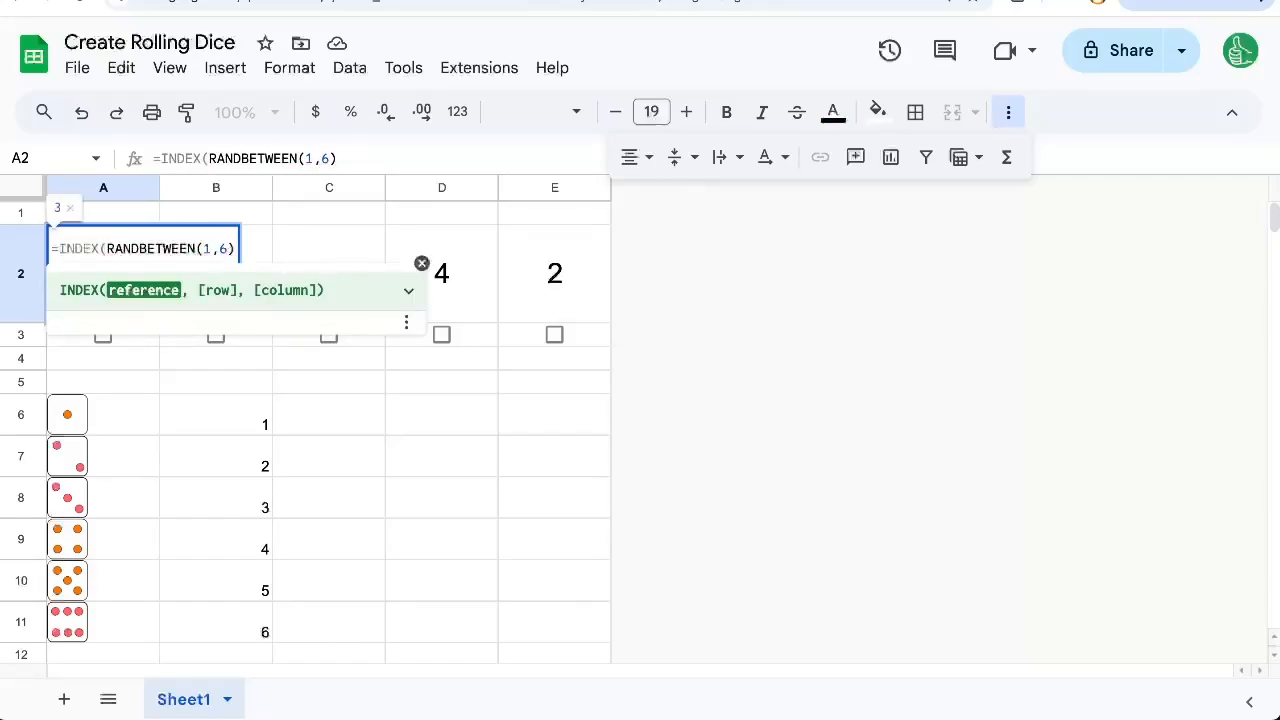
pyautogui.write('A6:A11')
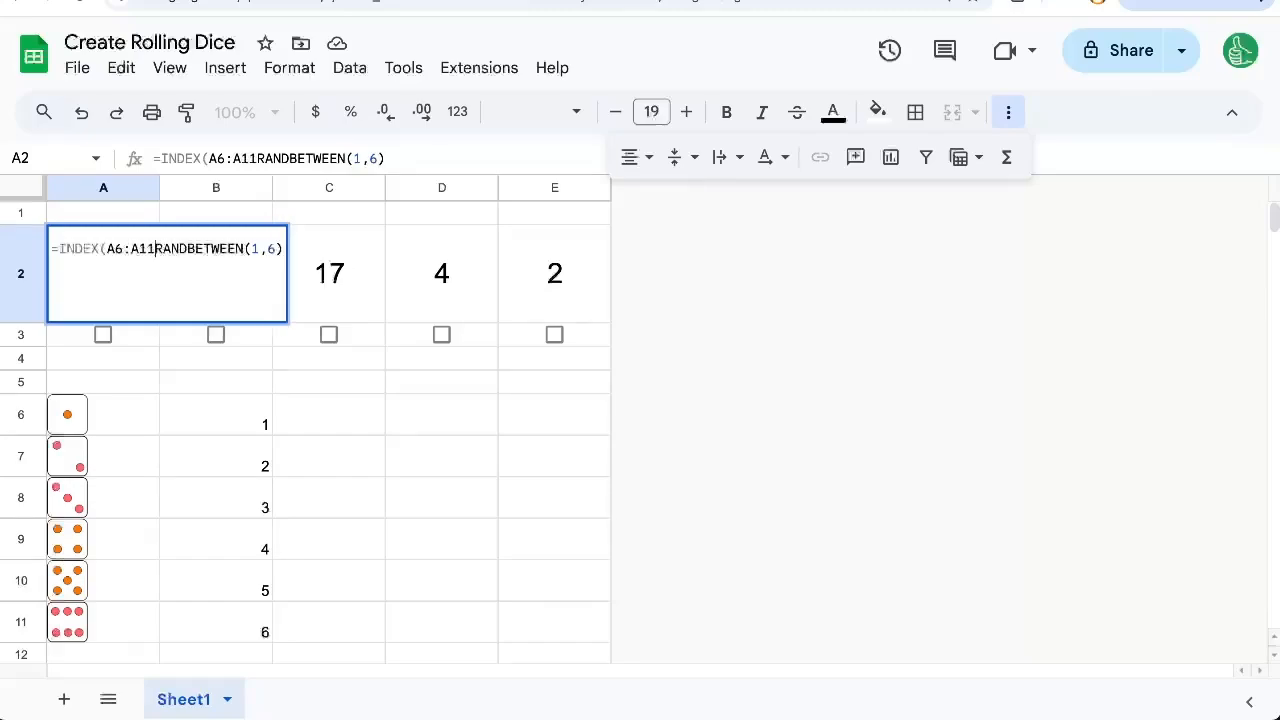
pyautogui.write(',')
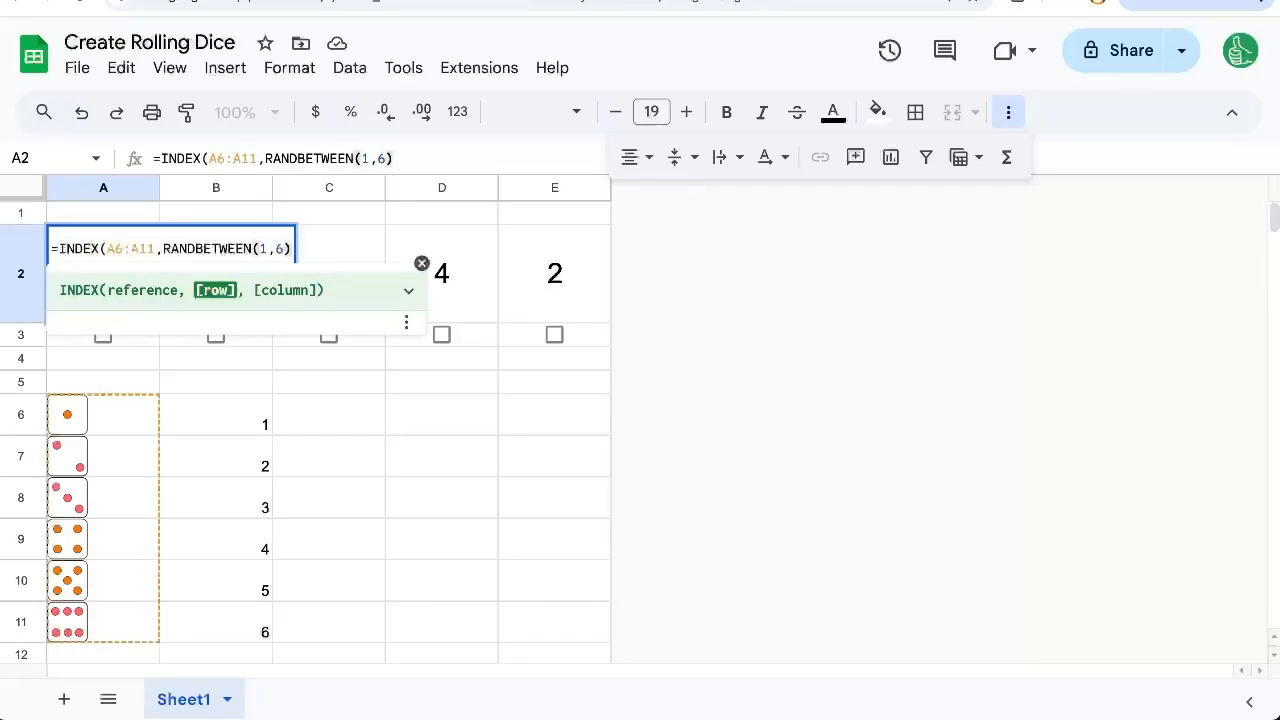
pyautogui.press('enter')
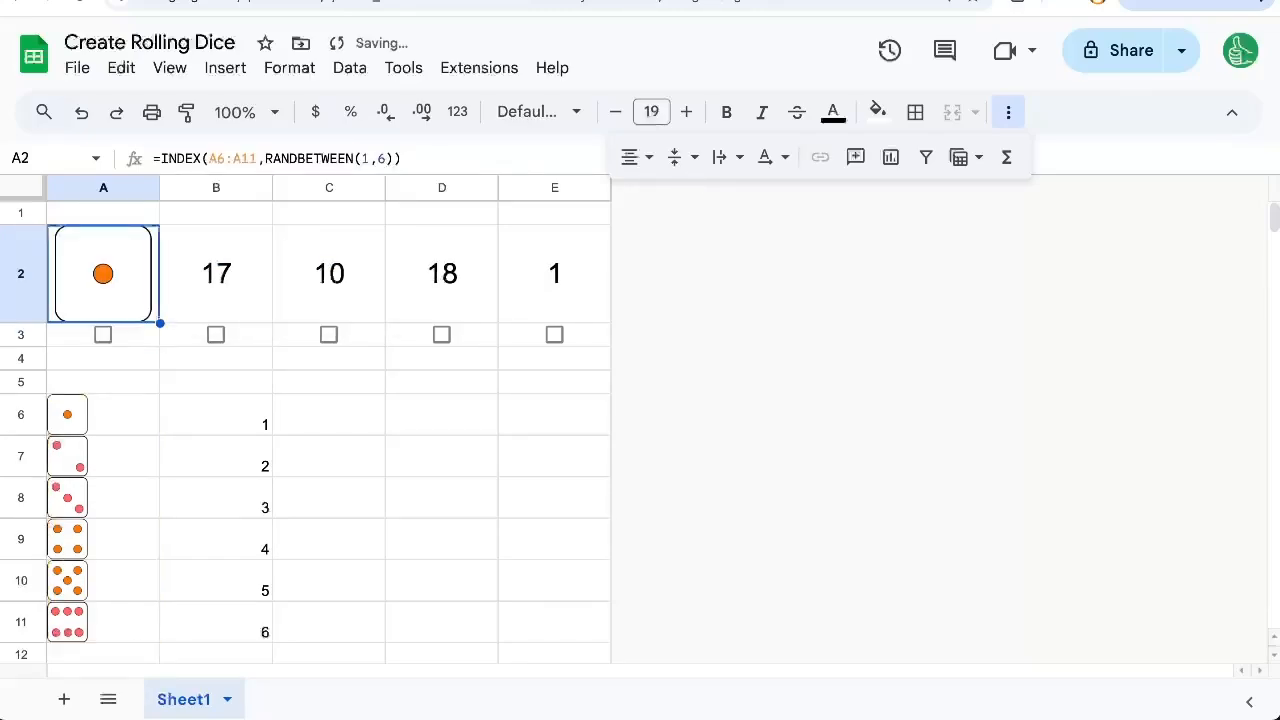
pyautogui.doubleClick(104, 272)
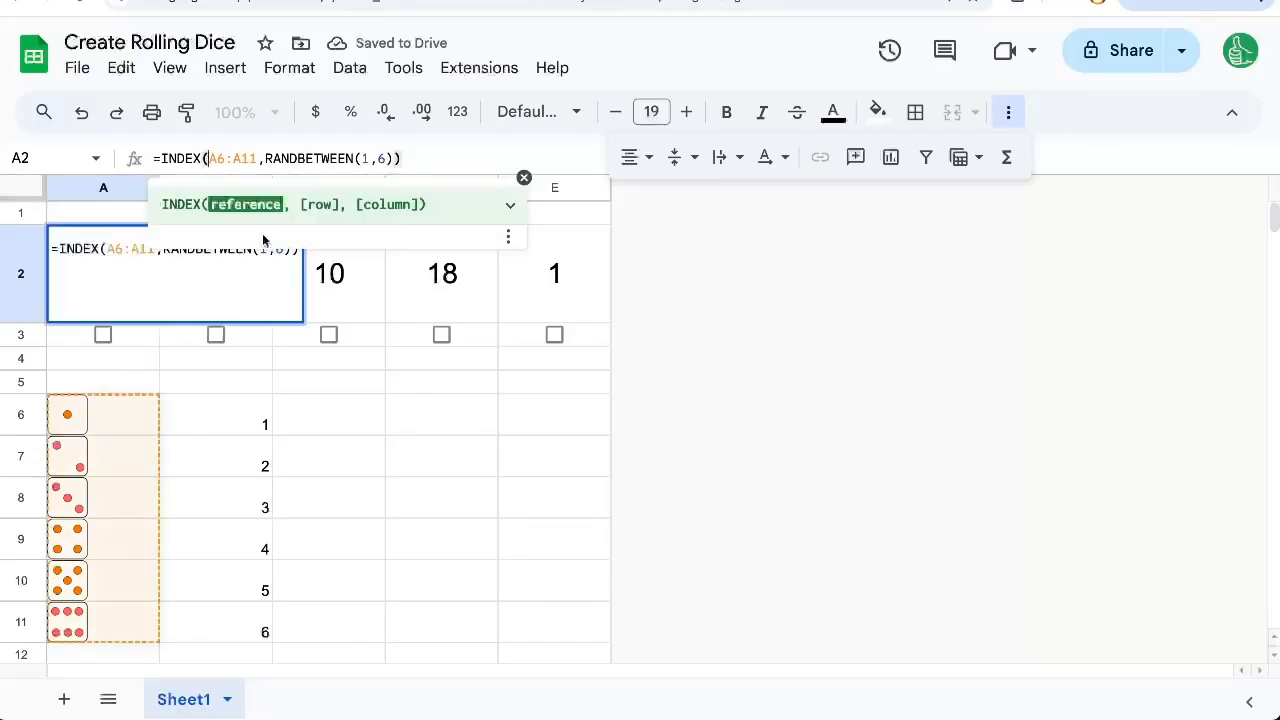
pyautogui.press('f4')
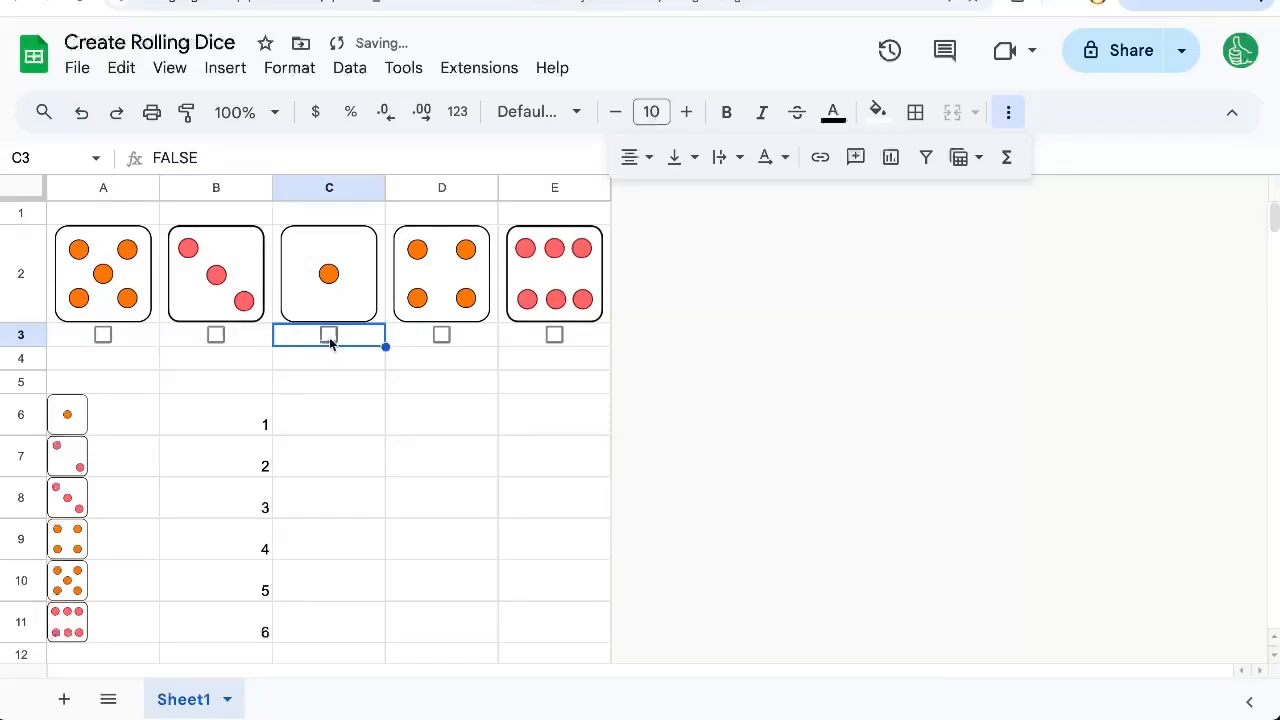
# Step: Reroll the picture dice via the C3 checkbox and examine the RANDBETWEEN part of the formula
pyautogui.click(554, 336)
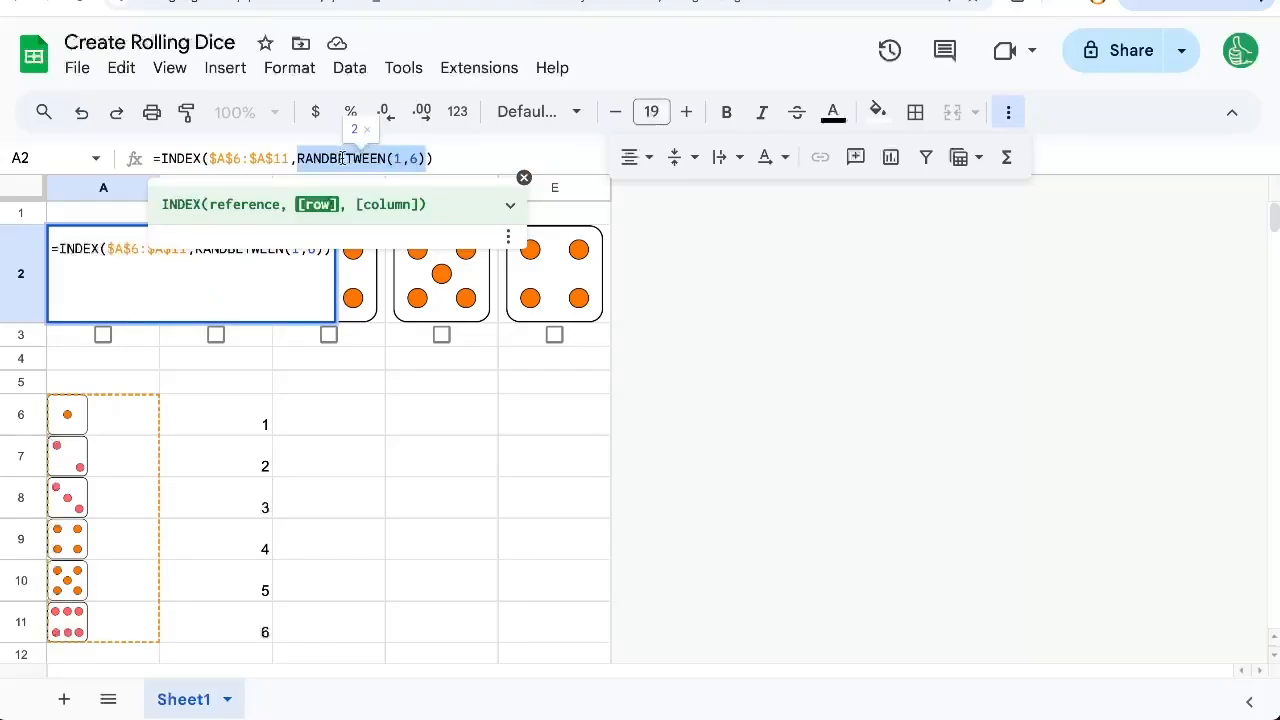
pyautogui.tripleClick(292, 158)
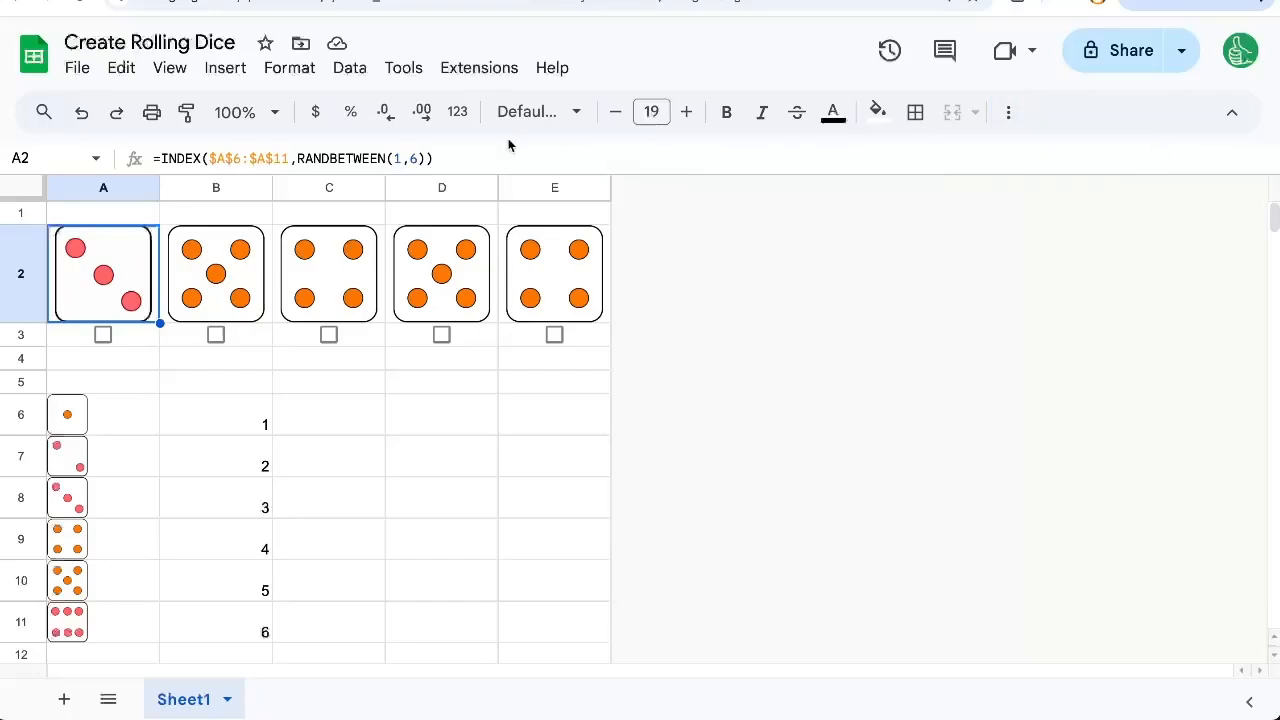
pyautogui.click(480, 68)
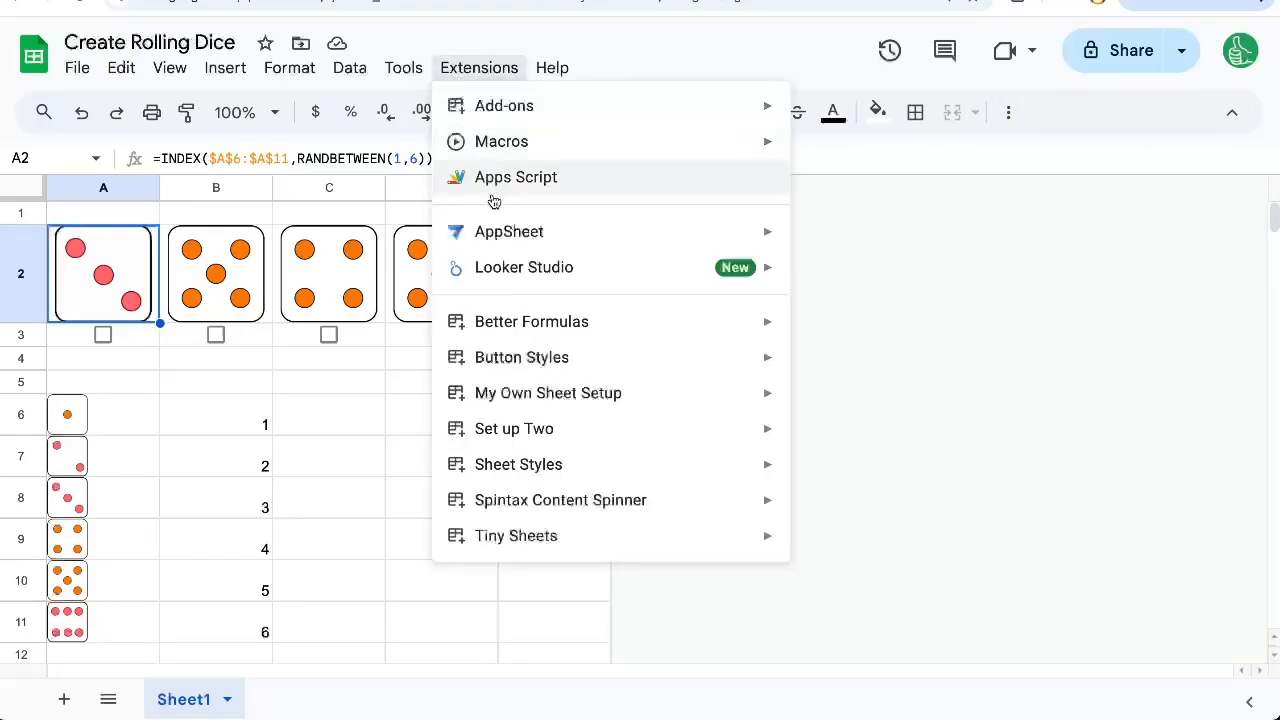
# Step: Write rollFiveDice setting A2 to "=INDEX($A$6:$A$11,RANDBETWEEN(1,6))", then remove the RANDBETWEEN part
pyautogui.click(516, 176)
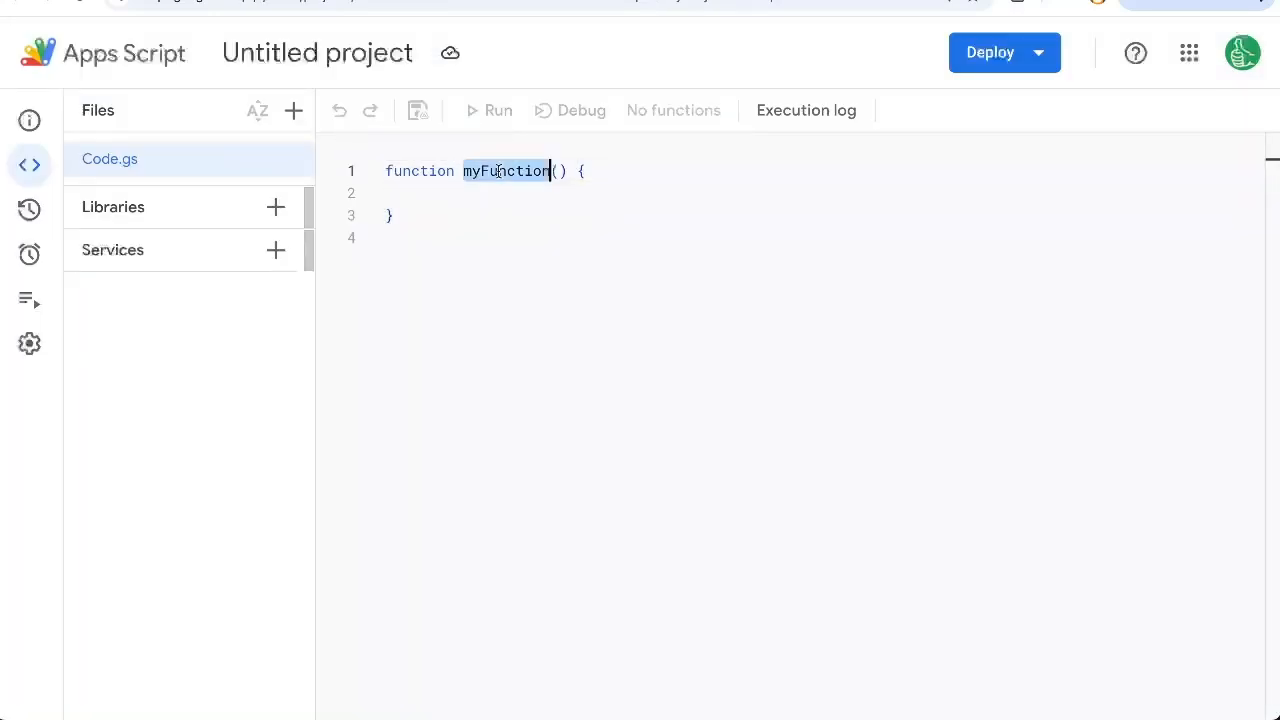
pyautogui.write('rollFive')
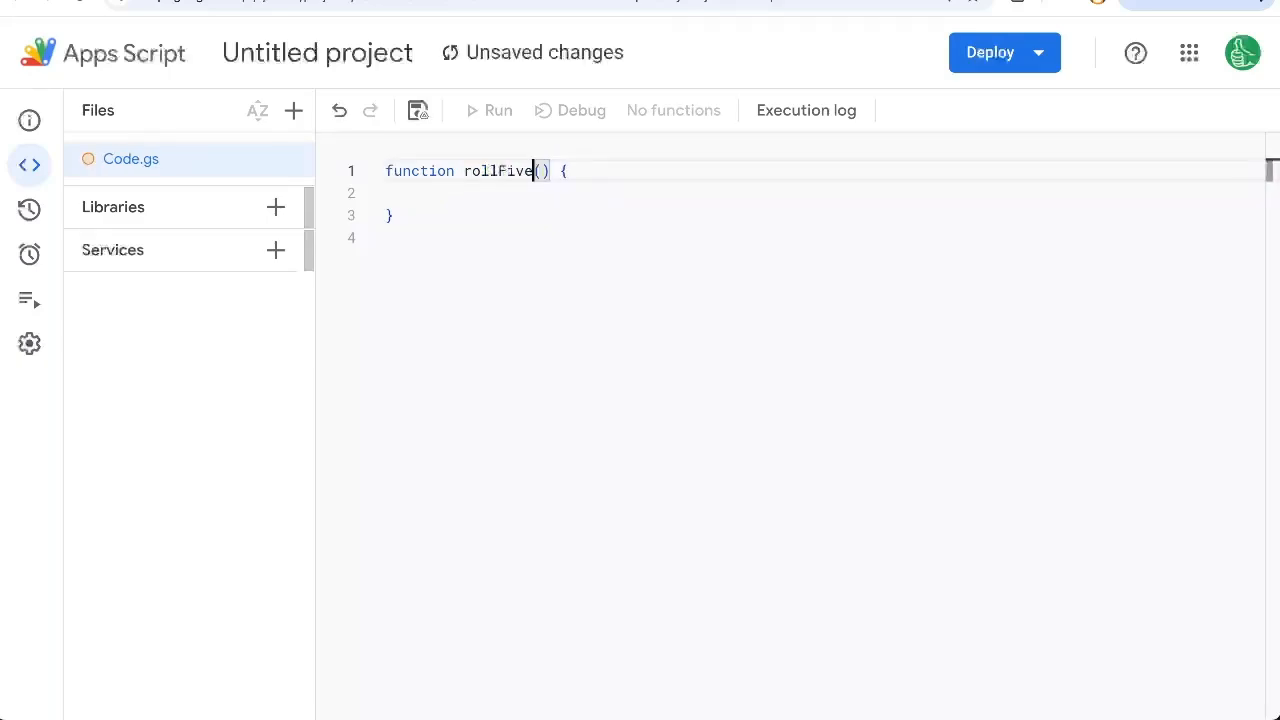
pyautogui.write('Dice')
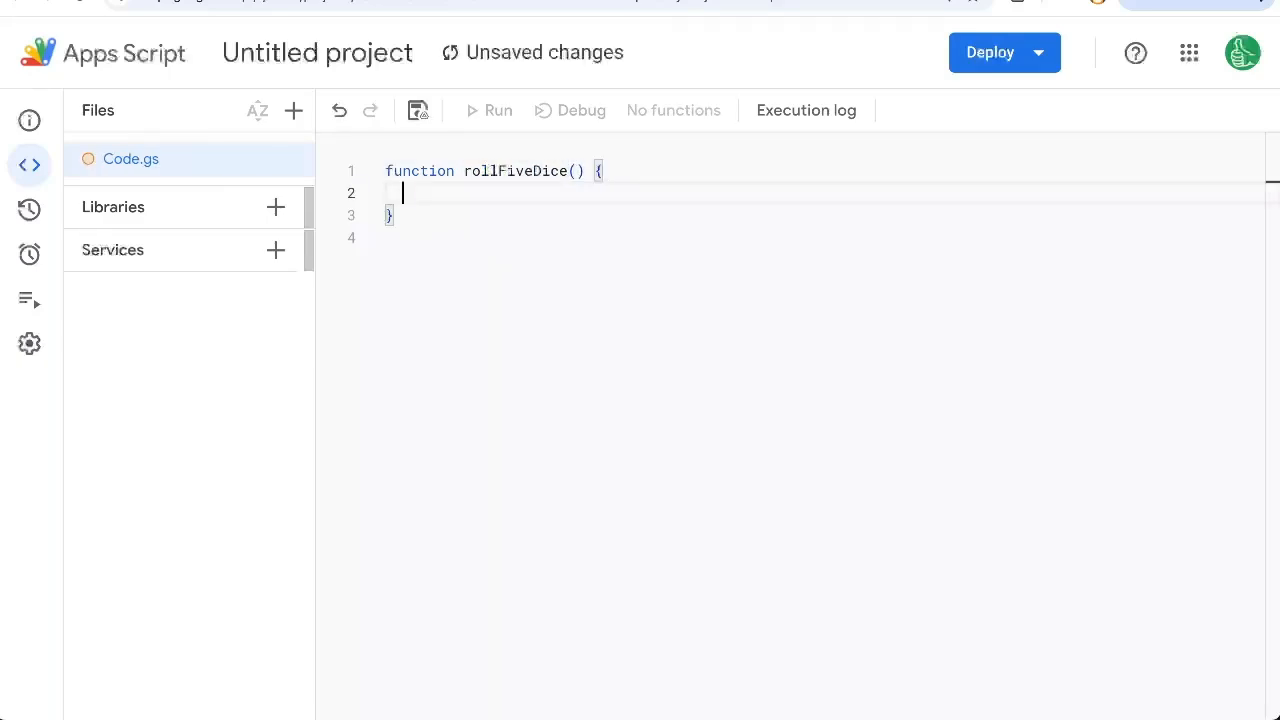
pyautogui.write('SpreadsheetApp.getActiveSheet().getRange("A')
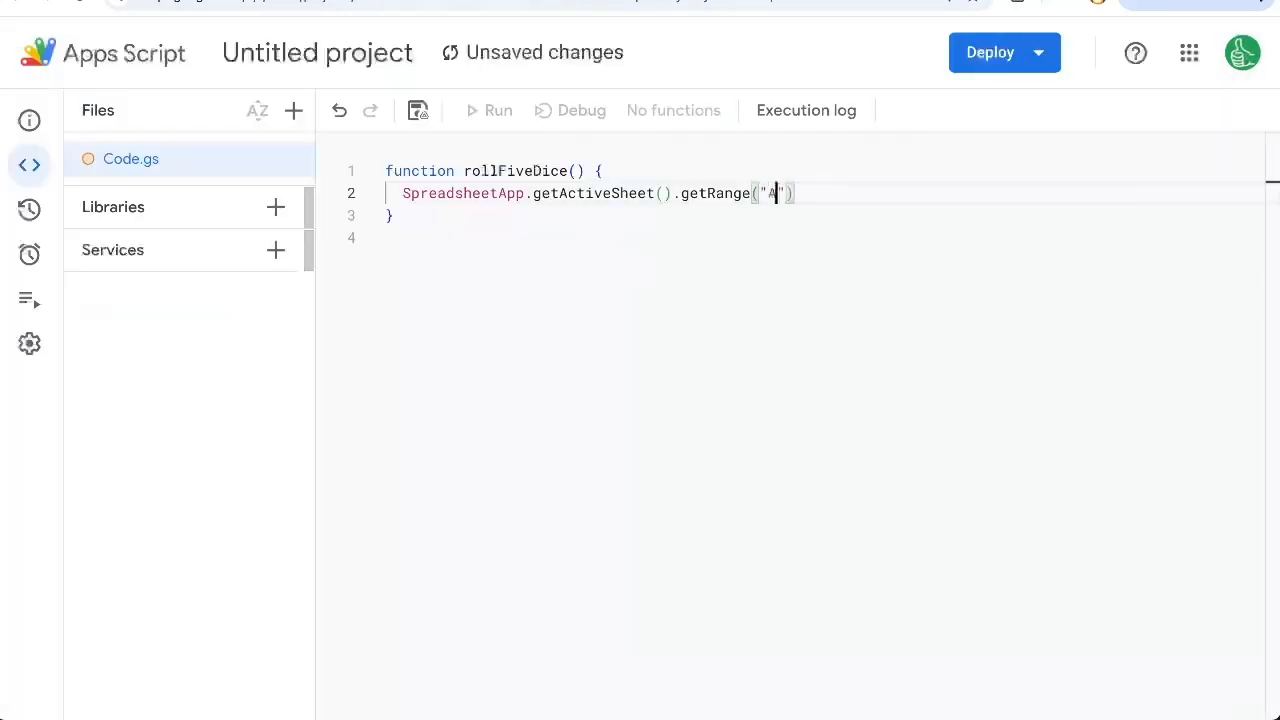
pyautogui.write('2").setValue')
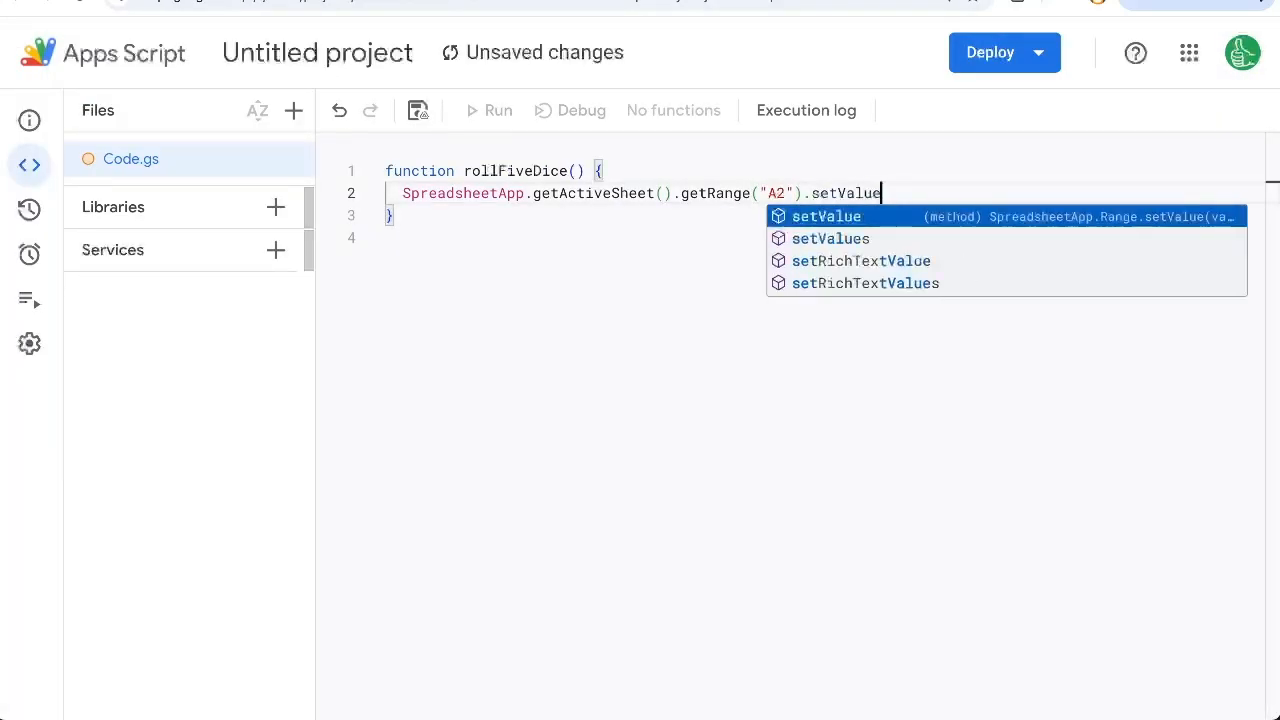
pyautogui.write('("=INDEX($A$6:$A$11,RANDBETWEEN(1,6))")')
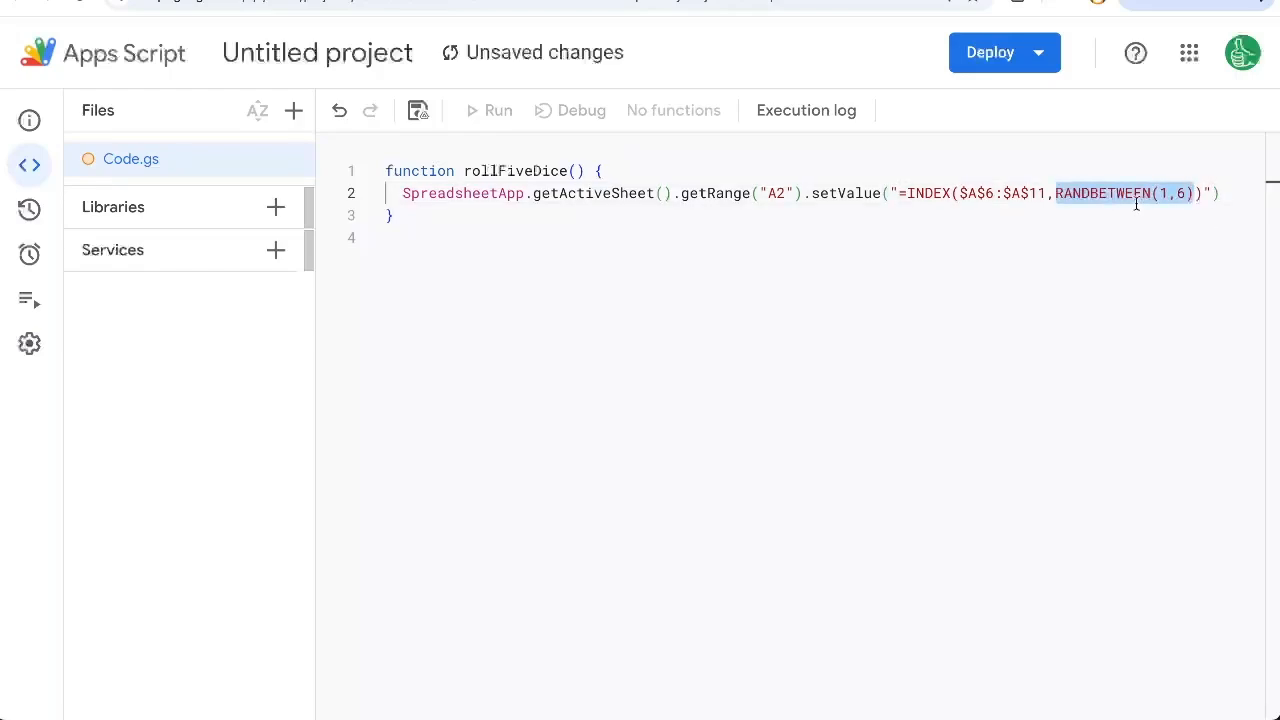
pyautogui.press('Delete')
pyautogui.write('"')
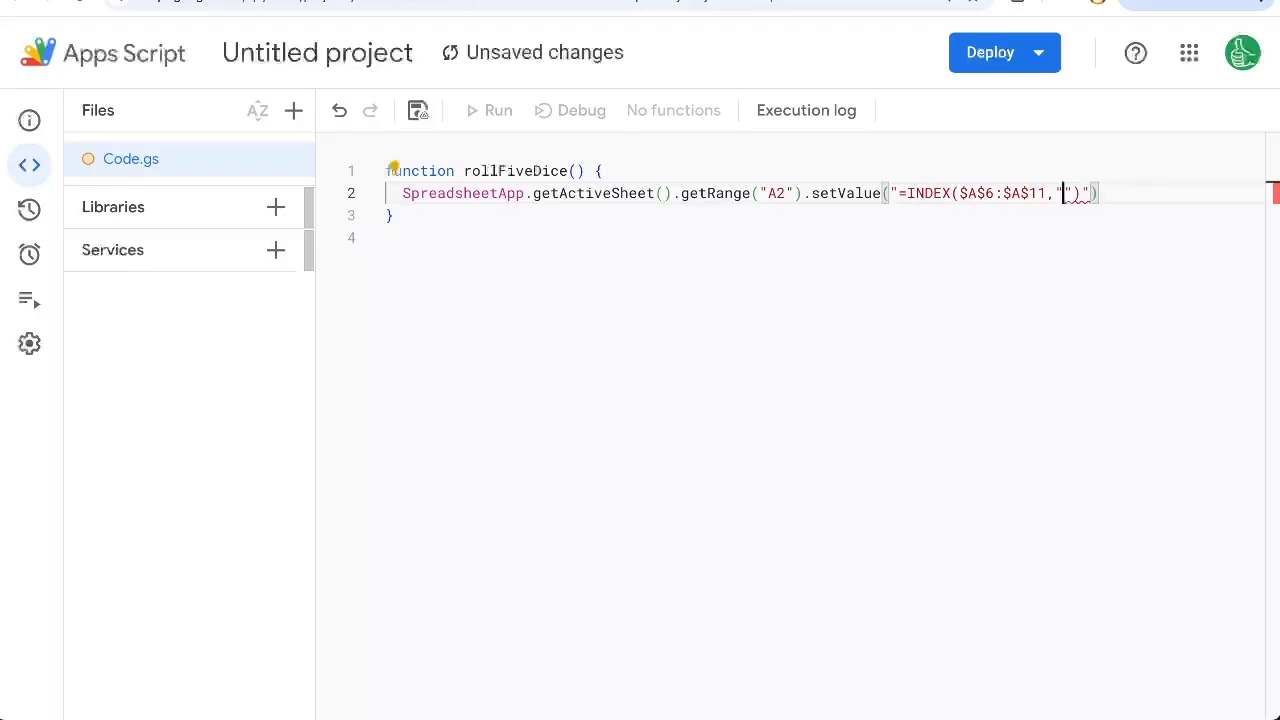
# Step: Build the A2 formula from var randomValue = Math.floor(Math.random()*6+1) and select rollFiveDice to run
pyautogui.write('++')
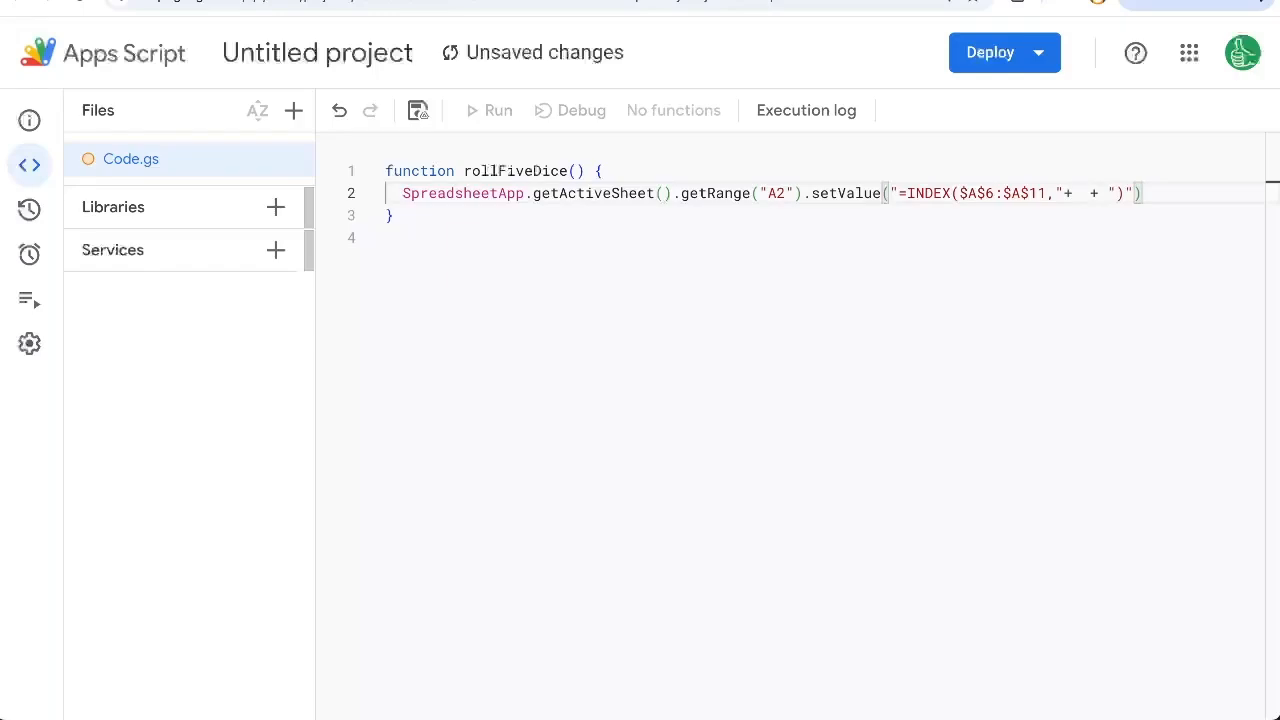
pyautogui.write('randomValue')
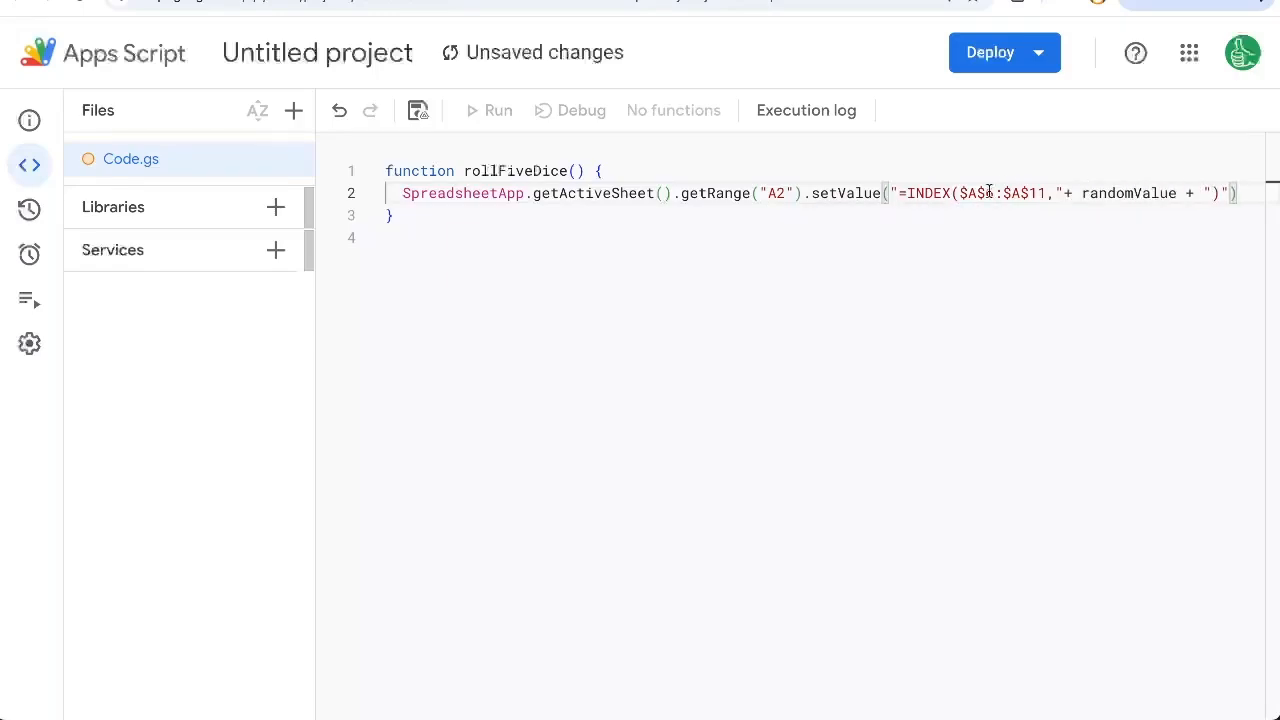
pyautogui.write('var randomValue = Mat')
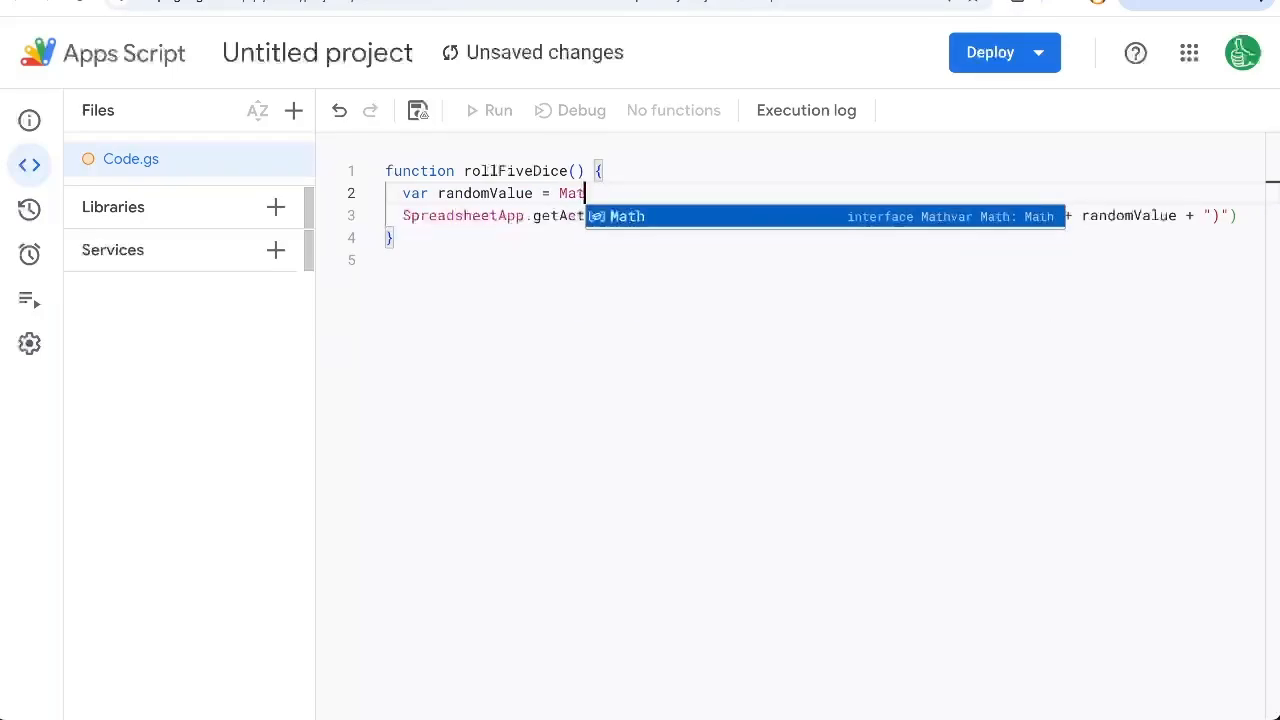
pyautogui.write('h.floor((Math.random()*6')
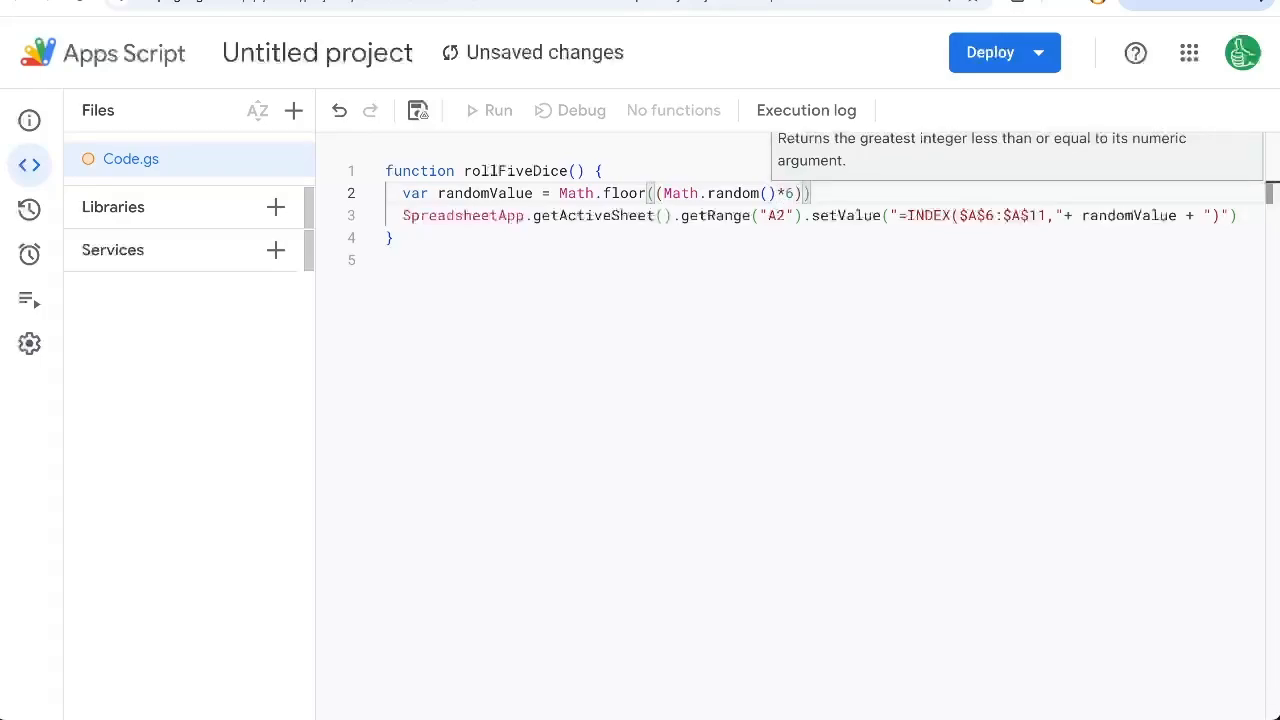
pyautogui.write('+1)')
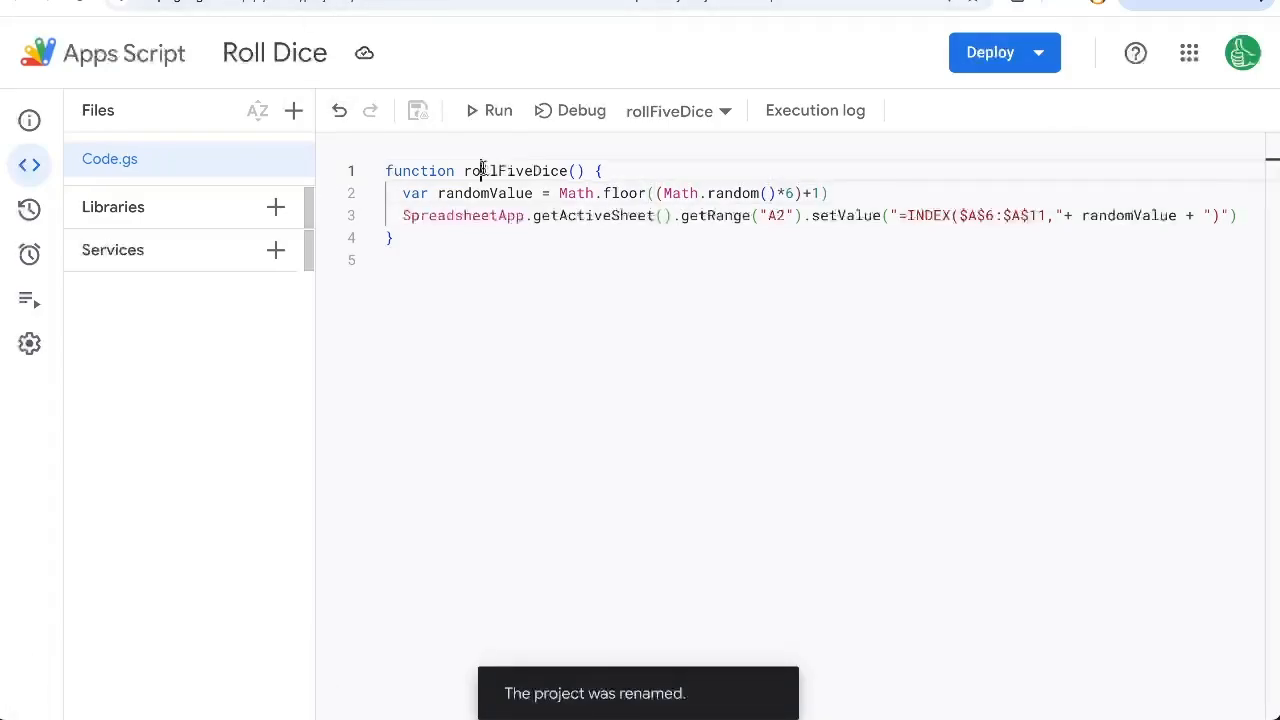
pyautogui.click(676, 112)
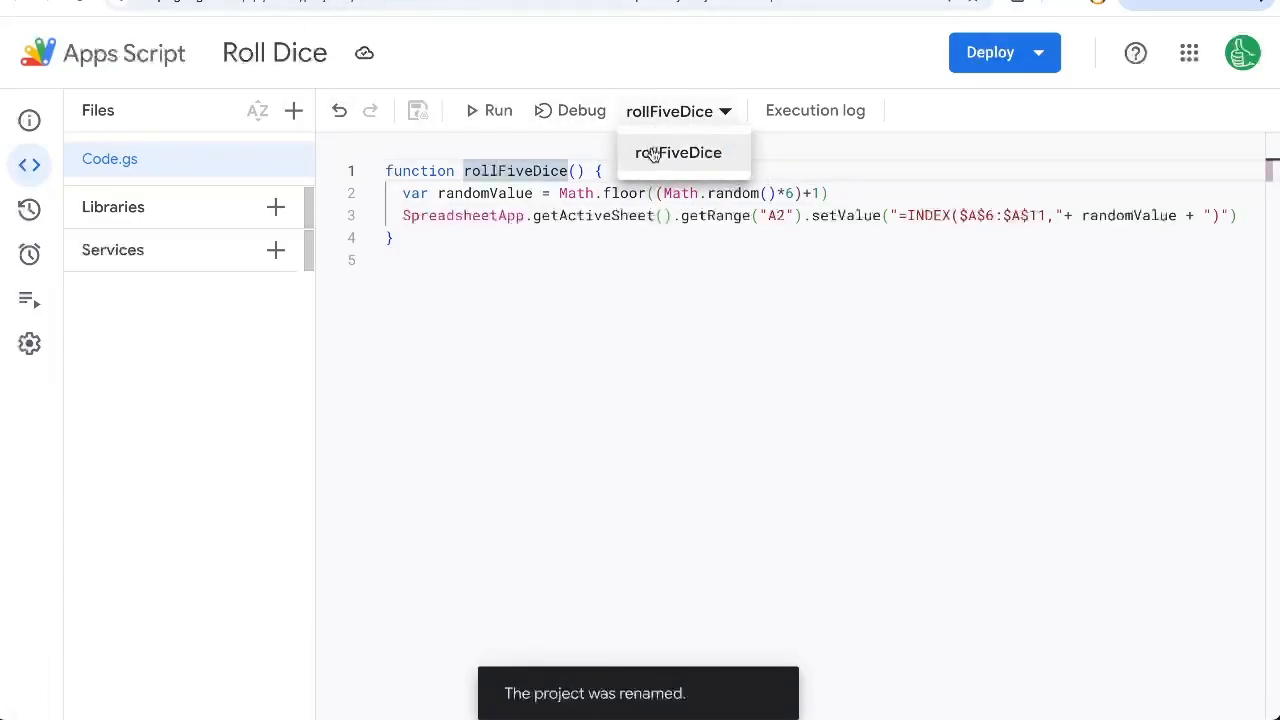
pyautogui.click(678, 152)
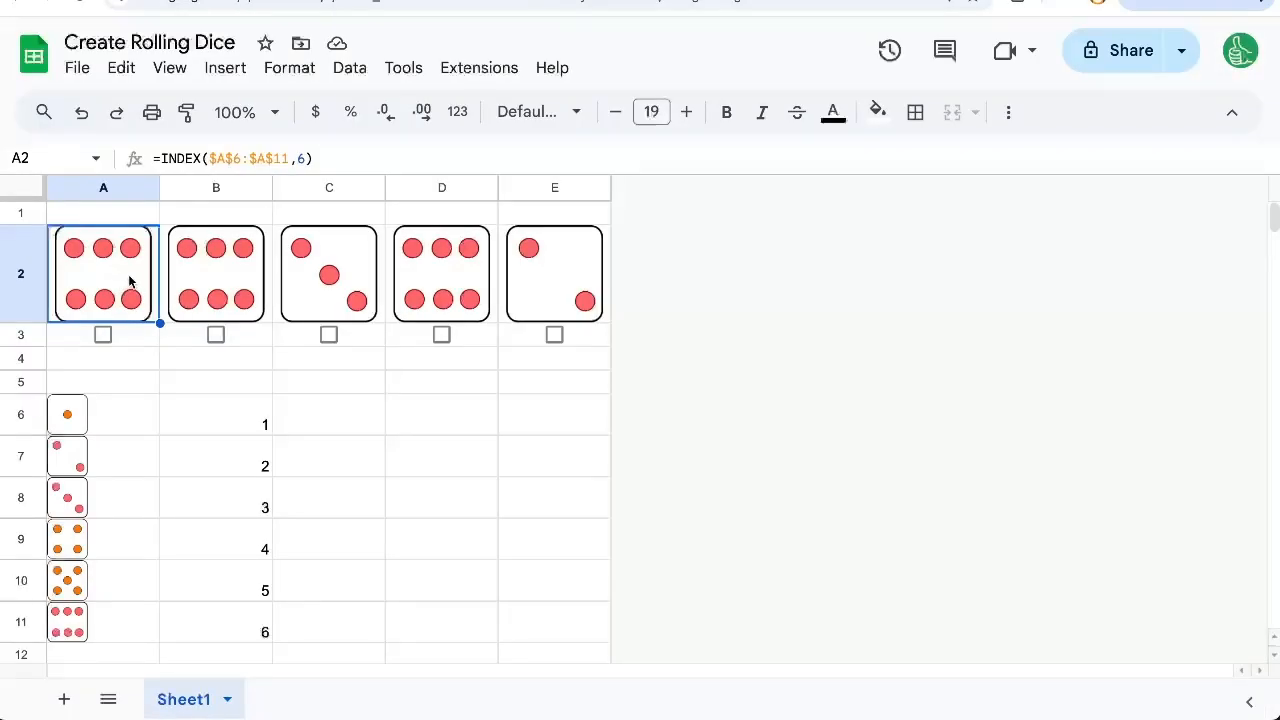
pyautogui.doubleClick(104, 272)
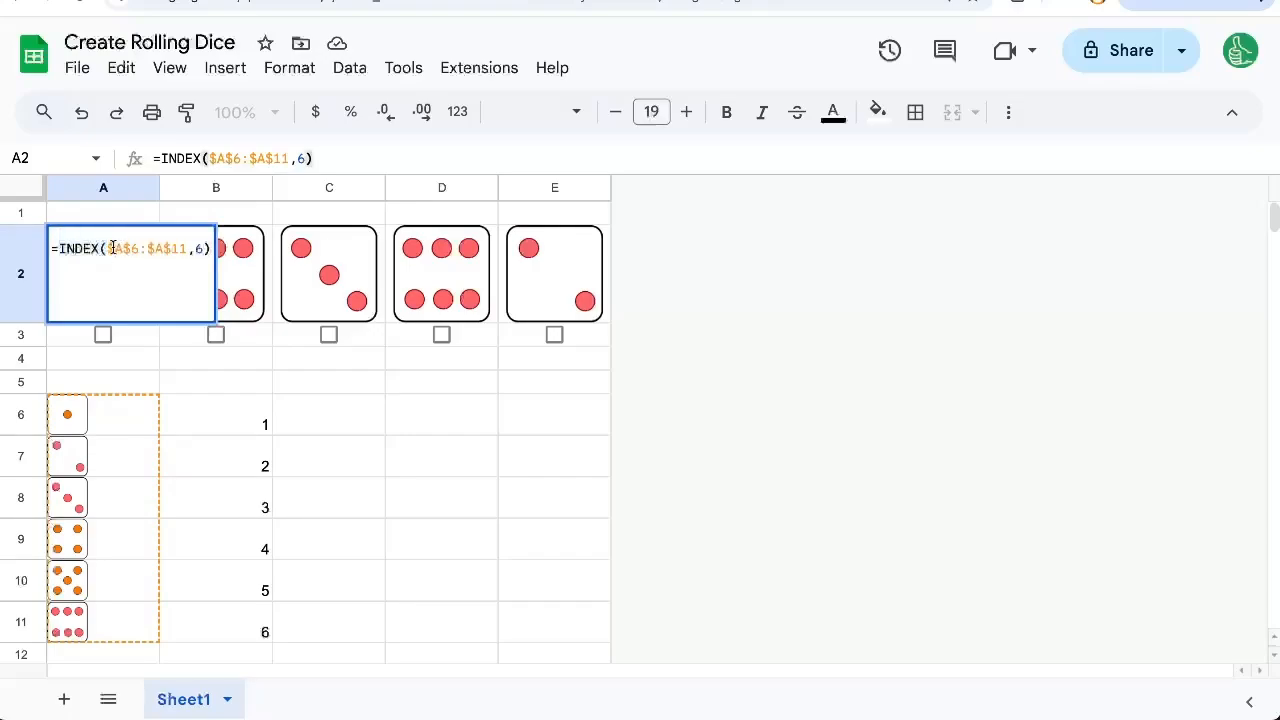
pyautogui.click(200, 248)
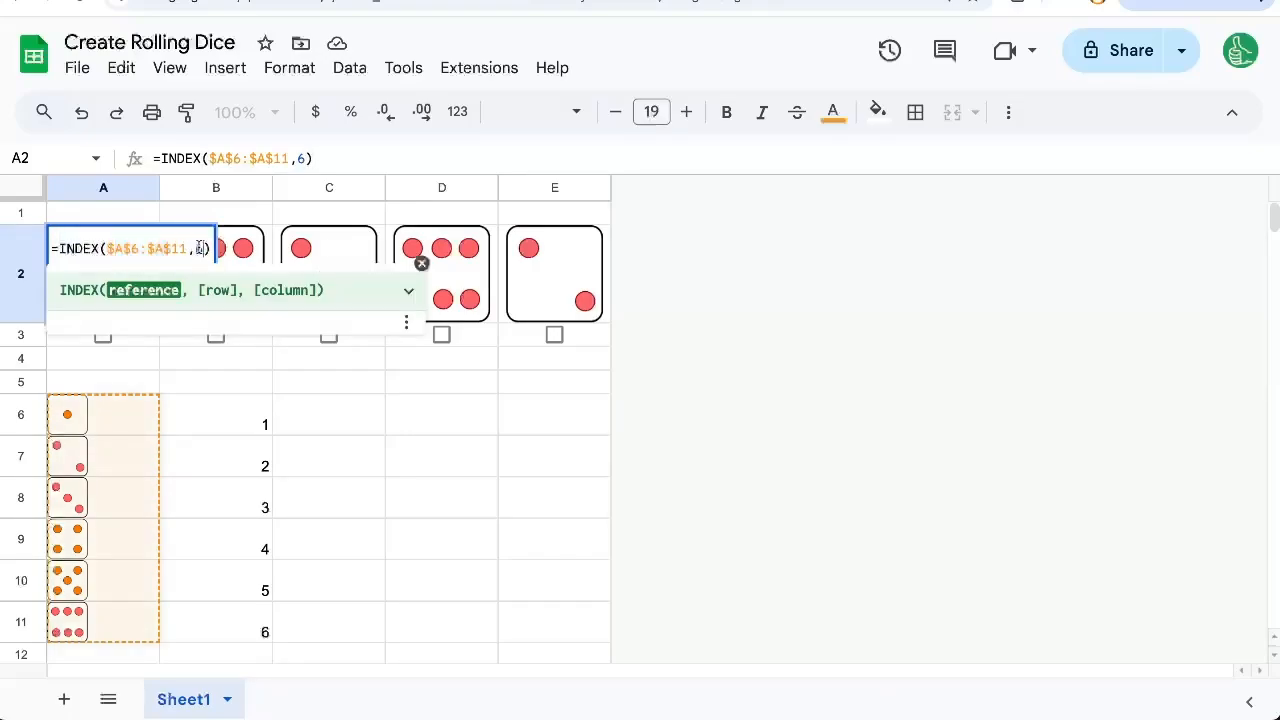
pyautogui.press('Enter')
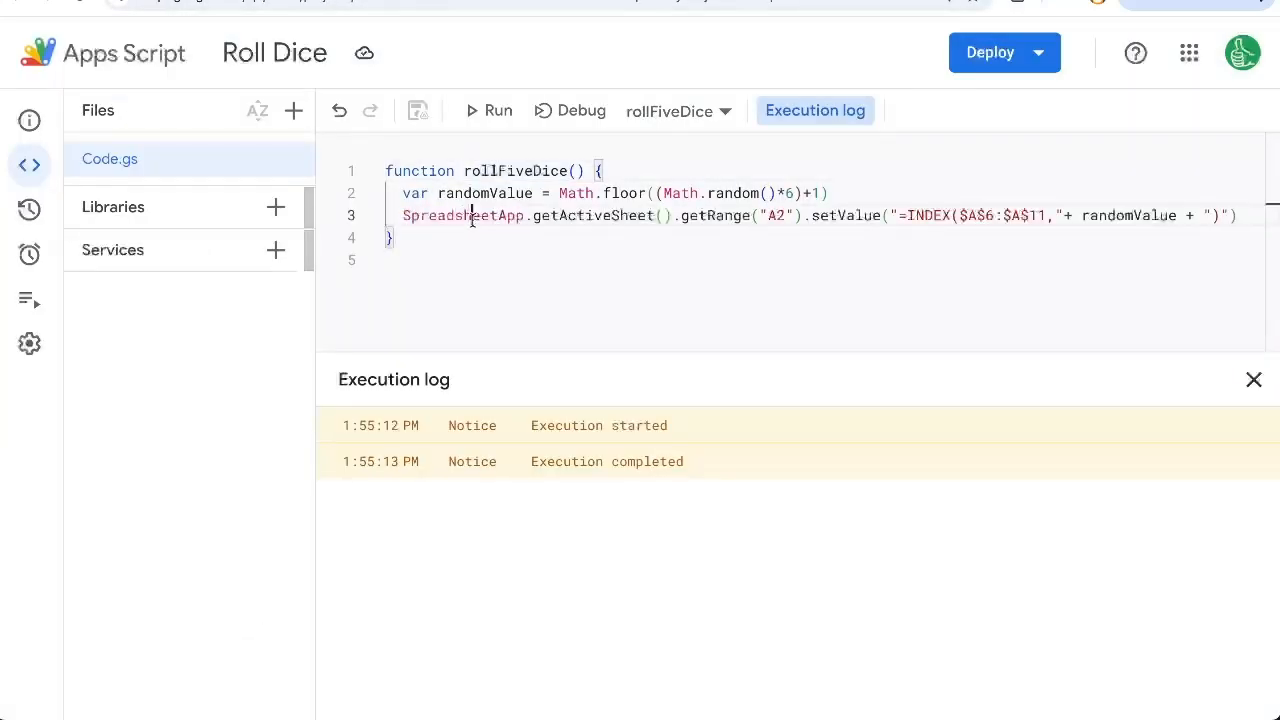
# Step: Add var ss = SpreadsheetApp.getActiveSheet() and duplicate randomValue1–5 setValue lines for A2–E2
pyautogui.moveTo(402, 192); pyautogui.dragTo(1236, 216)
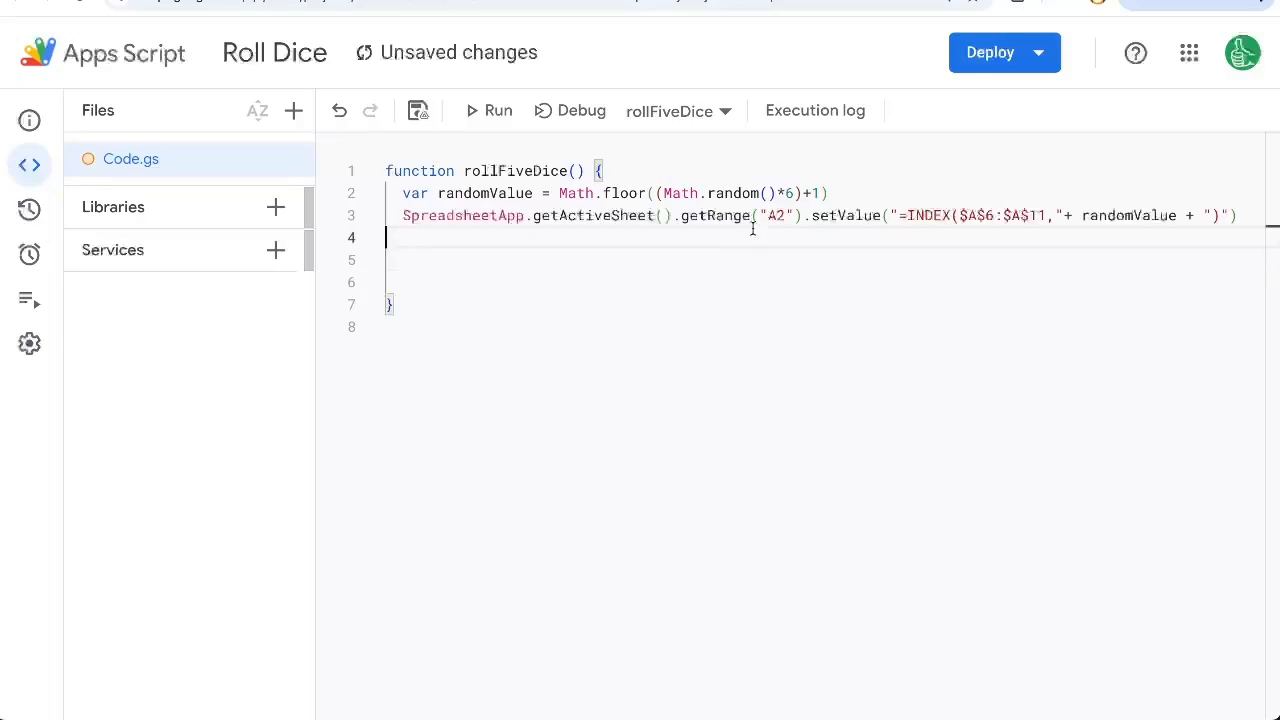
pyautogui.moveTo(402, 216); pyautogui.dragTo(596, 216)
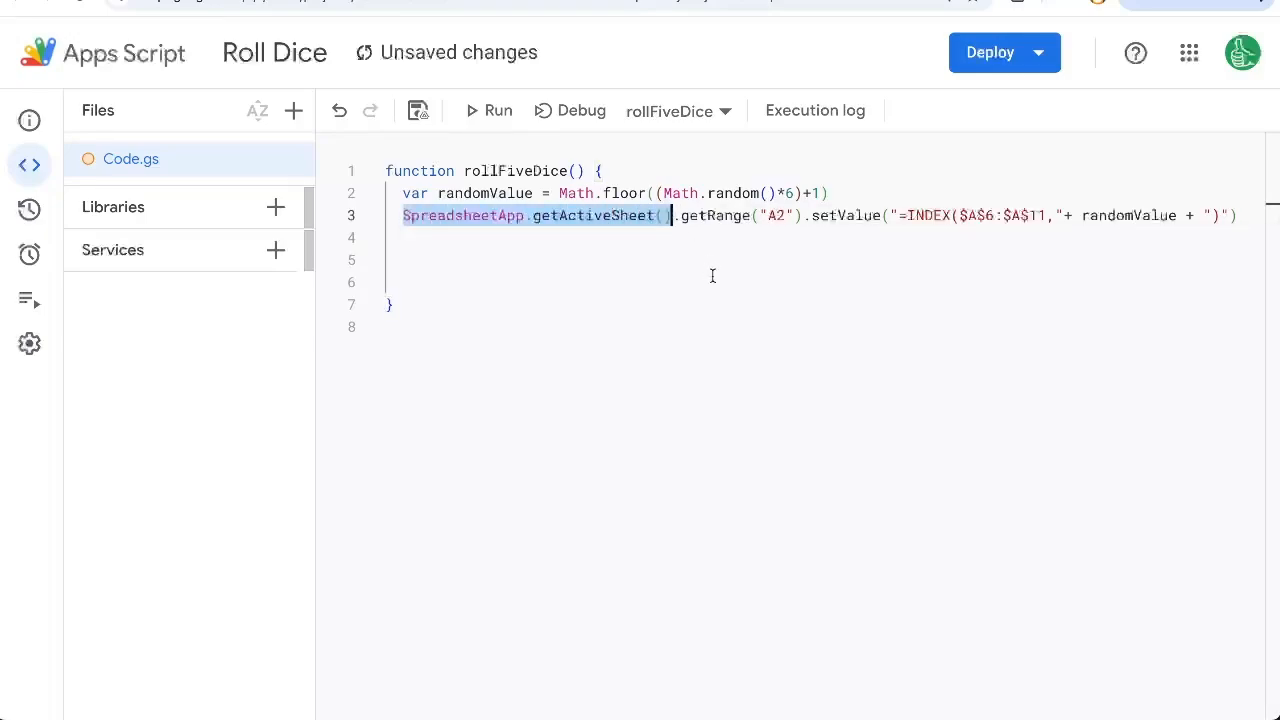
pyautogui.write('var ss = SpreadsheetApp')
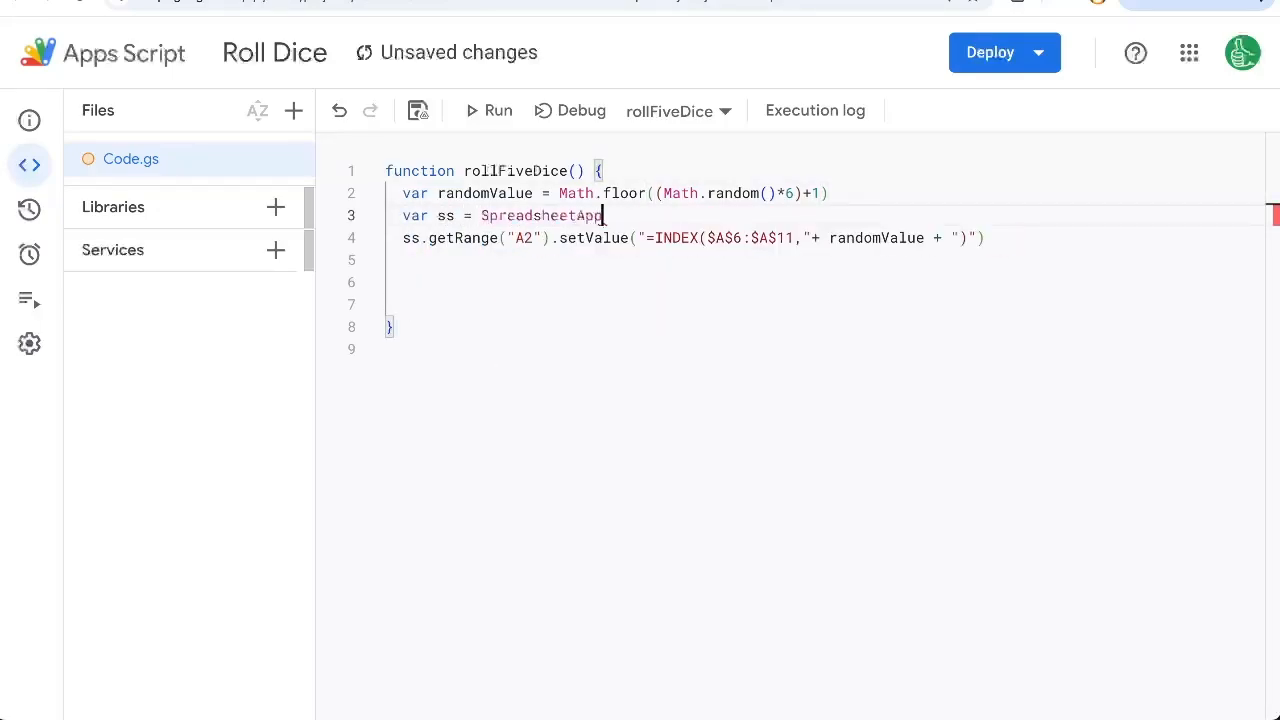
pyautogui.write('.getActiveSheet(')
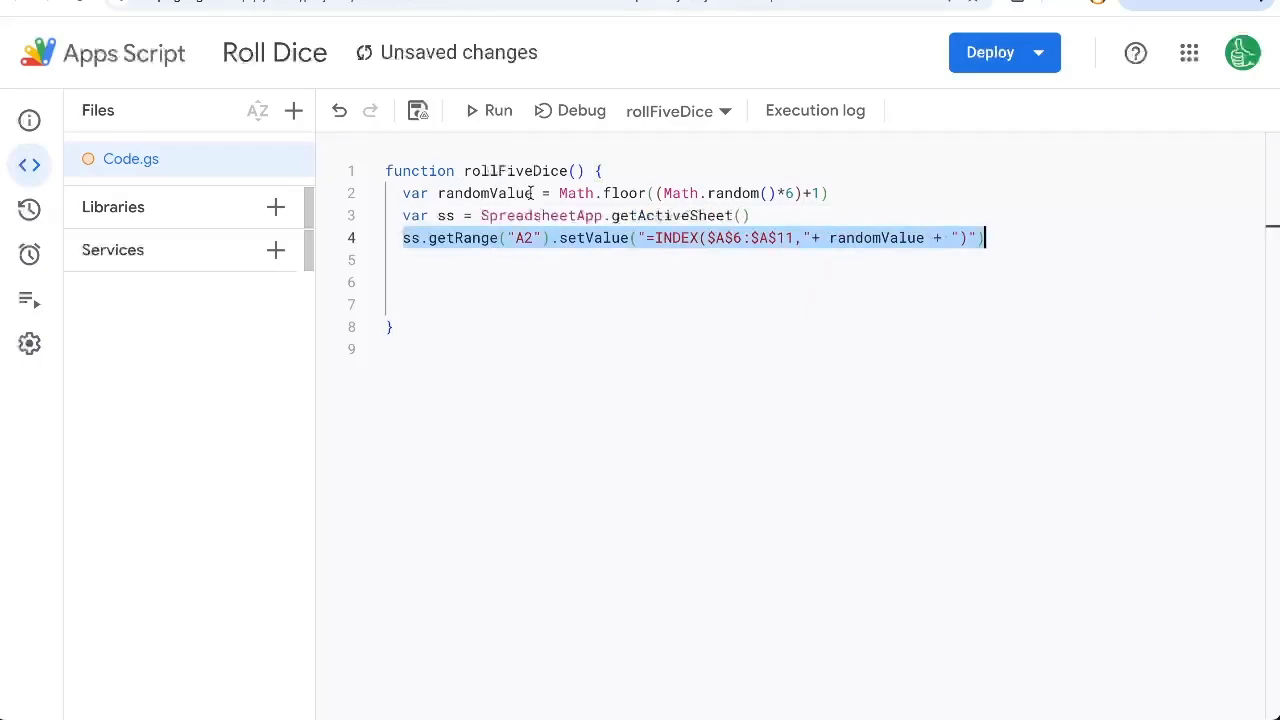
pyautogui.write('1')
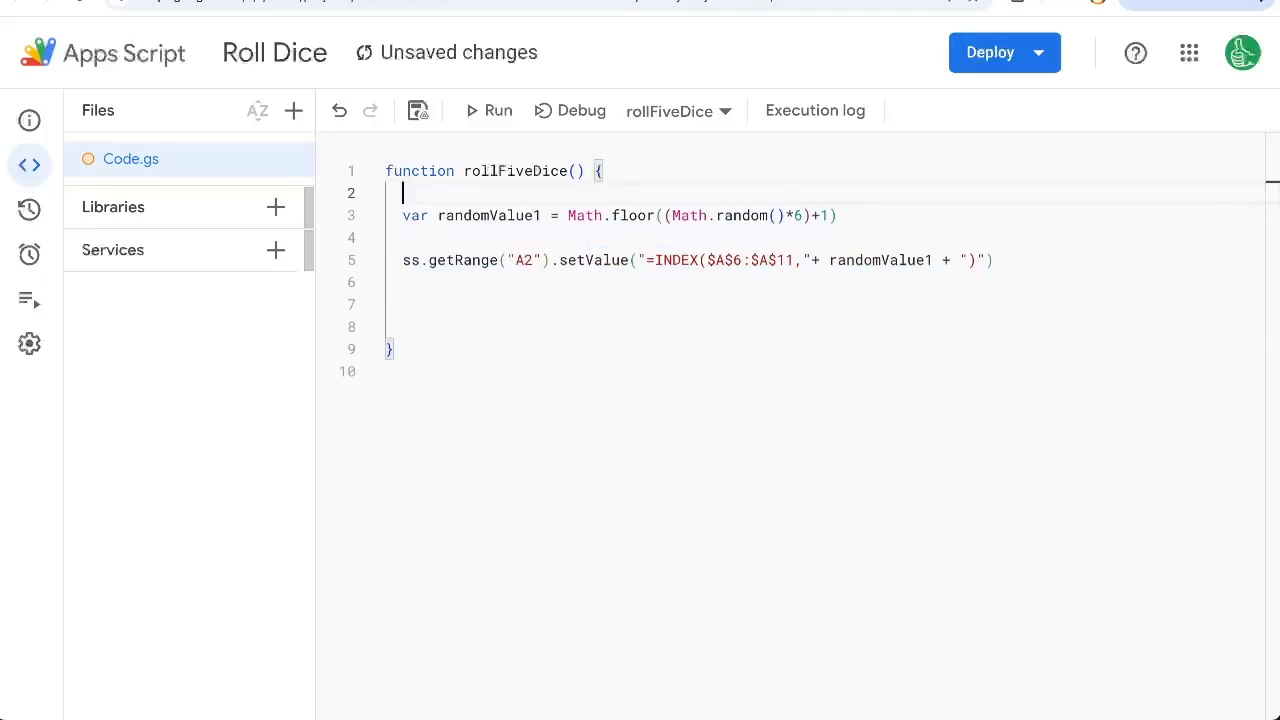
pyautogui.write('var ss = SpreadsheetApp.getActiveSheet()')
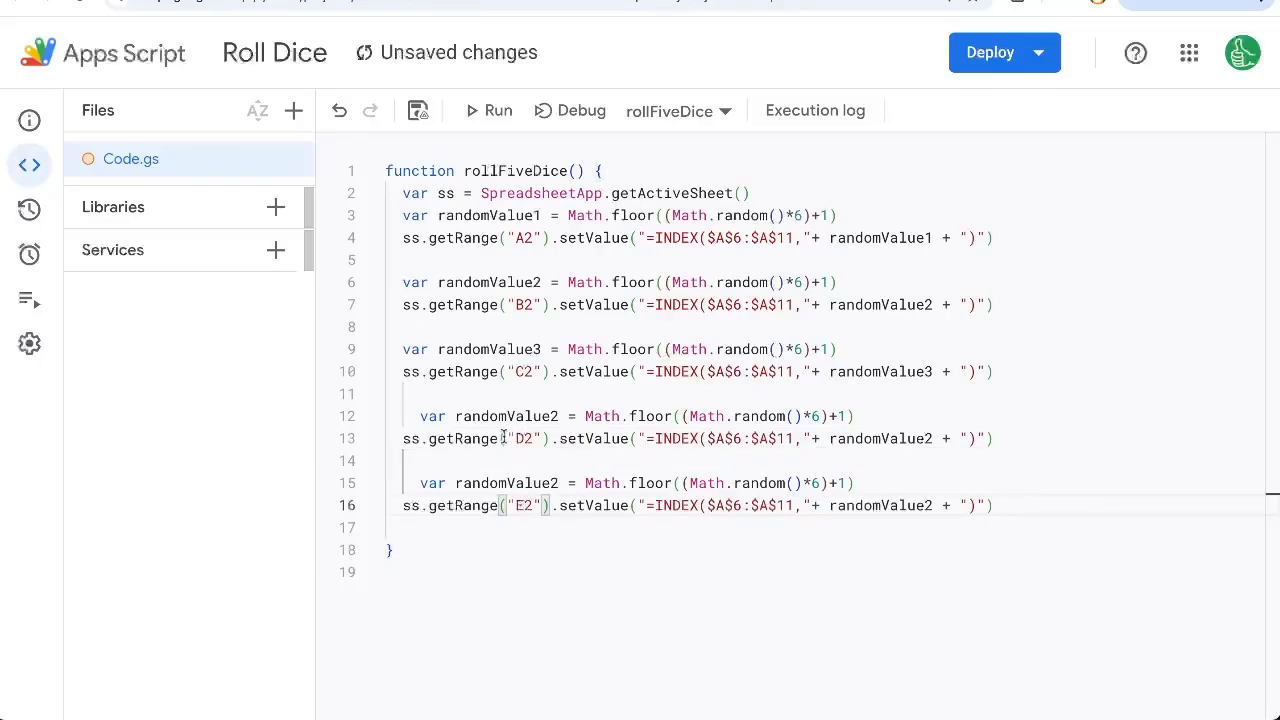
pyautogui.doubleClick(504, 416)
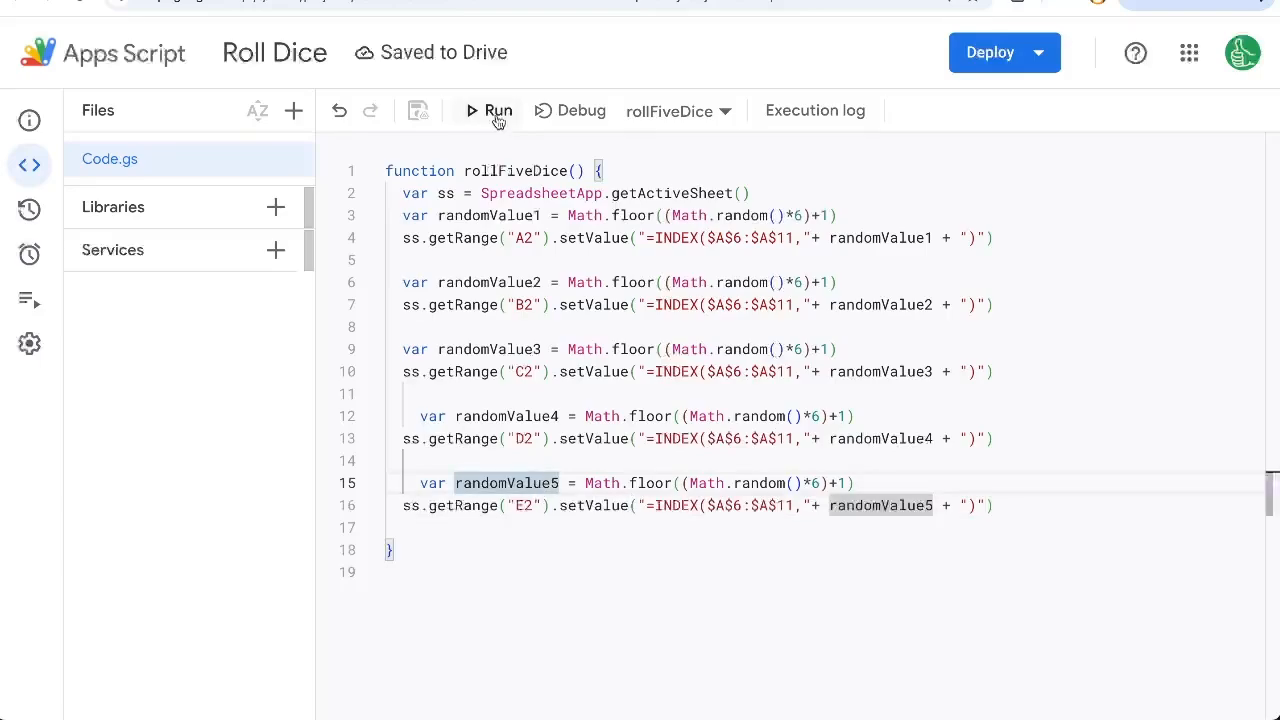
# Step: Run rollFiveDice, toggle the B3 checkbox on and off, and select the empty cell D6
pyautogui.click(486, 112)
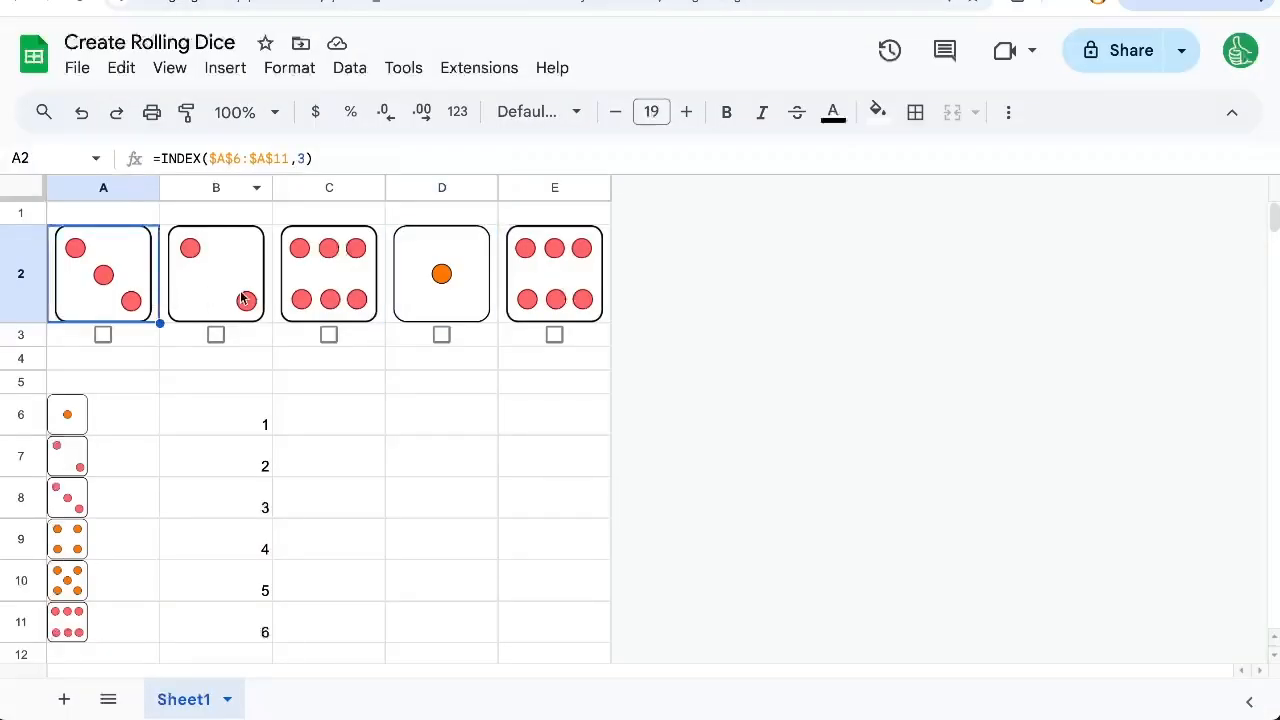
pyautogui.click(554, 272)
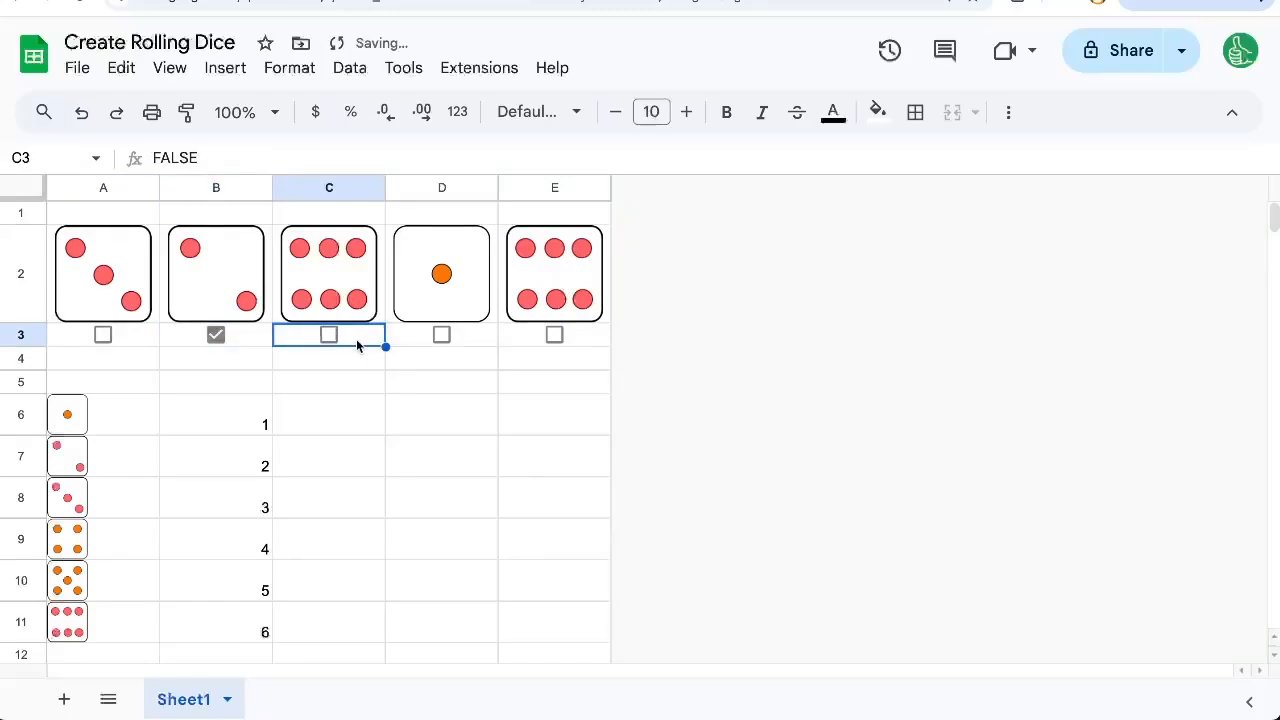
pyautogui.click(216, 334)
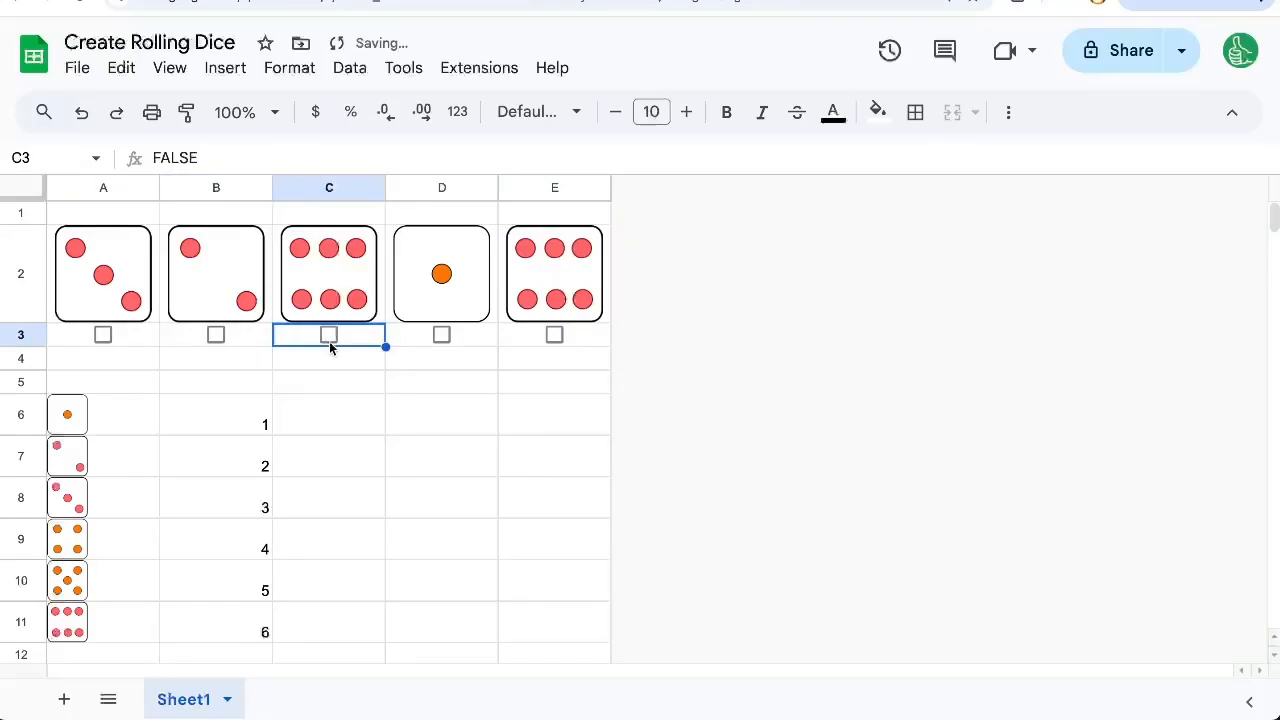
pyautogui.click(328, 456)
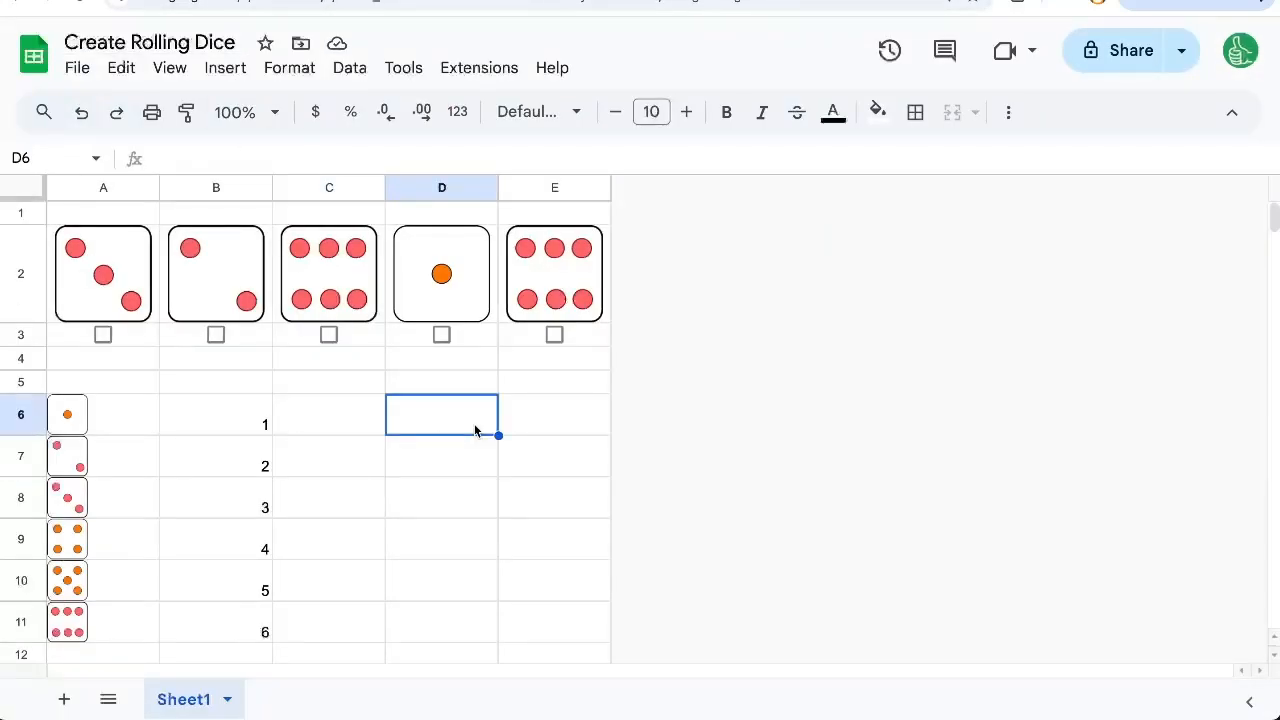
pyautogui.click(224, 68)
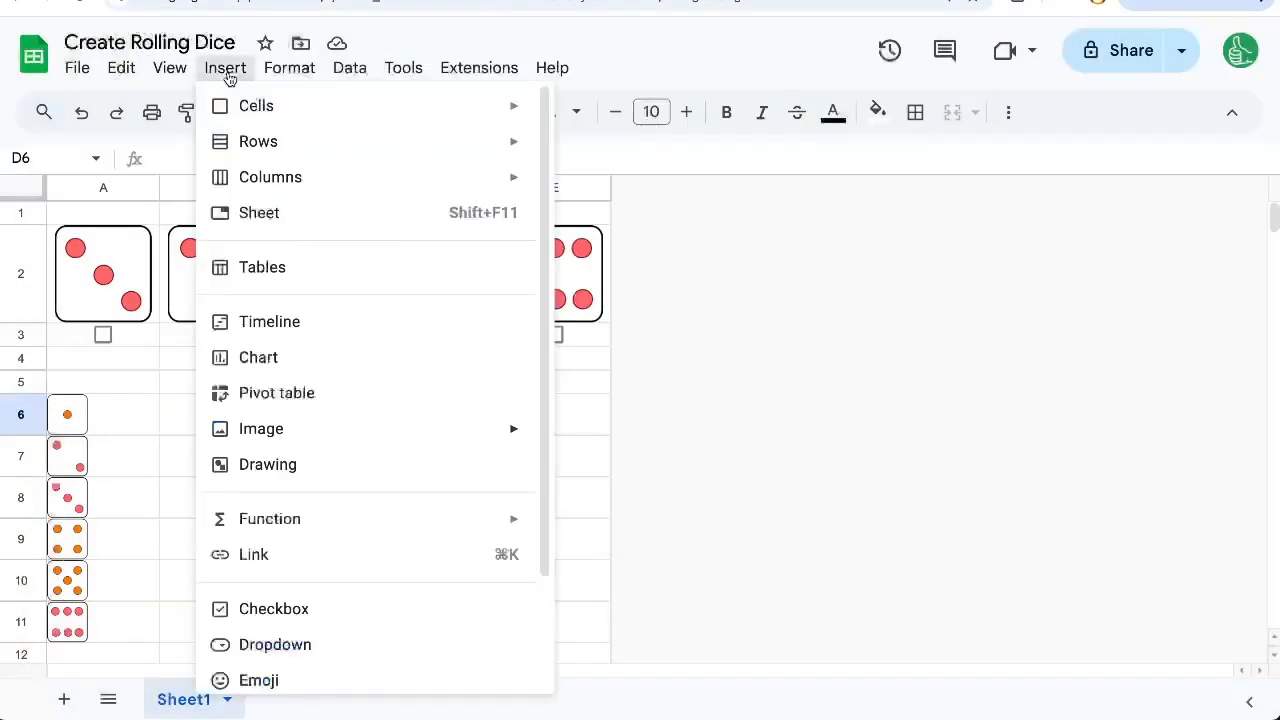
# Step: Create a drawing labelled ROLL ALL DICE and place it to the right of the dice list
pyautogui.click(268, 464)
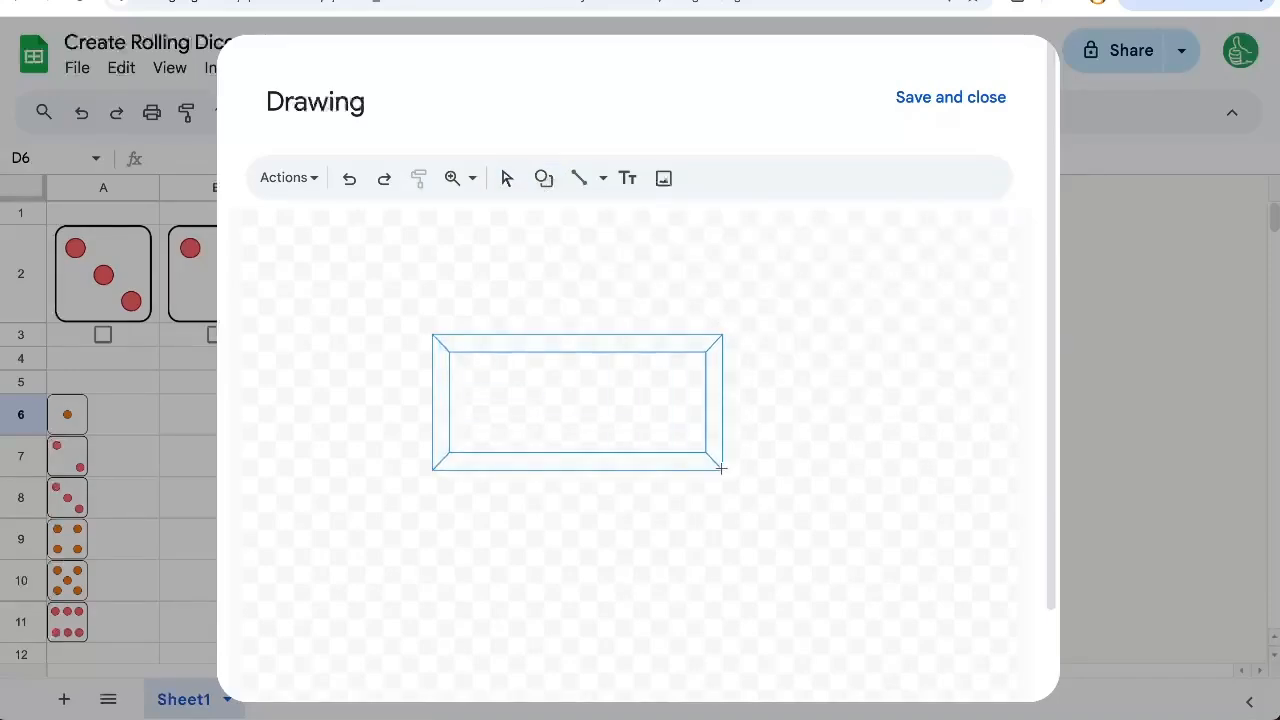
pyautogui.write('ROLL')
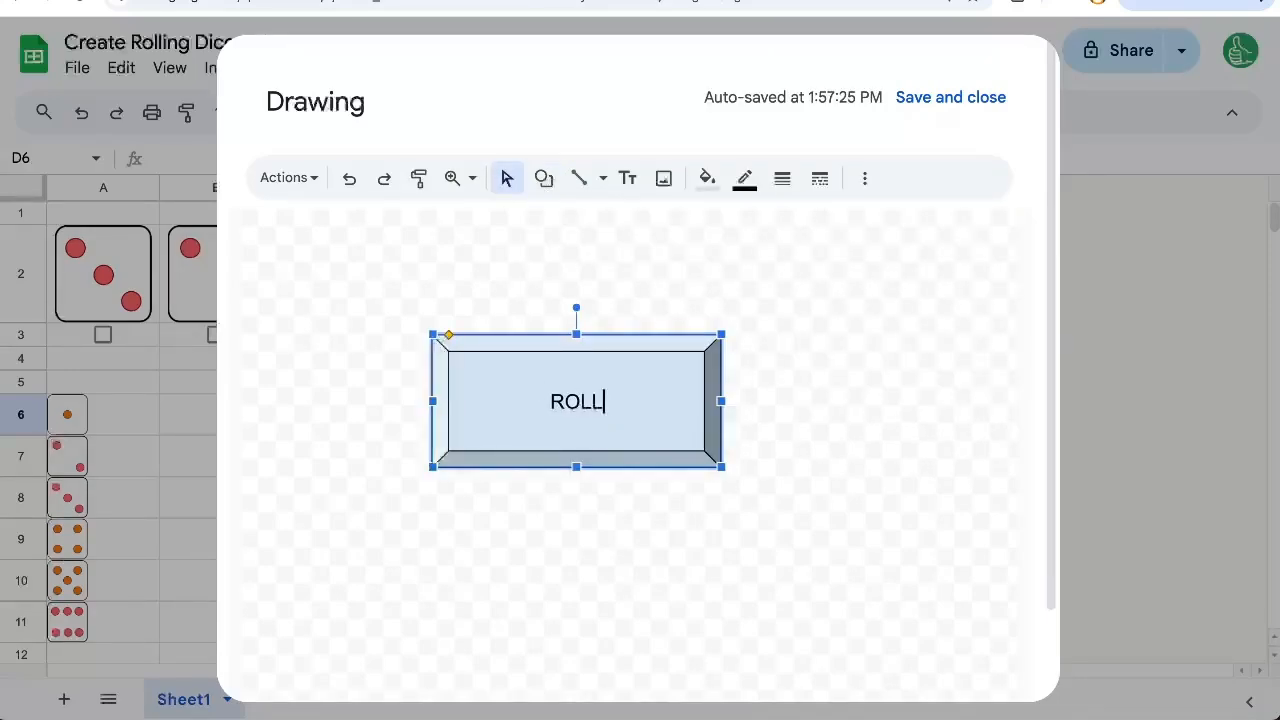
pyautogui.write('ALL DICE')
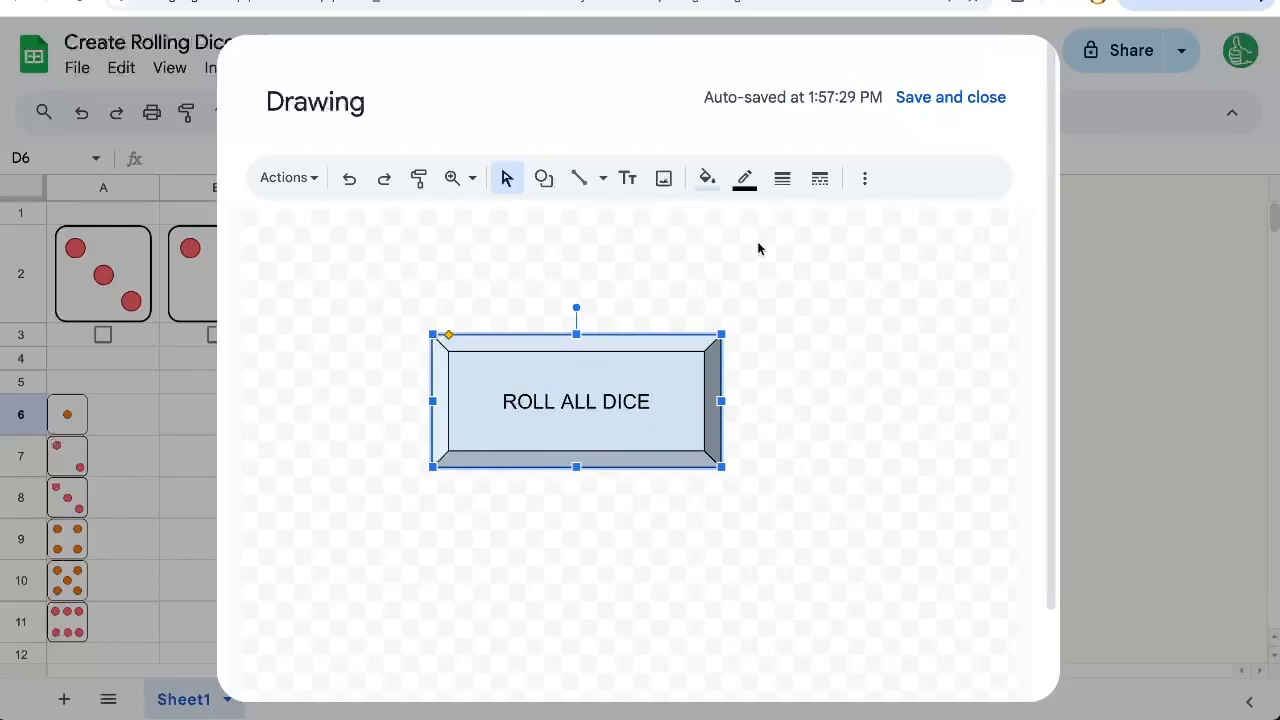
pyautogui.click(948, 96)
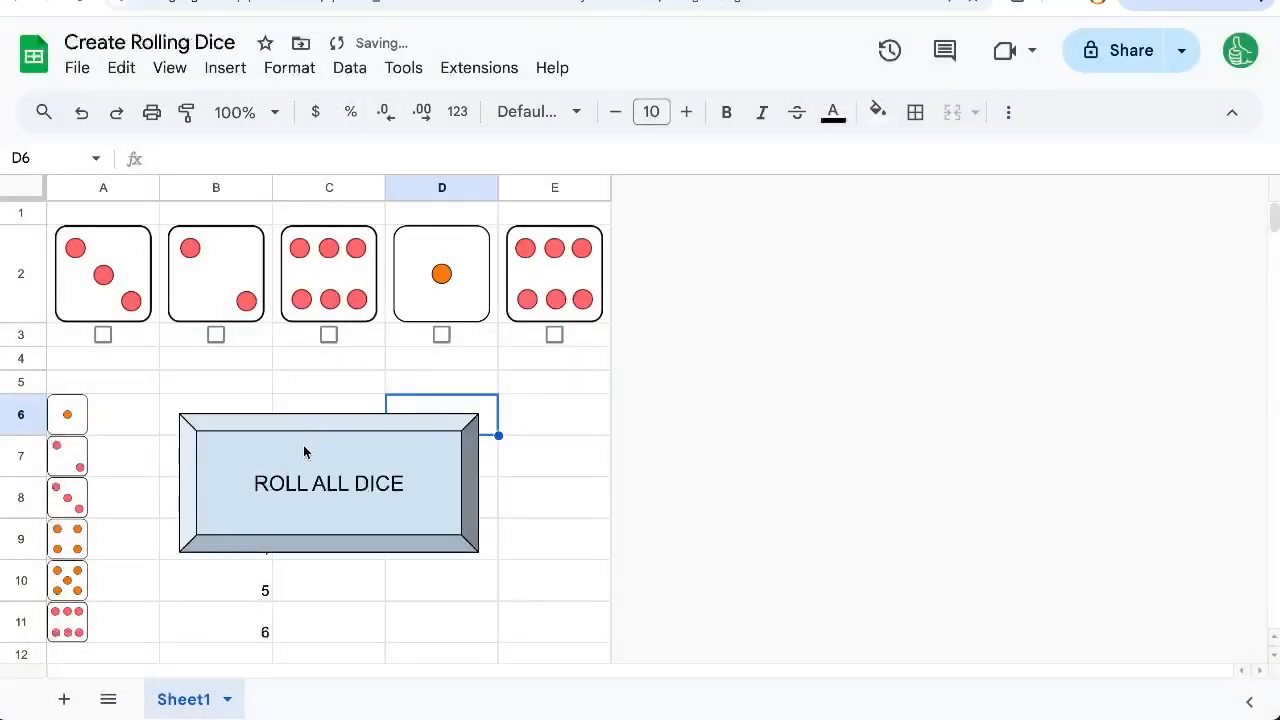
pyautogui.moveTo(328, 482); pyautogui.dragTo(418, 444)
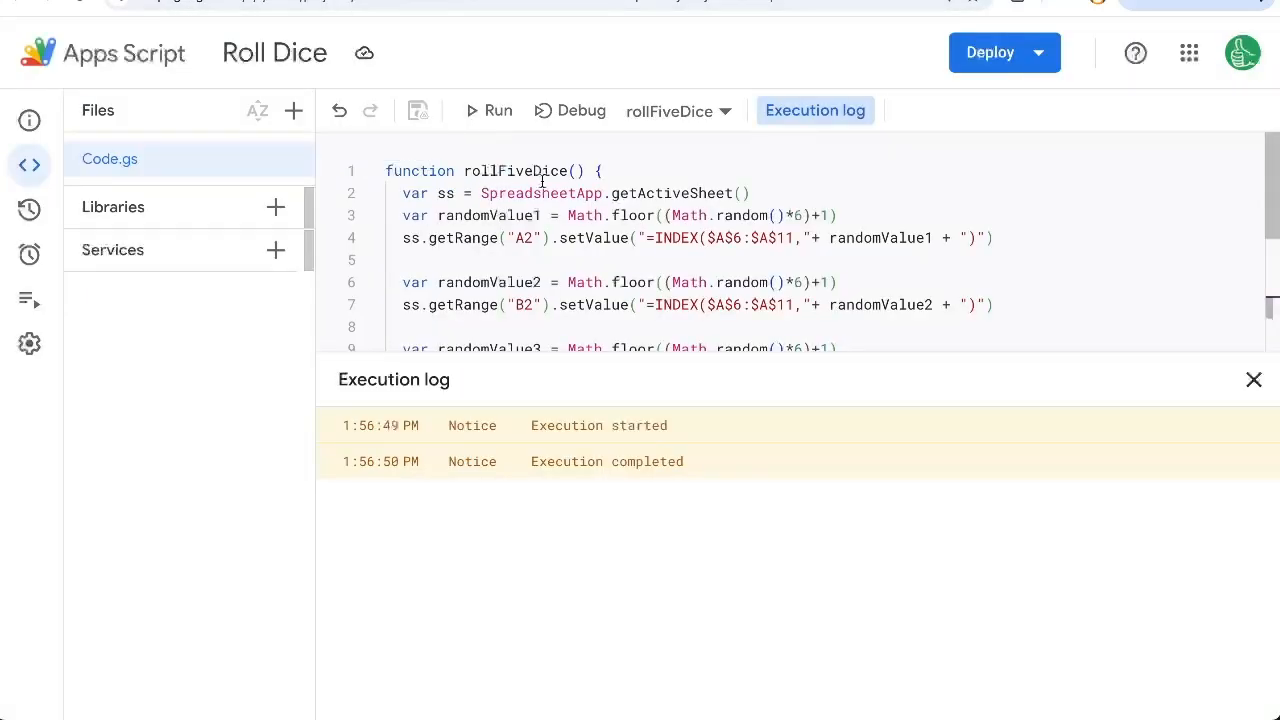
# Step: Assign the rollFiveDice script to the ROLL ALL DICE button and roll all five dice twice with it
pyautogui.doubleClick(512, 172)
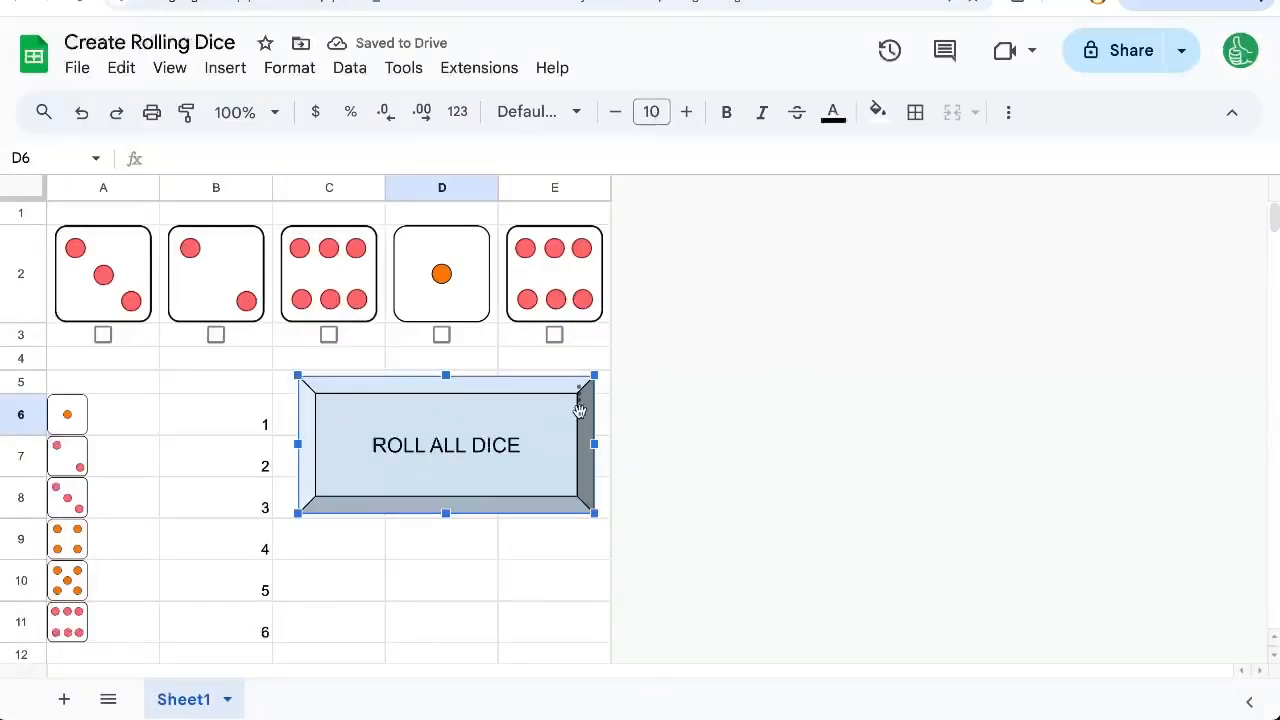
pyautogui.click(580, 390)
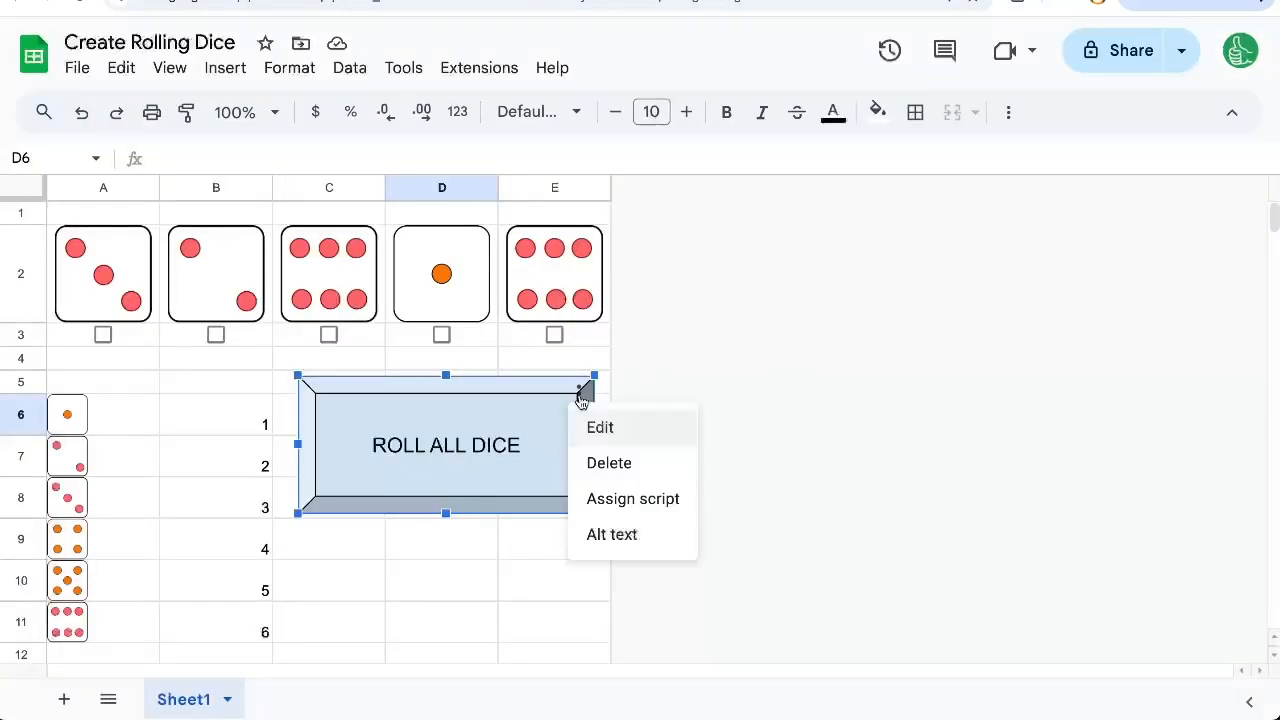
pyautogui.click(632, 498)
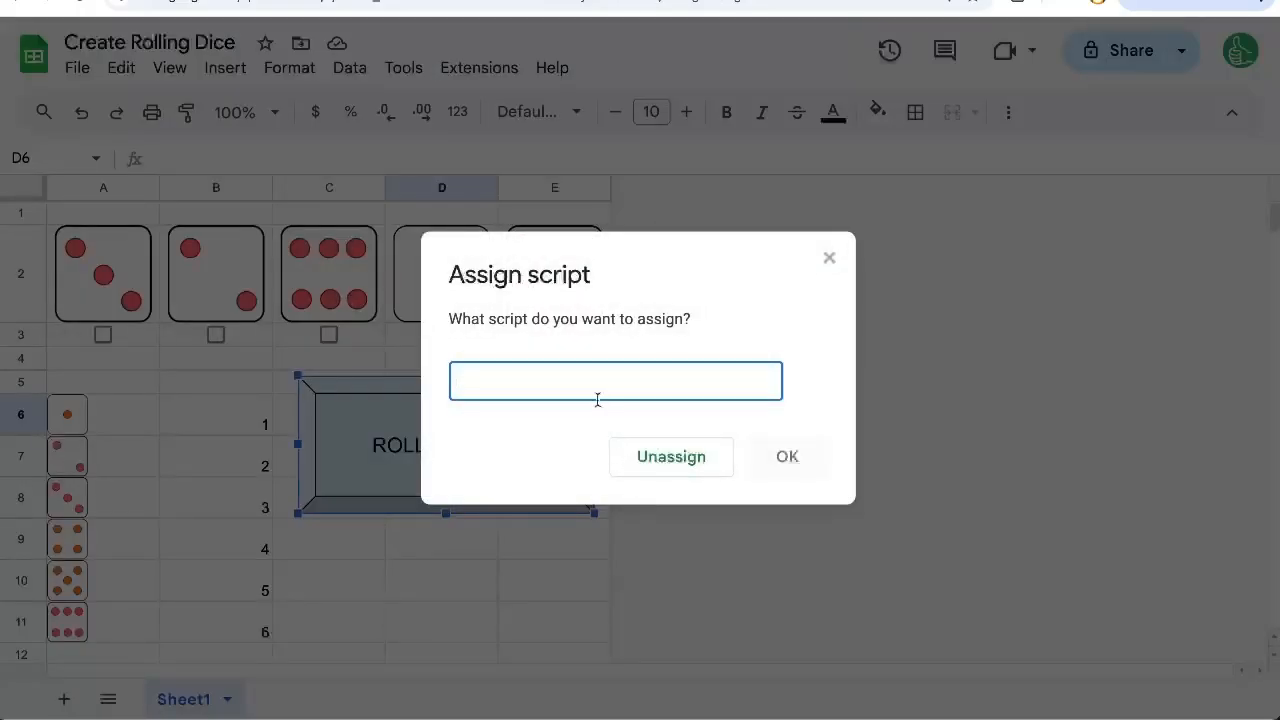
pyautogui.write('rollFiveDice')
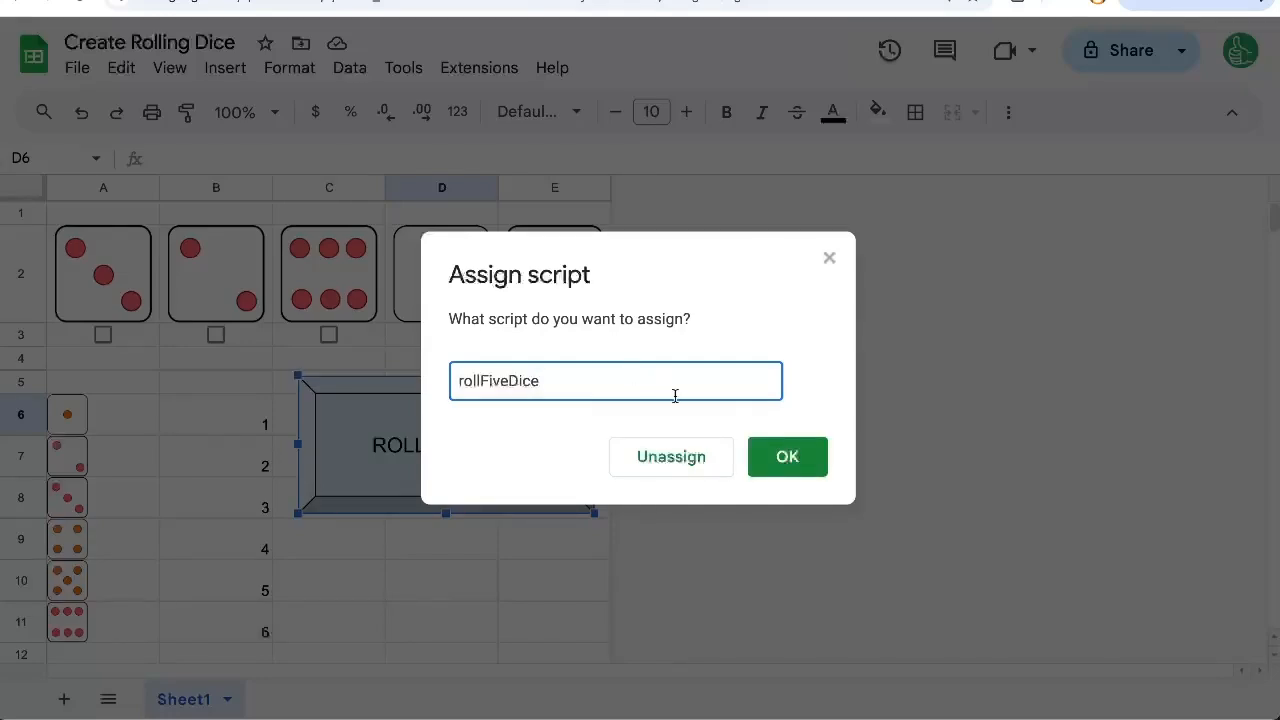
pyautogui.click(788, 456)
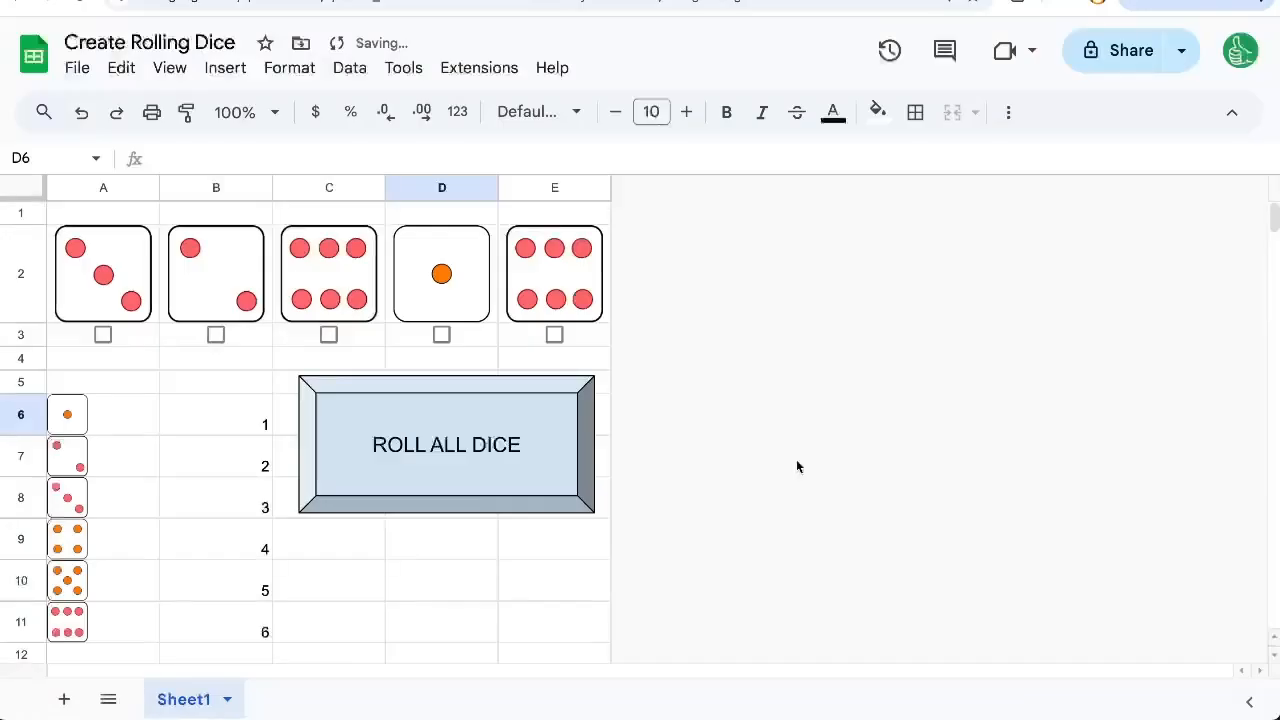
pyautogui.click(446, 444)
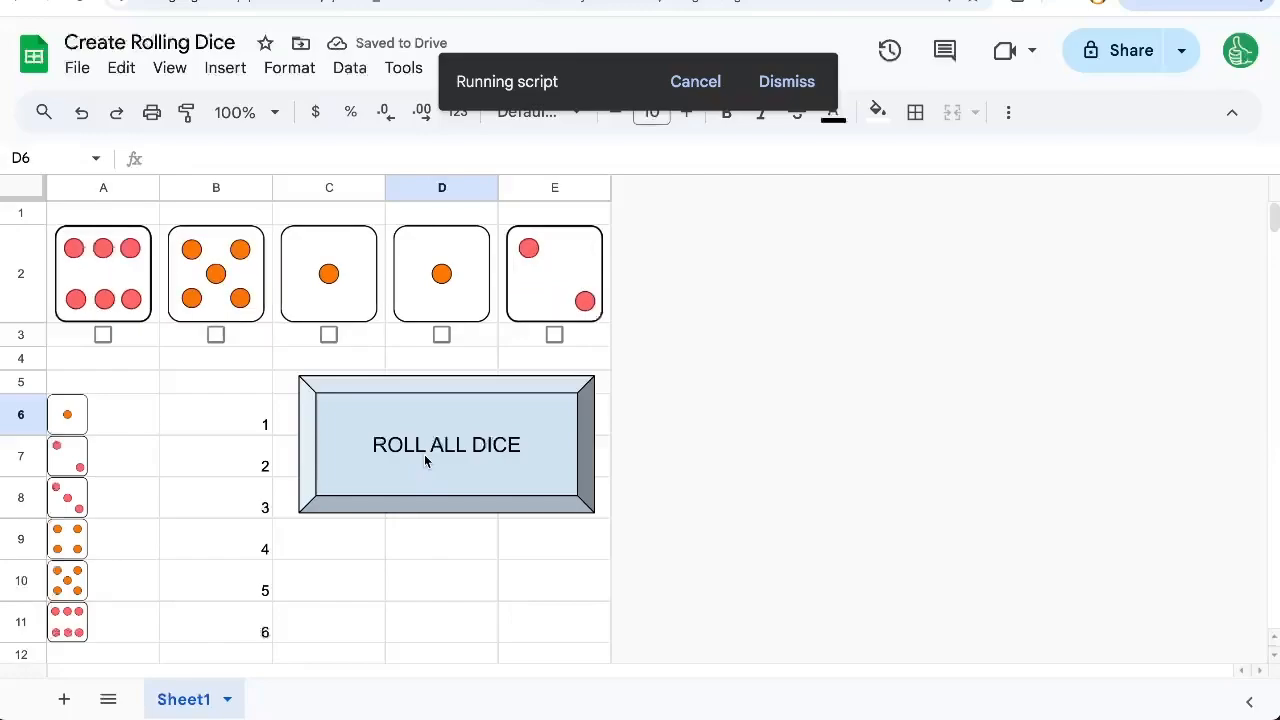
pyautogui.click(446, 444)
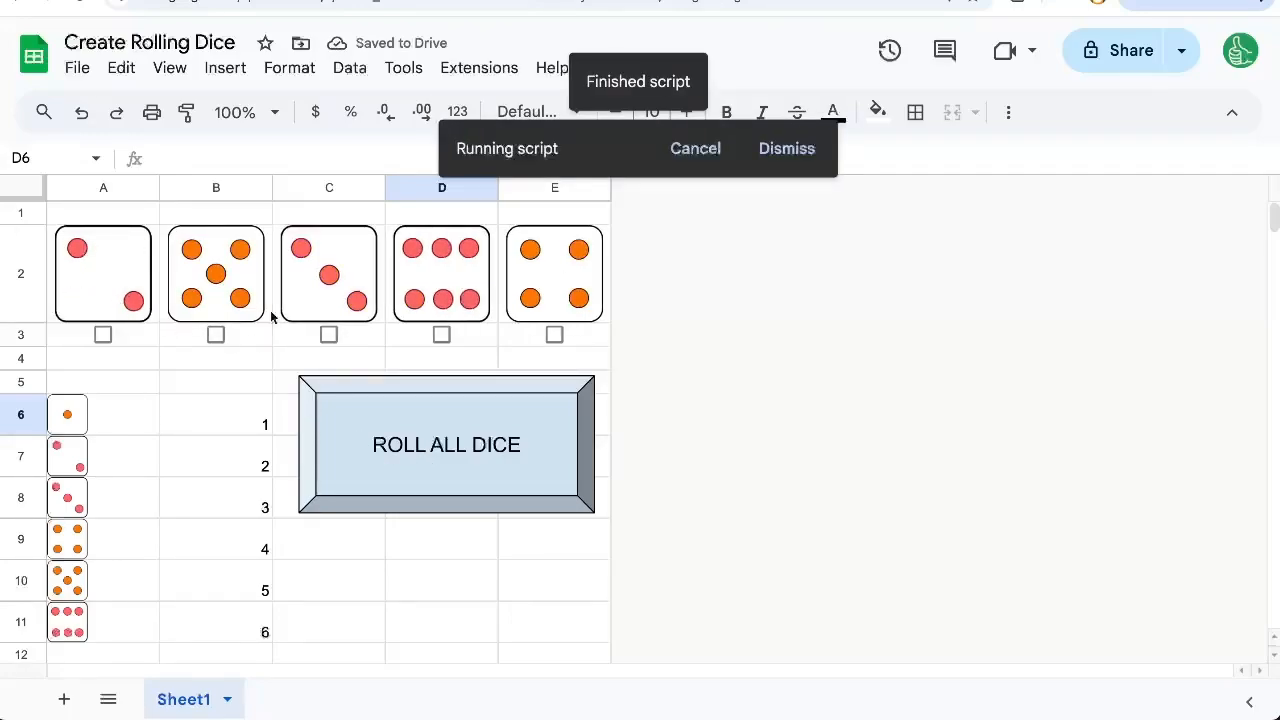
# Step: Draw an orange bevel-shaped button labelled ROLL 1 and insert it into the sheet
pyautogui.click(224, 68)
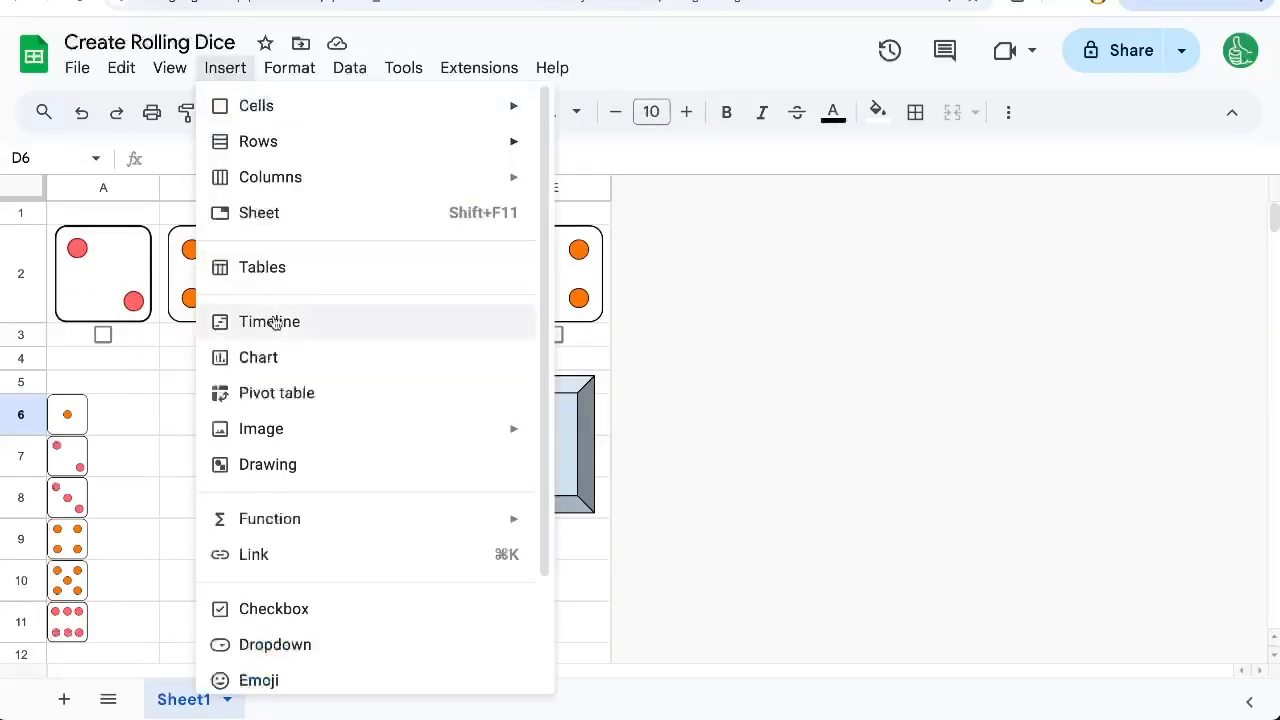
pyautogui.moveTo(376, 464)
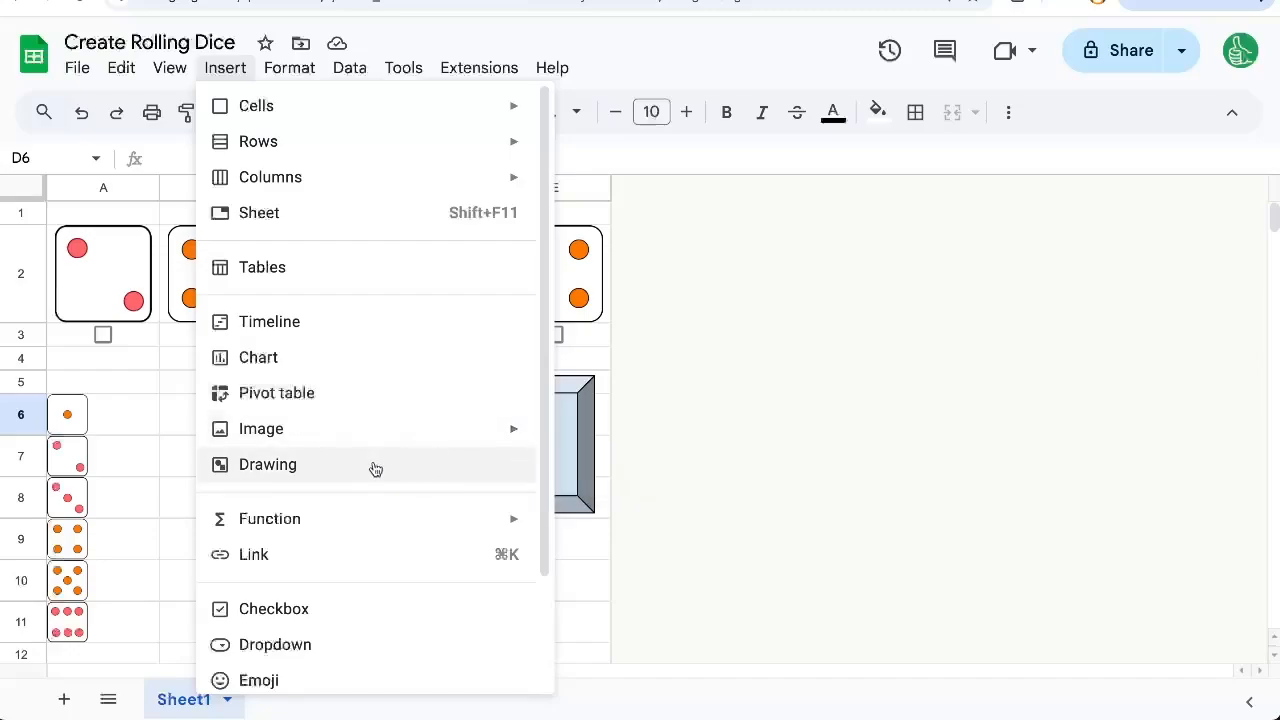
pyautogui.click(268, 464)
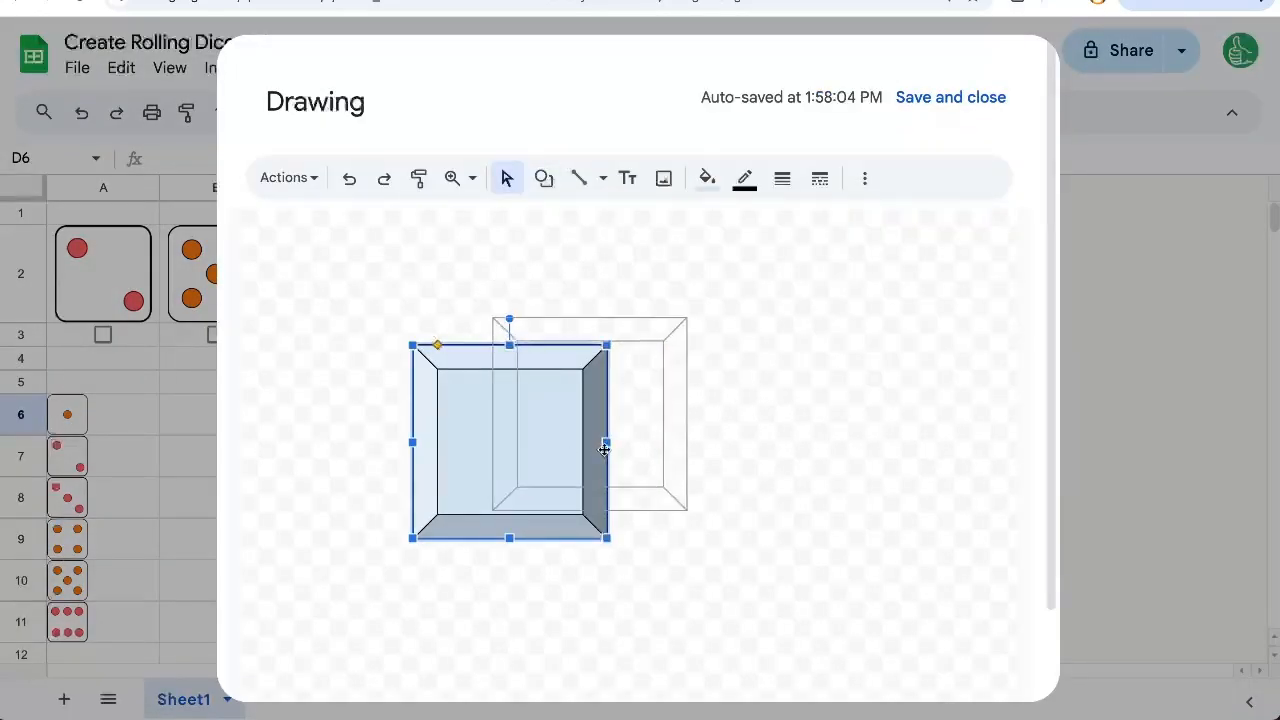
pyautogui.click(706, 176)
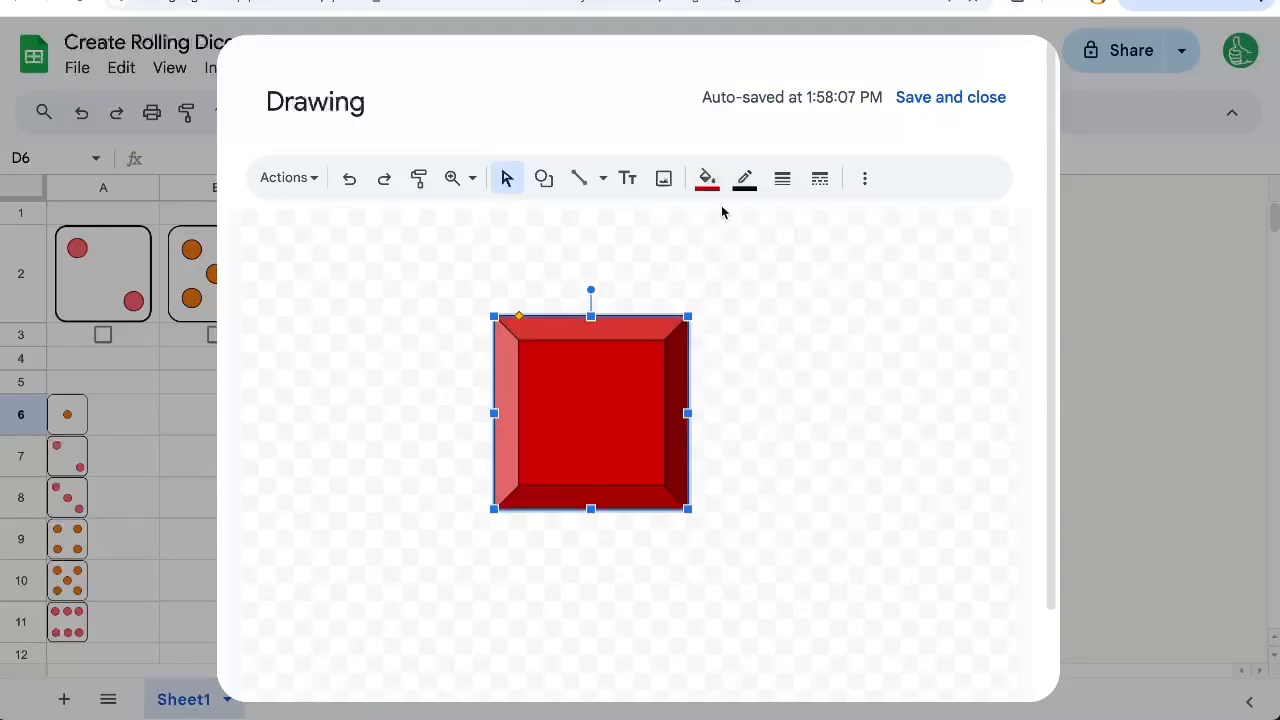
pyautogui.click(706, 178)
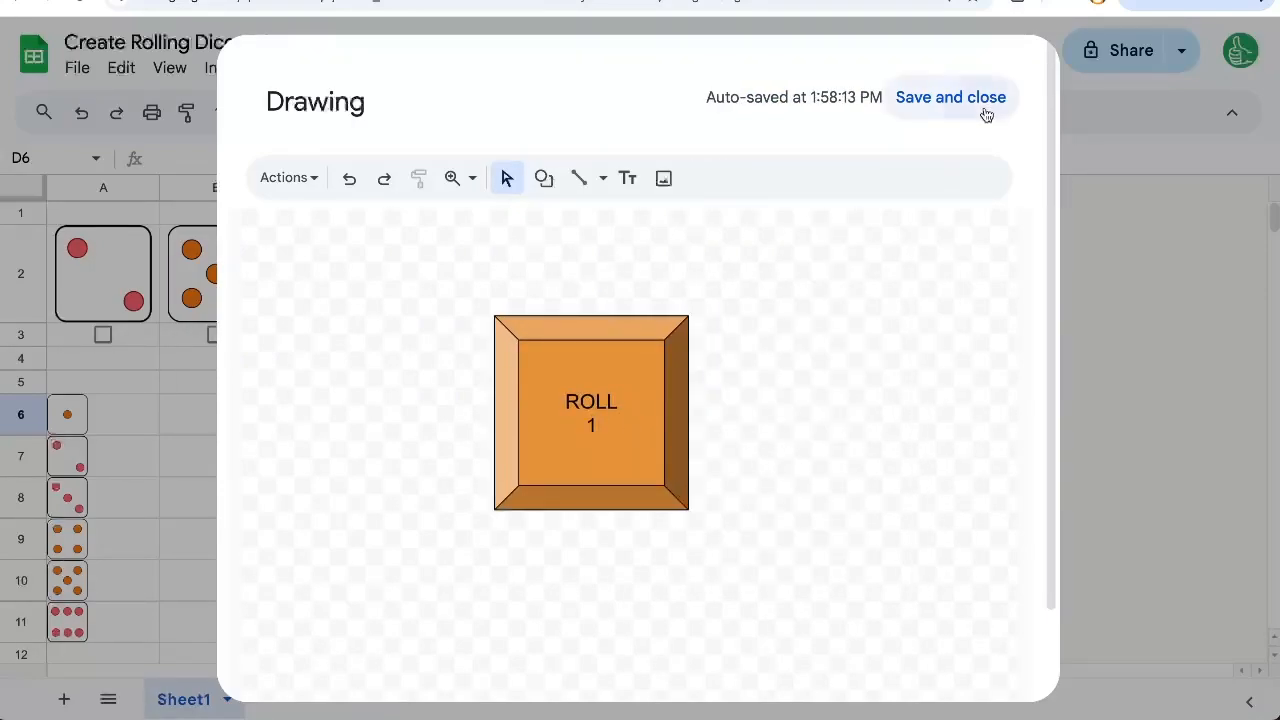
pyautogui.click(948, 96)
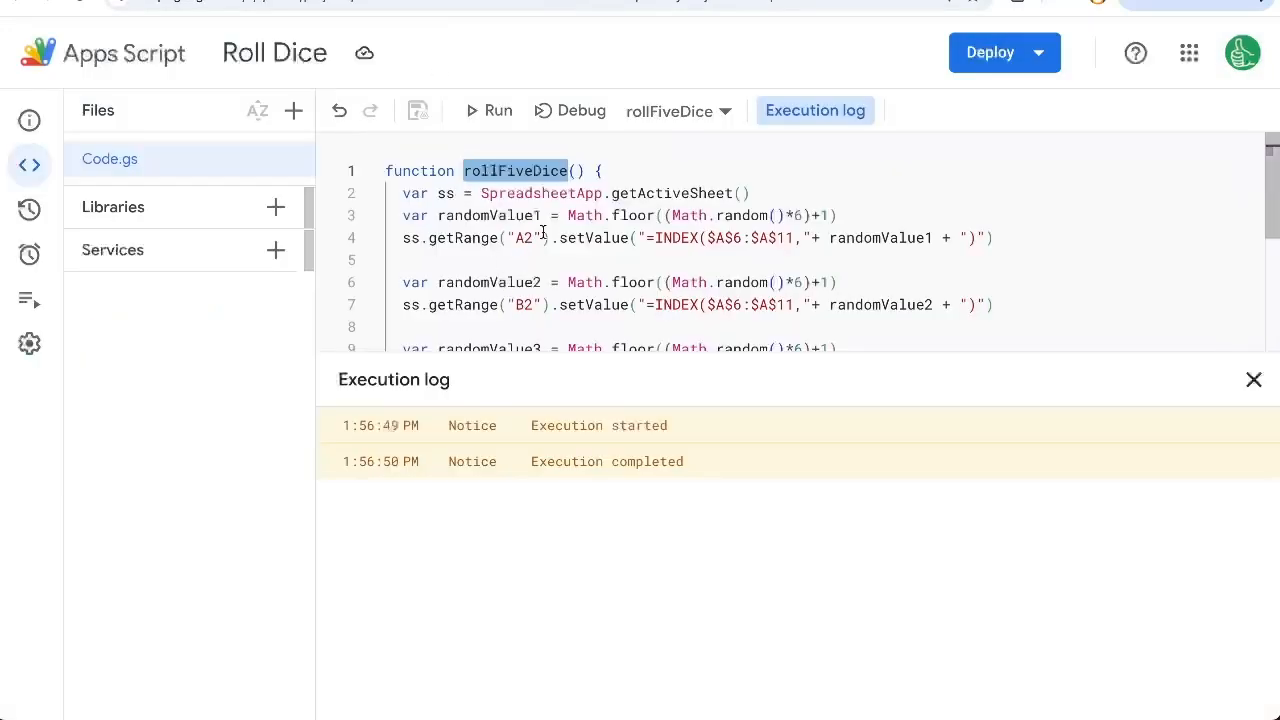
# Step: Paste a function copy, rename it roll1 keeping only the A2 die, and save
pyautogui.click(1252, 380)
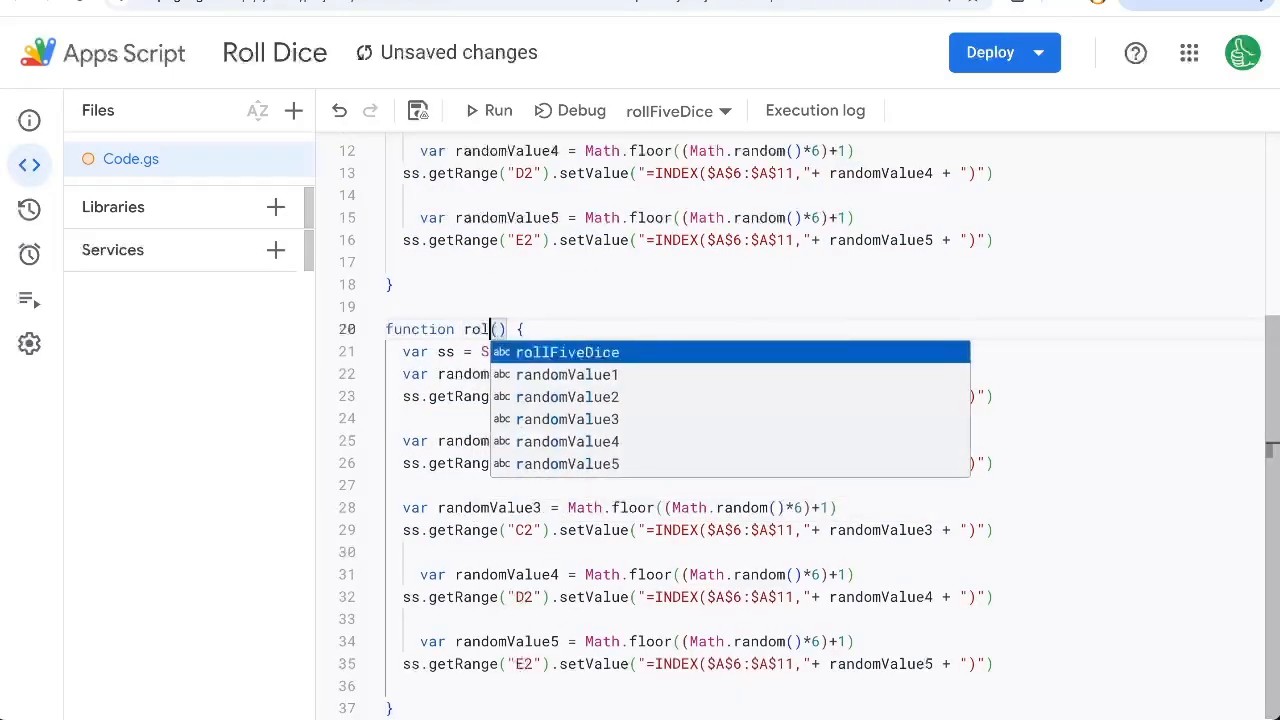
pyautogui.write('l1')
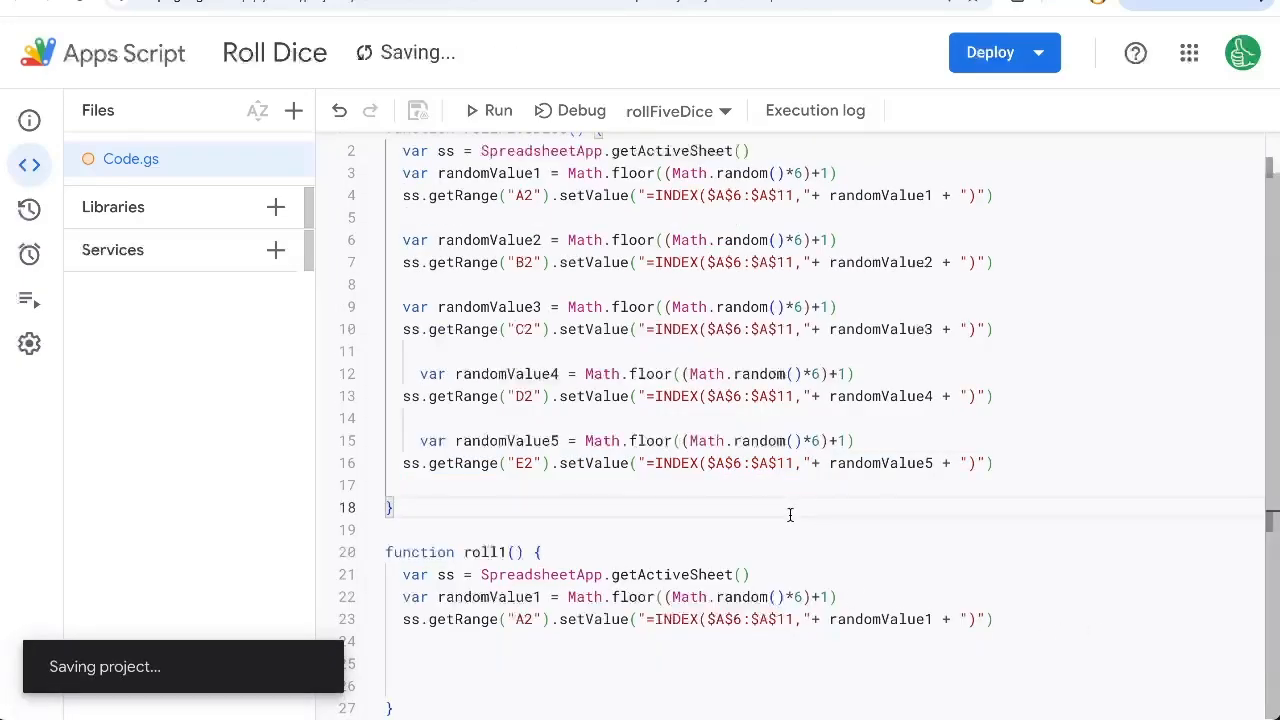
pyautogui.doubleClick(484, 552)
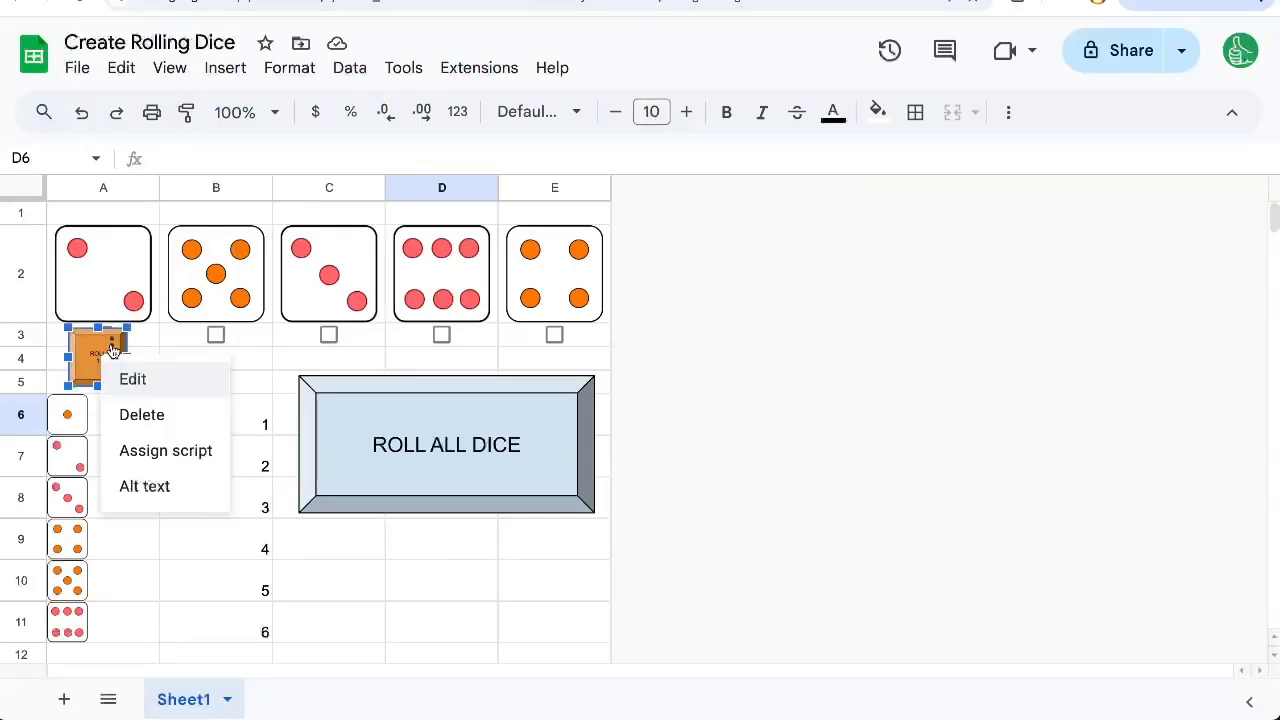
# Step: Assign roll1 to the ROLL 1 button, then test it and ROLL ALL DICE
pyautogui.click(164, 450)
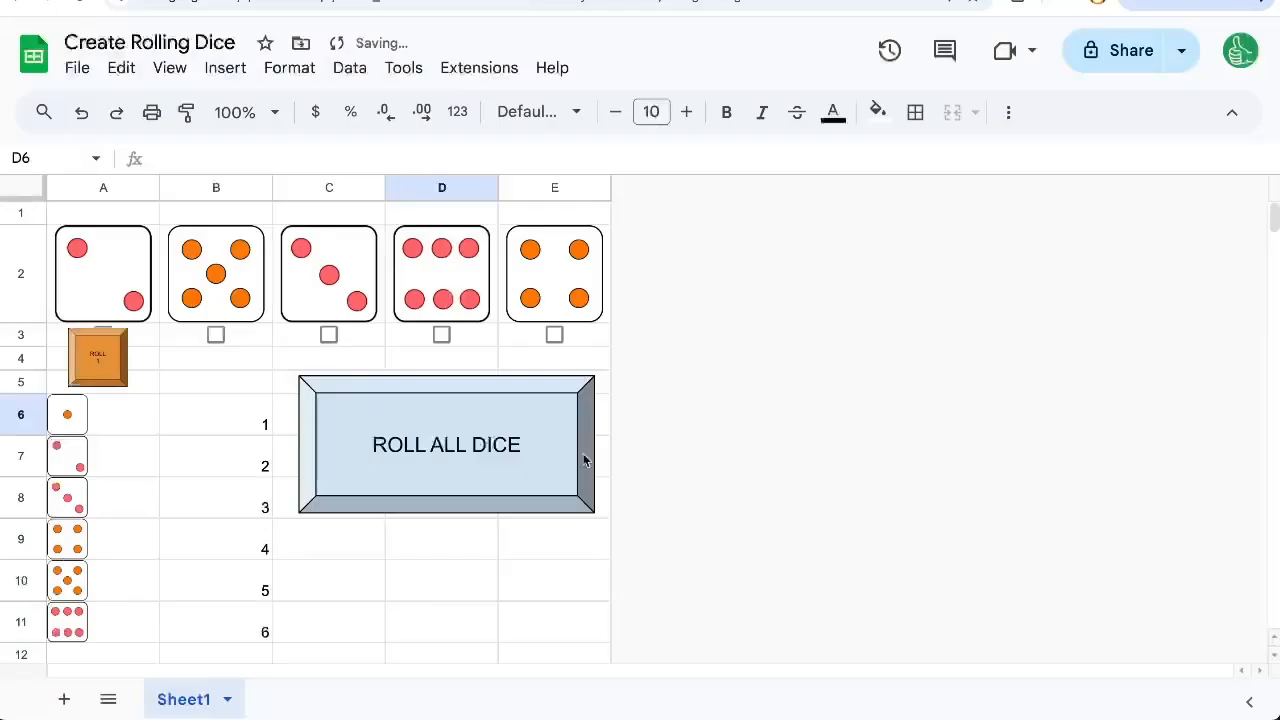
pyautogui.click(96, 356)
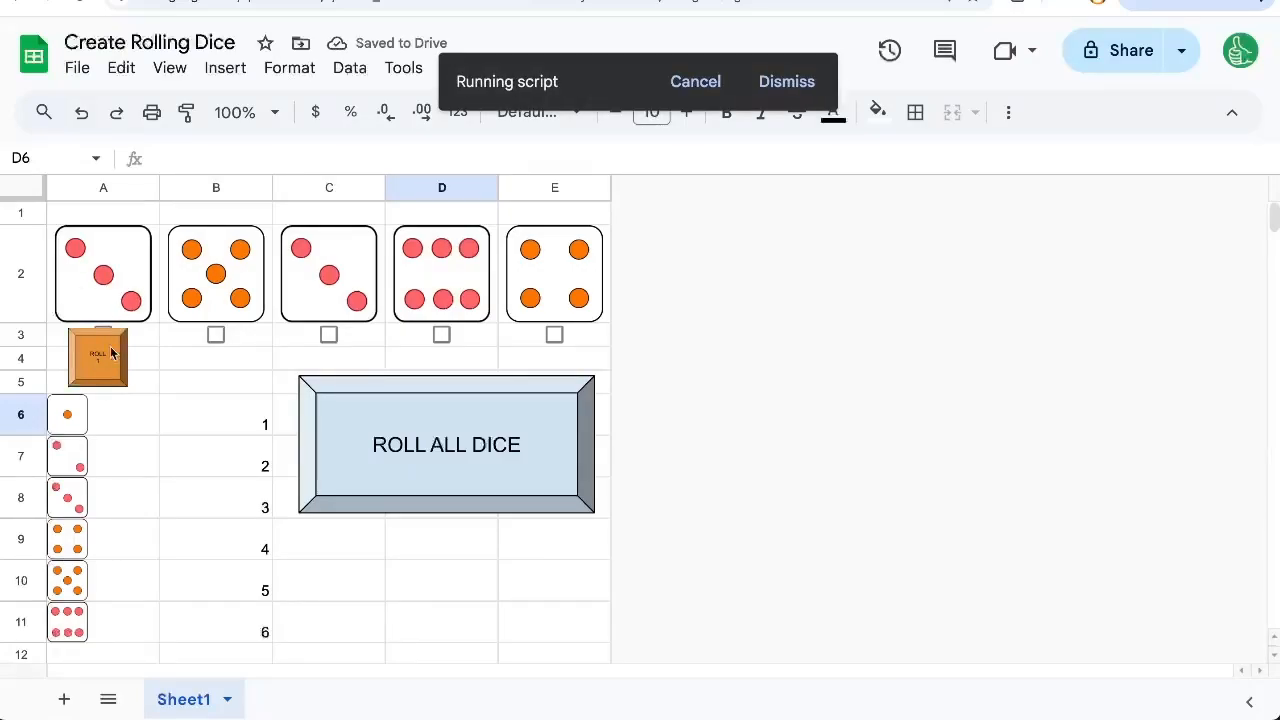
pyautogui.click(446, 444)
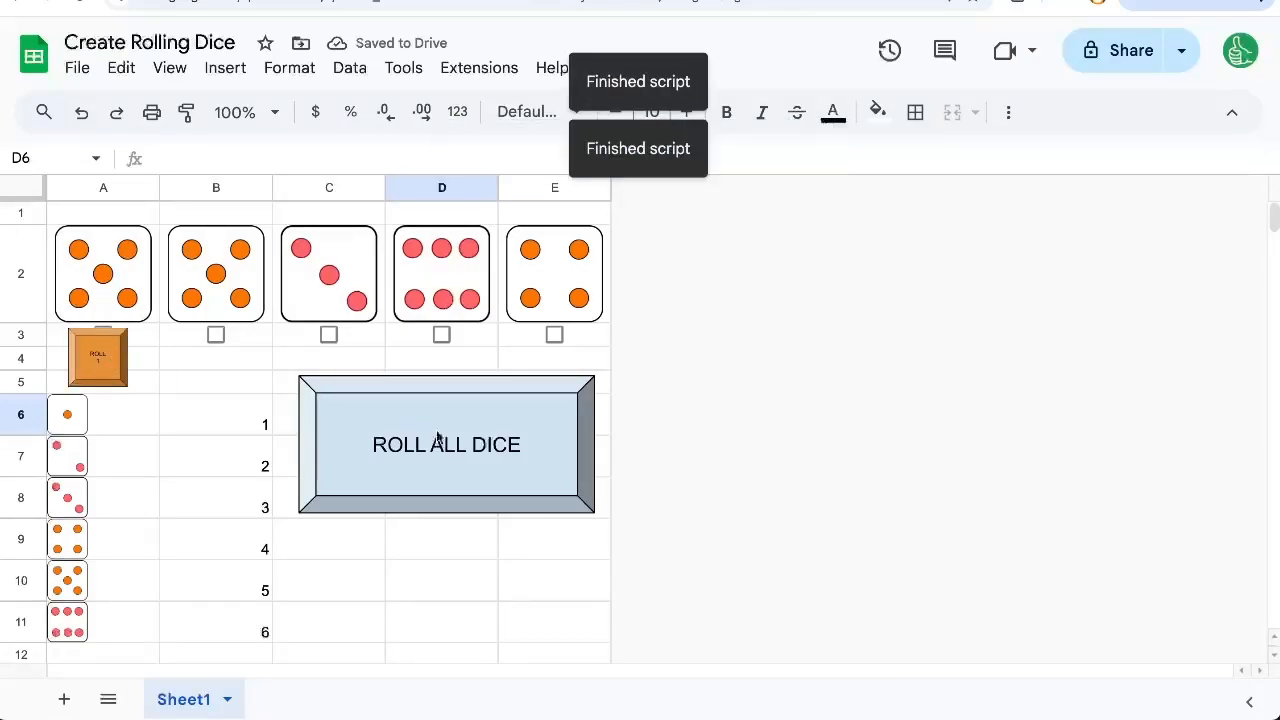
pyautogui.click(446, 444)
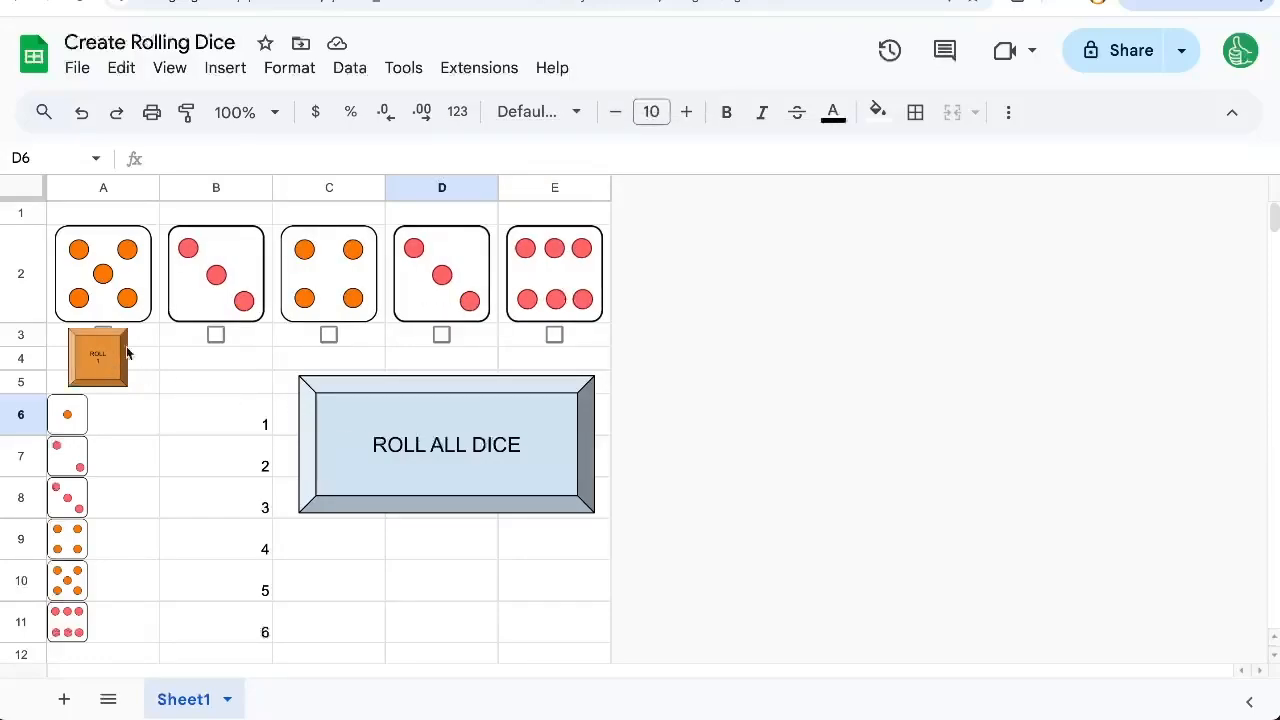
pyautogui.moveTo(232, 352)
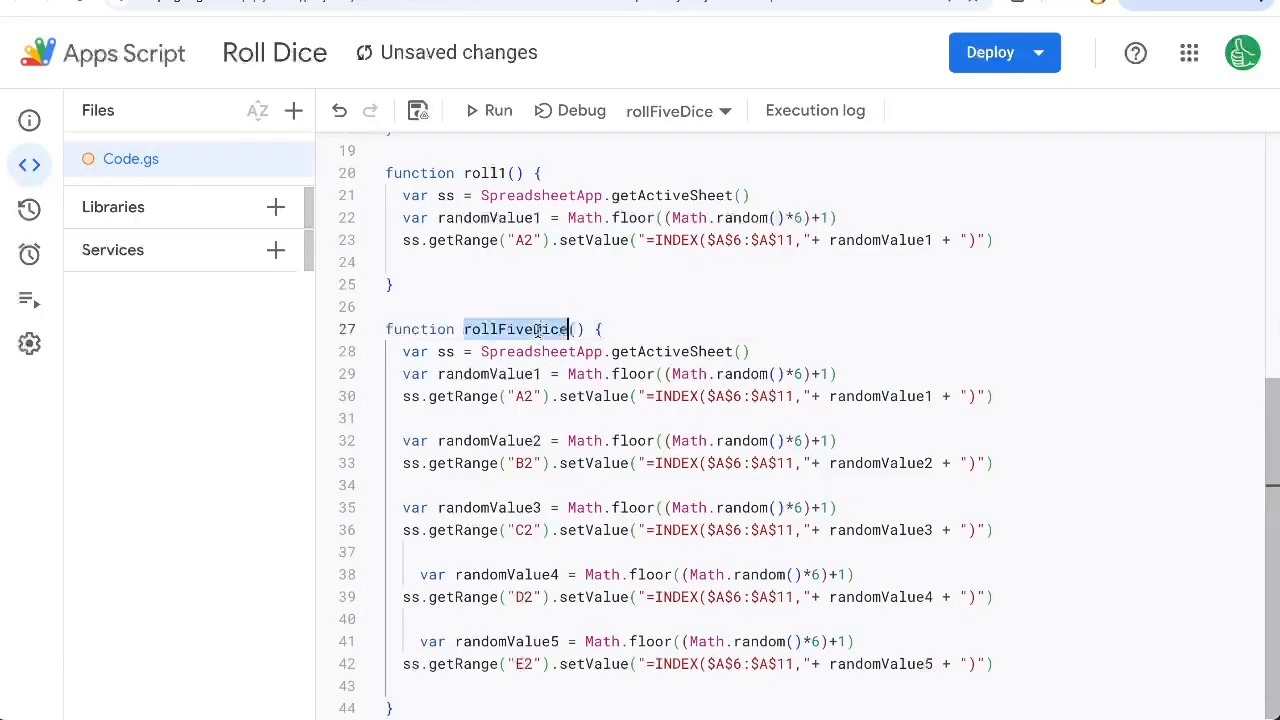
# Step: Rename the pasted function roll2 and strip it down to reroll only B2
pyautogui.write('roll2')
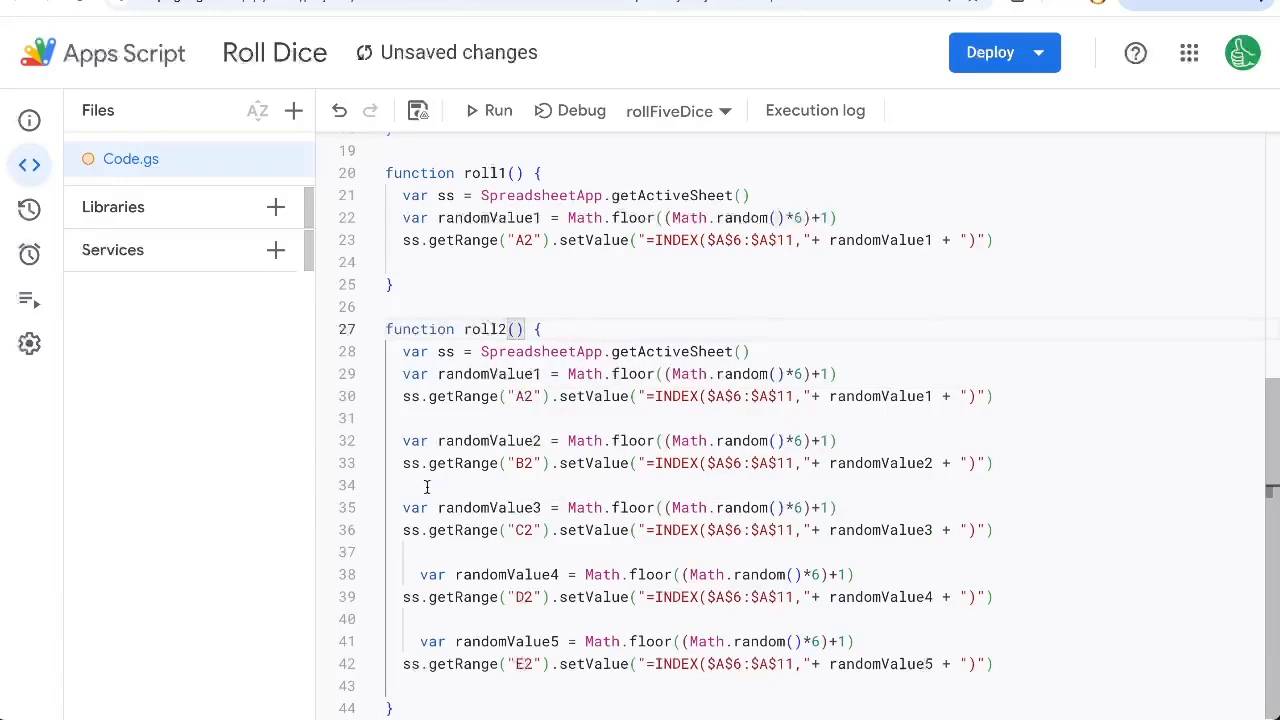
pyautogui.moveTo(402, 508); pyautogui.dragTo(996, 664)
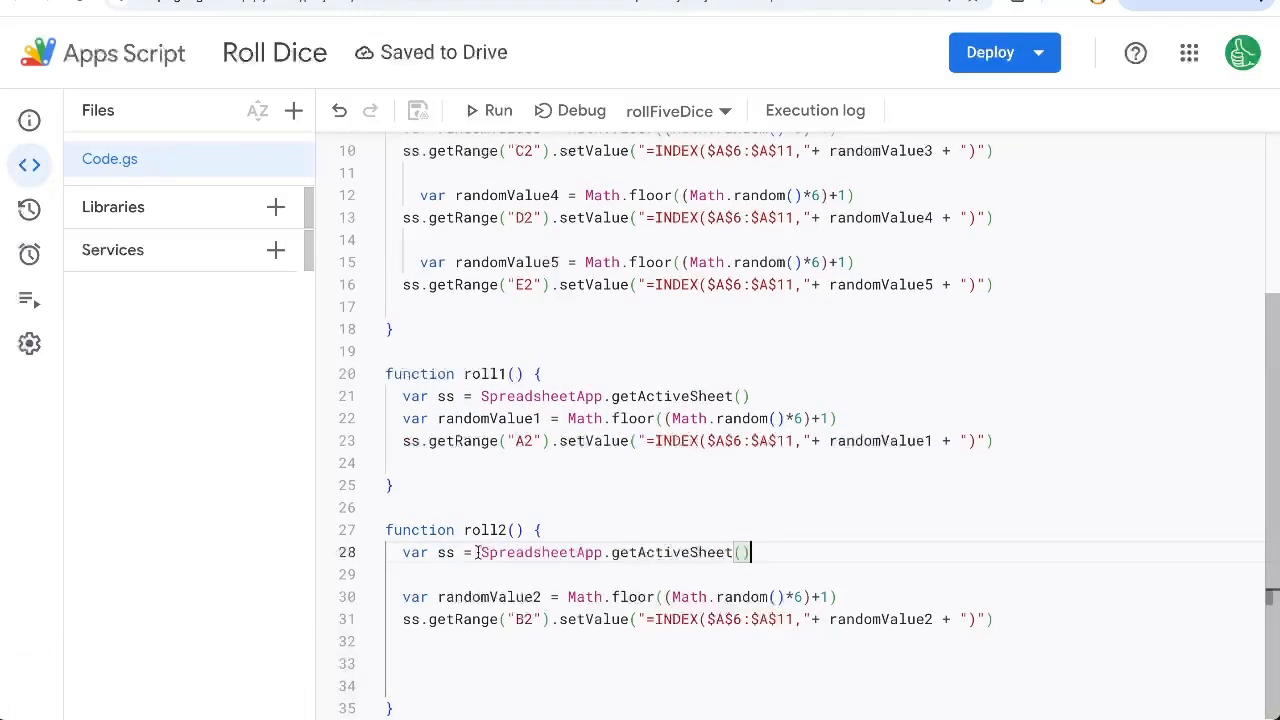
pyautogui.doubleClick(512, 596)
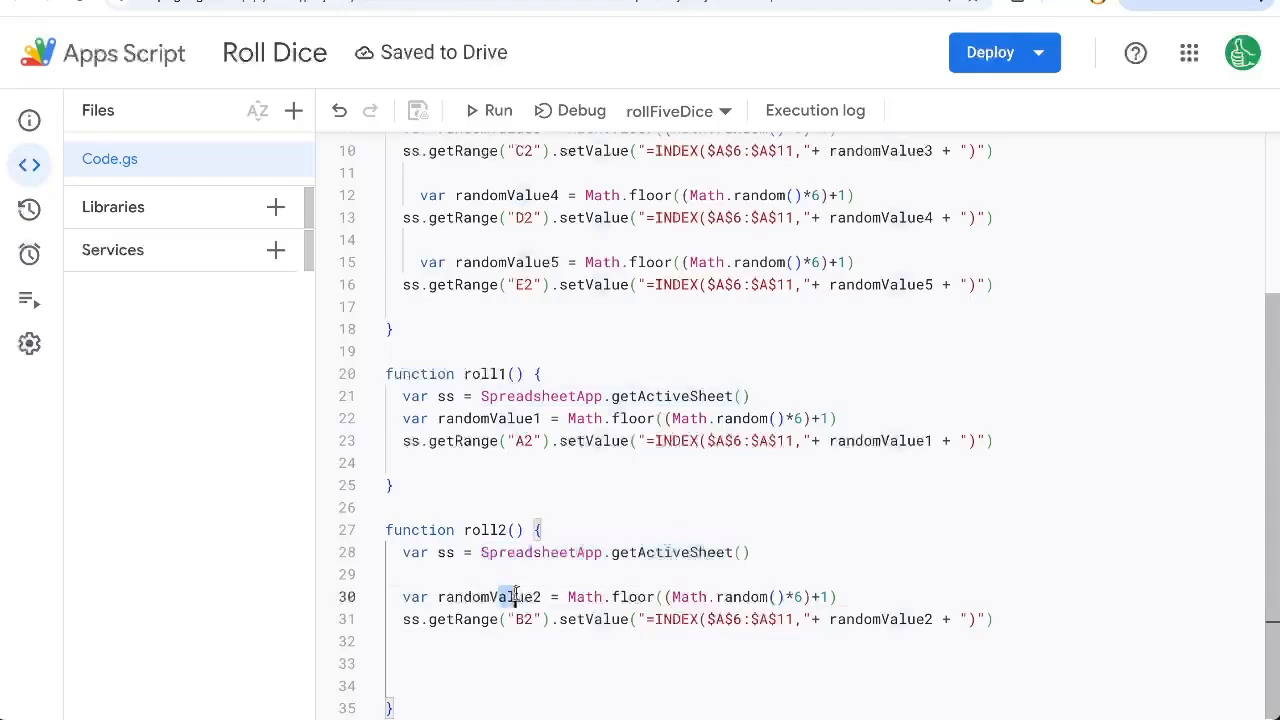
pyautogui.doubleClick(520, 596)
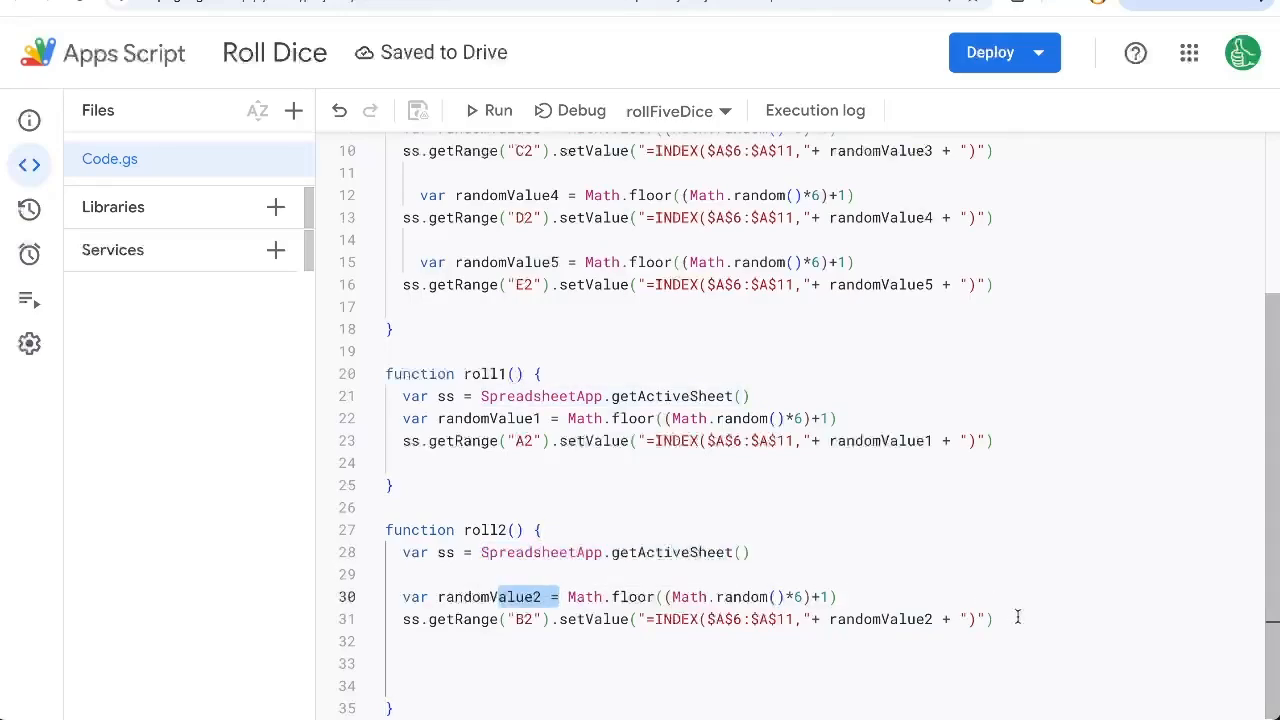
pyautogui.tripleClick(696, 618)
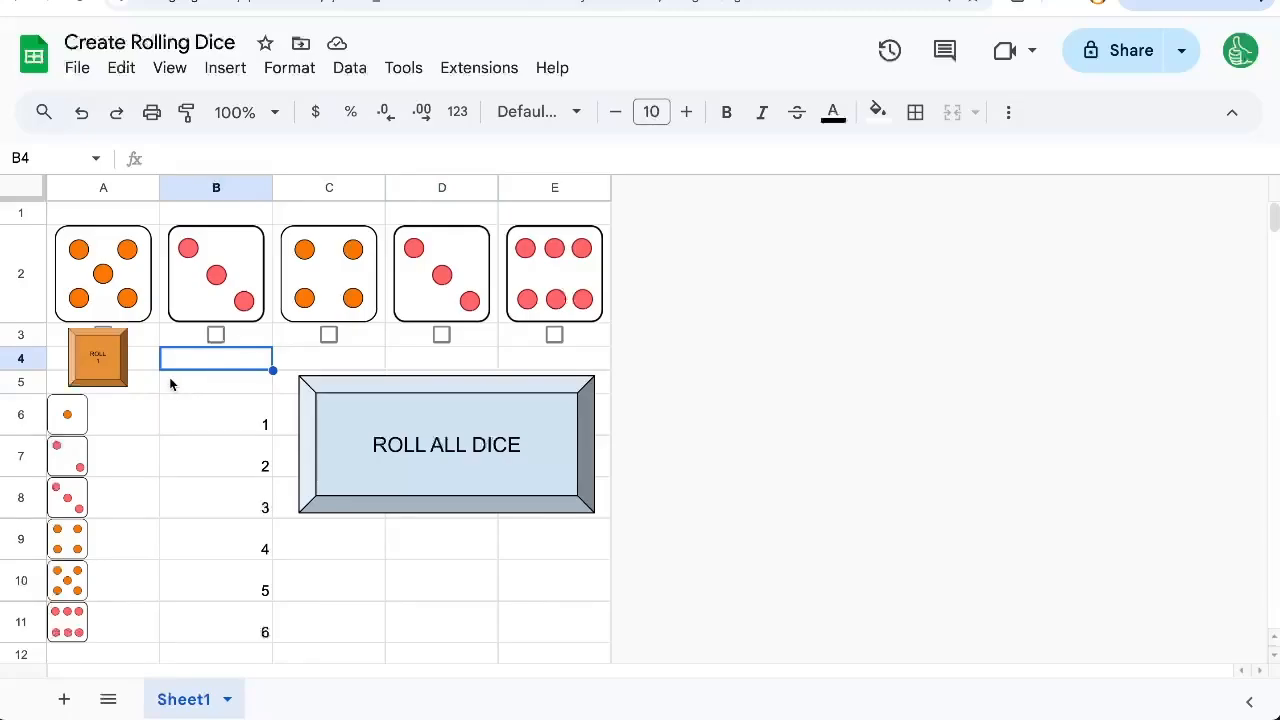
pyautogui.moveTo(278, 218)
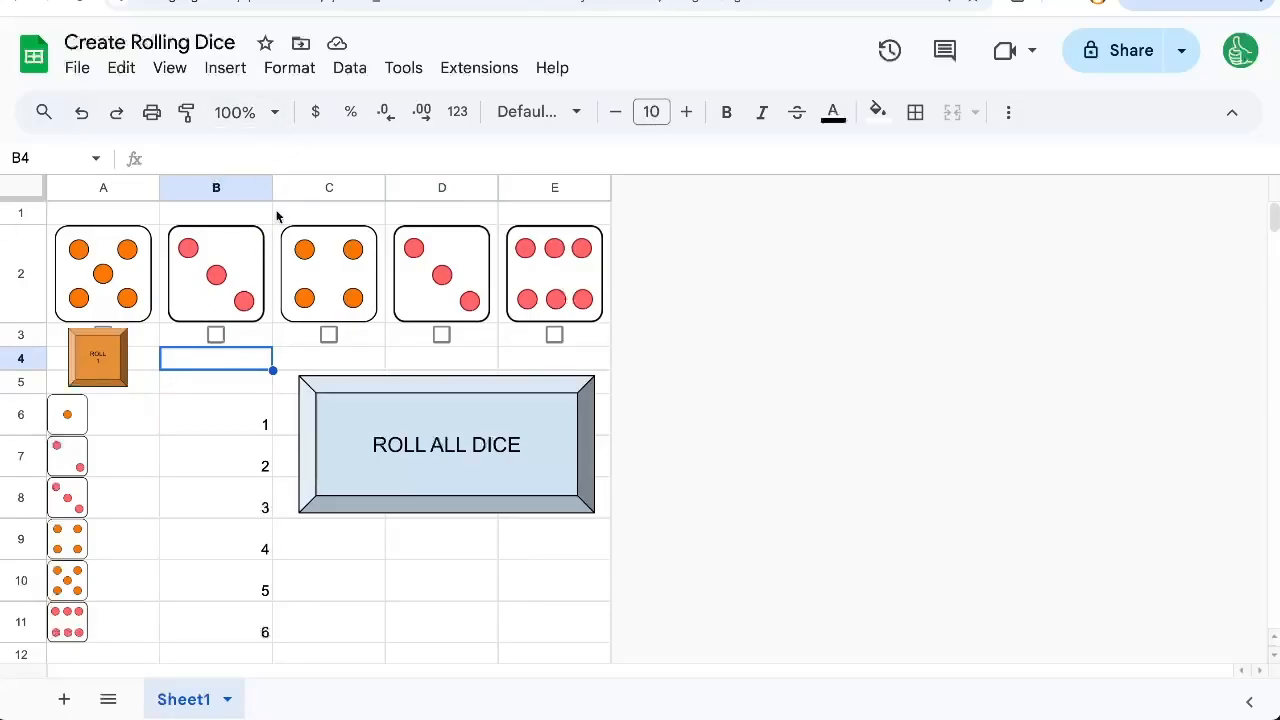